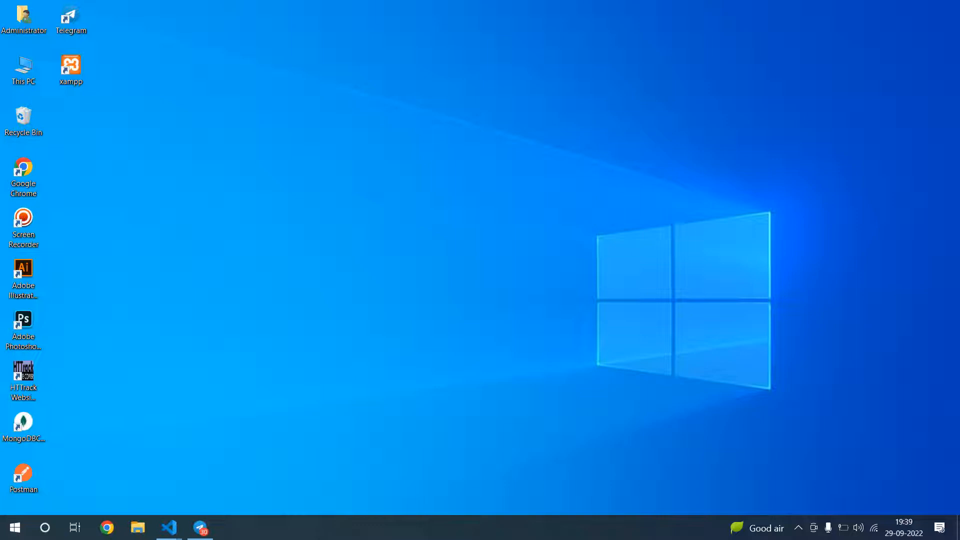
Launch the XAMPP Control Panel from the desktop shortcut and minimize it
double_click(70, 65)
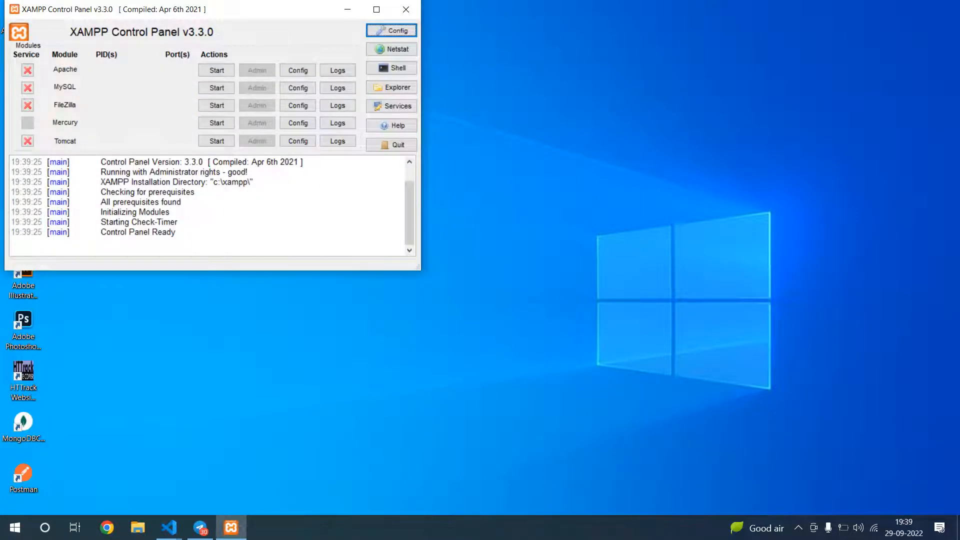
click(216, 88)
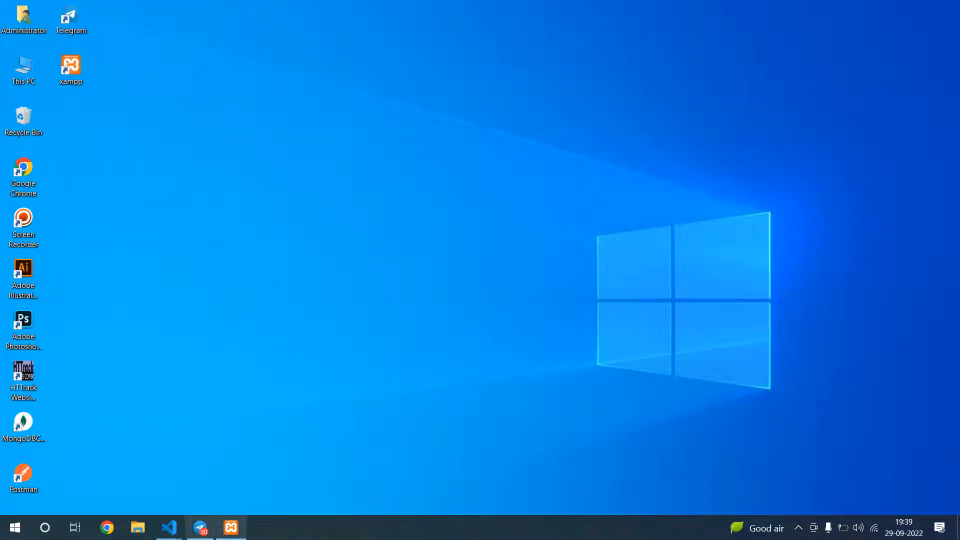
Bring the eBazaar-laravel VS Code window forward with a fresh terminal prompt
click(169, 527)
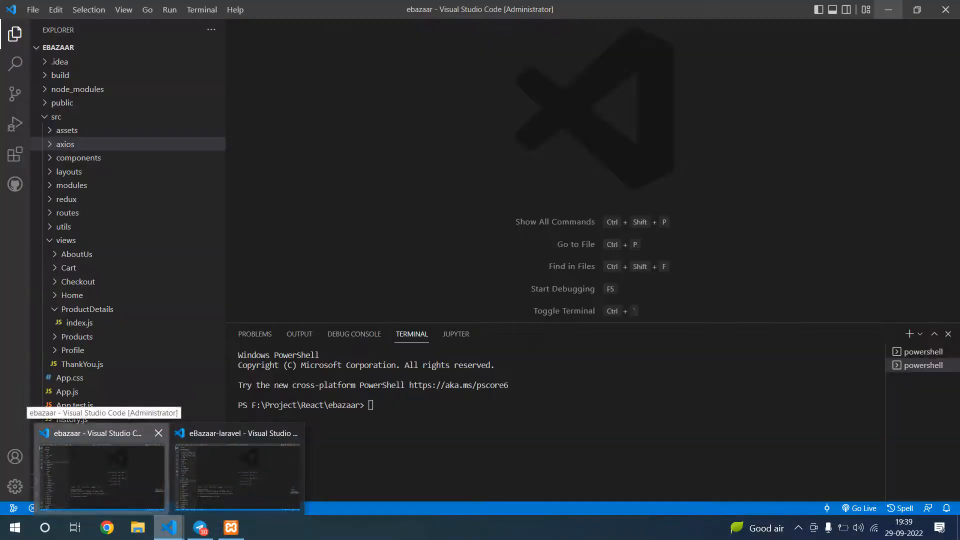
click(66, 144)
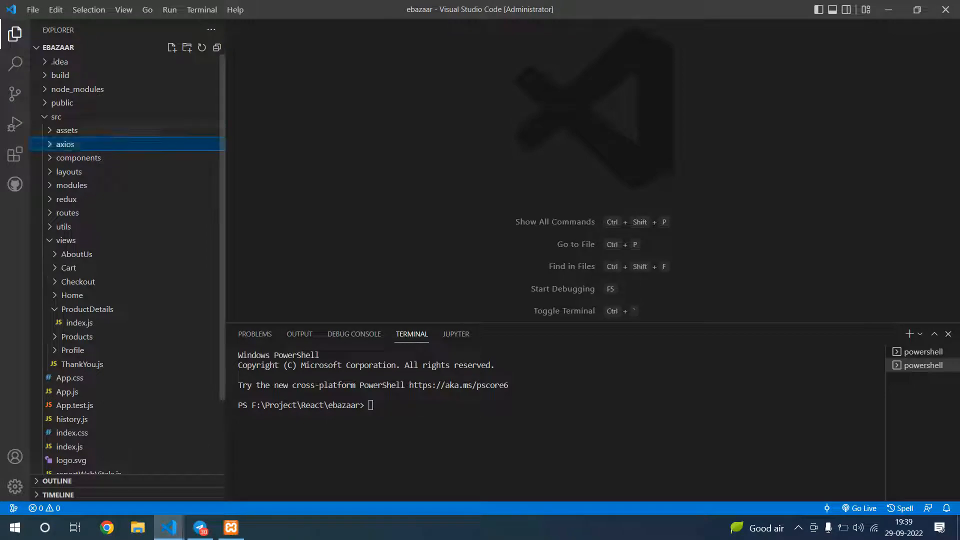
click(68, 130)
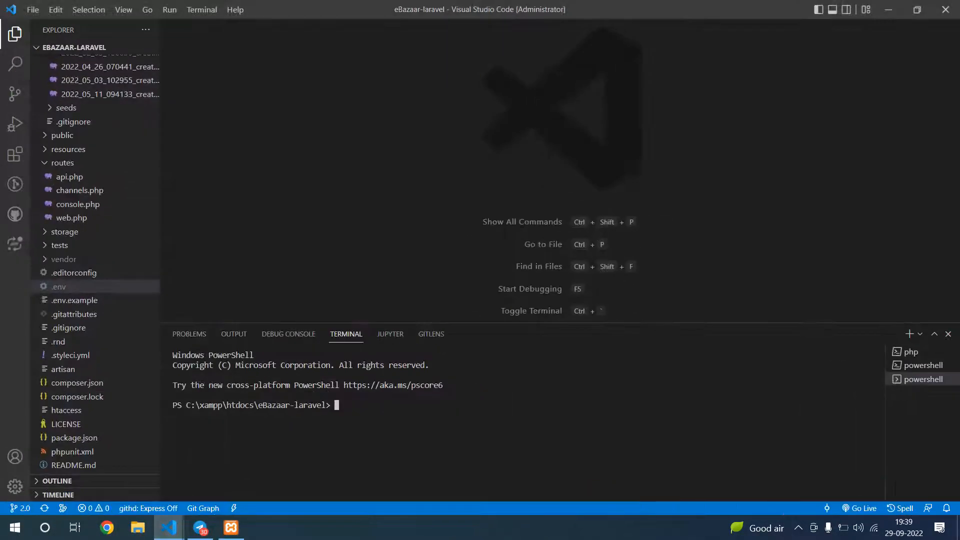
key(Enter)
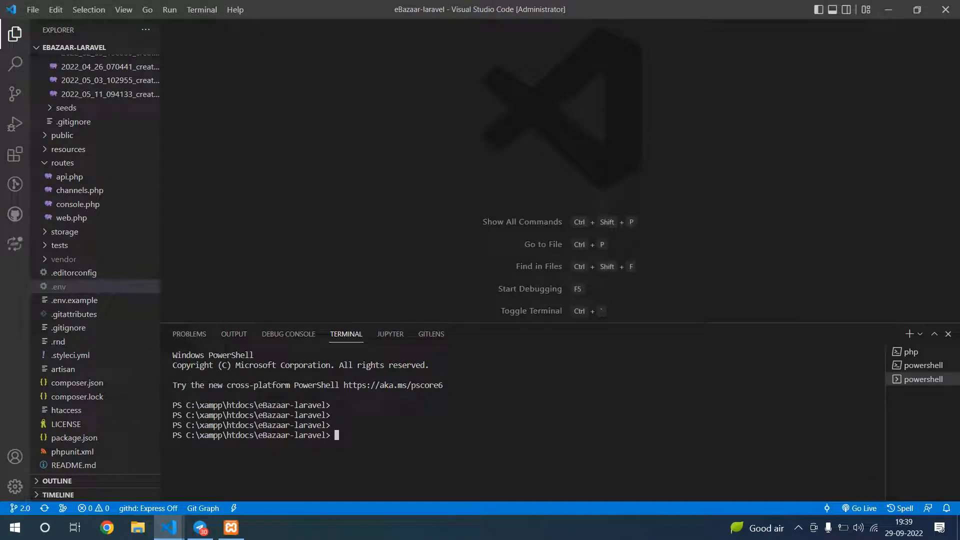
Run 'php artisan serve --host 0.0.0.0' to start the Laravel server on port 8000
text(pj)
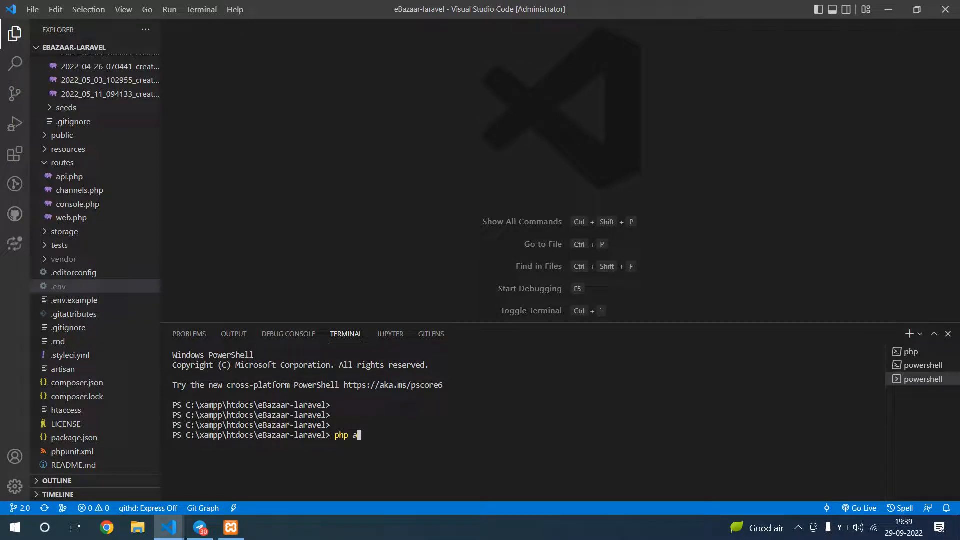
text(rtisan serve -)
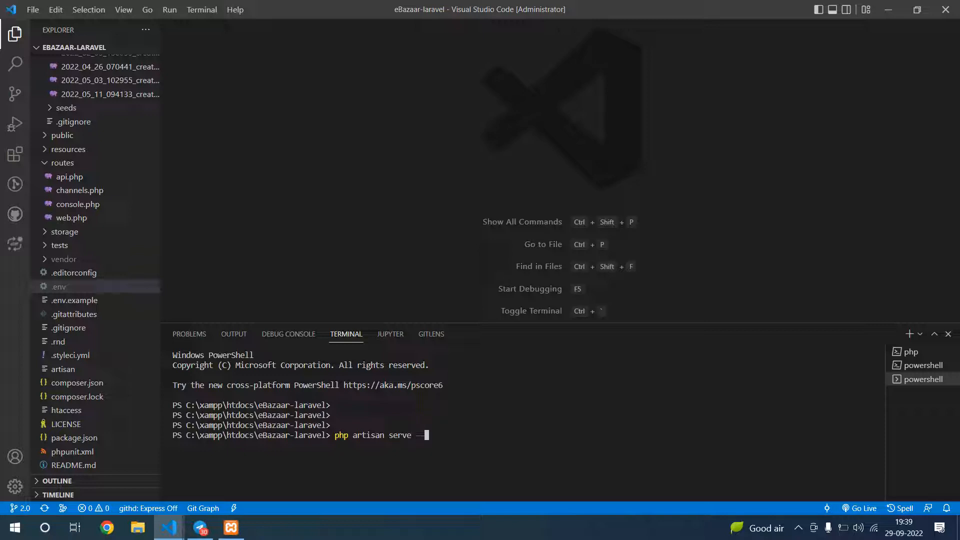
text(-host 0.)
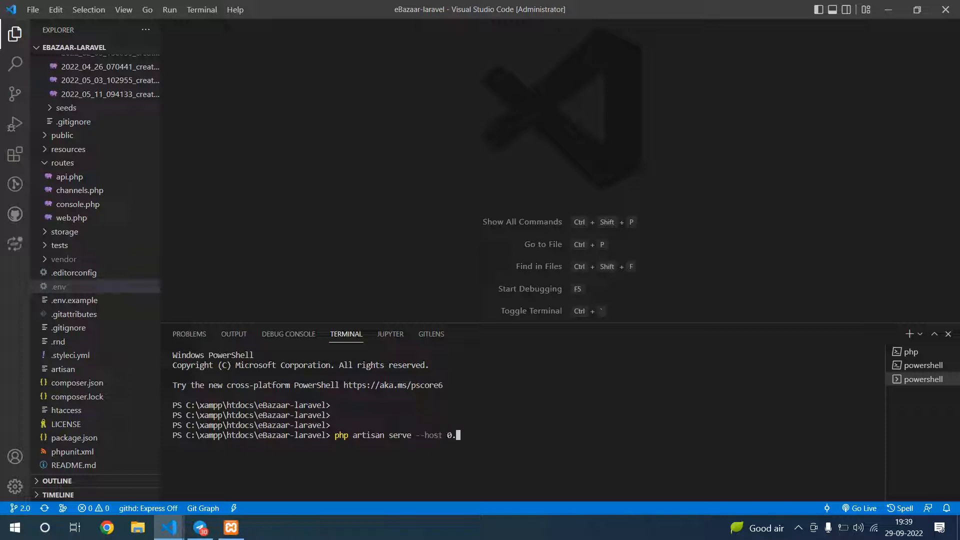
text(0.0.)
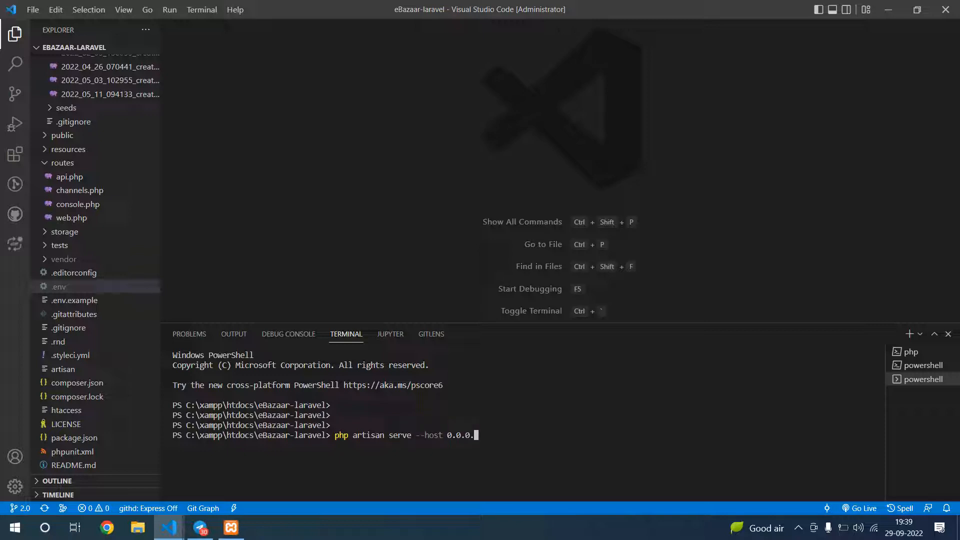
text(0)
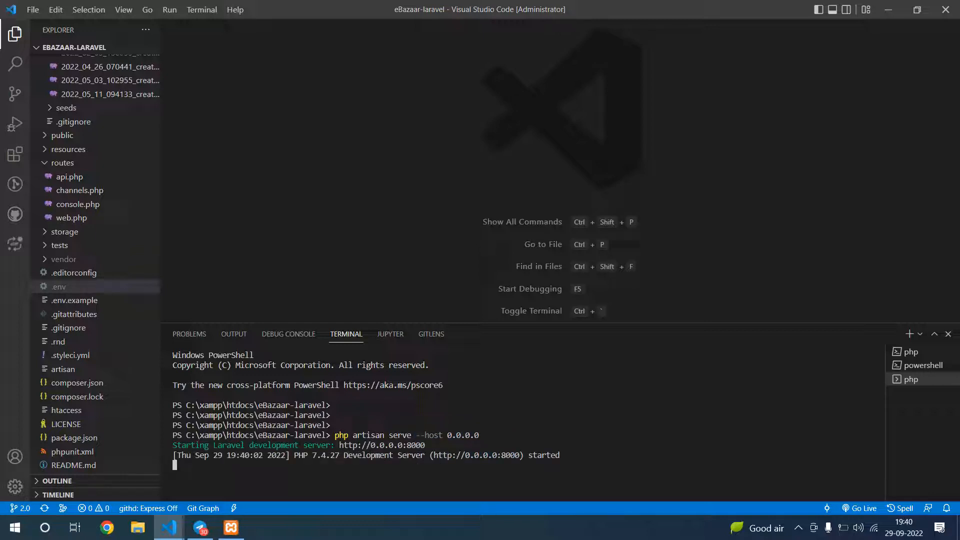
Load the 127.0.0.1:8000 admin dashboard in Chrome and log the admin out
click(107, 527)
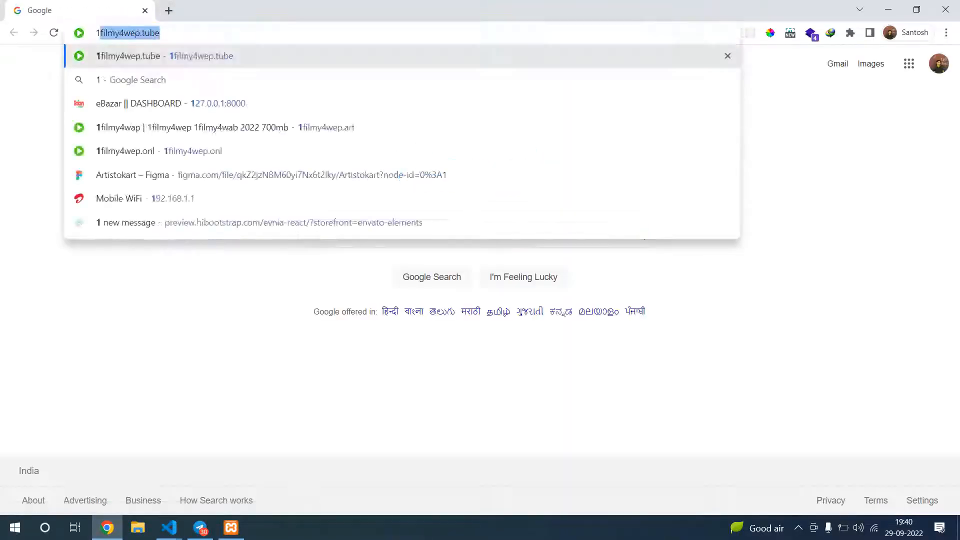
click(135, 103)
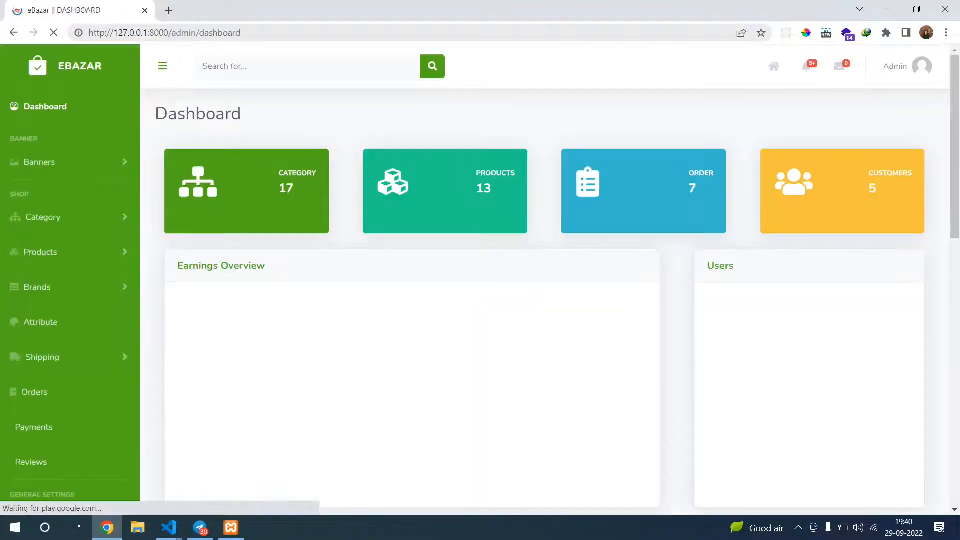
click(921, 66)
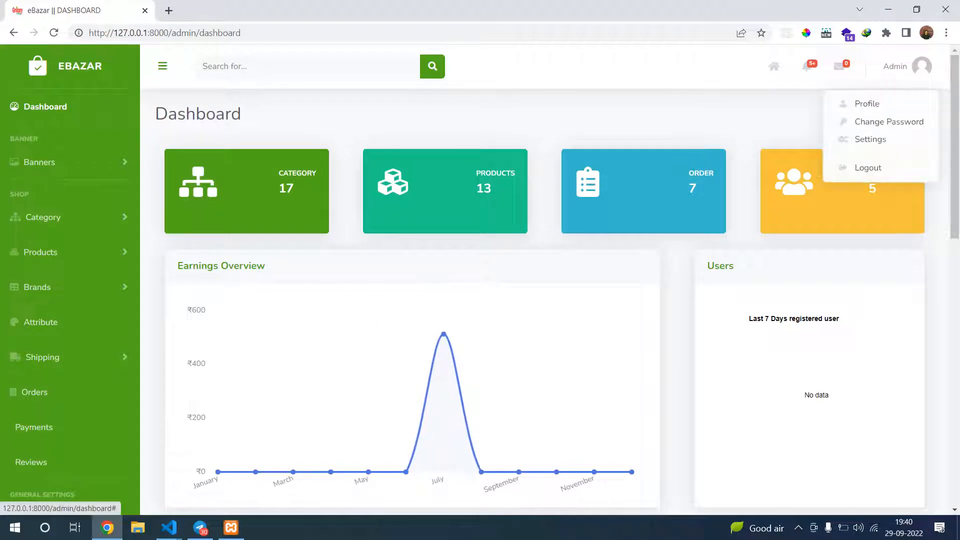
click(867, 168)
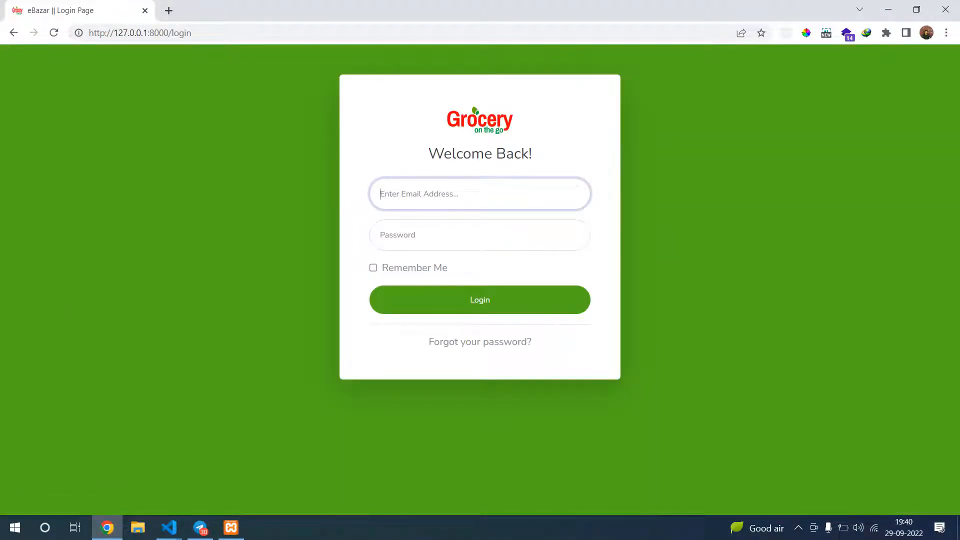
click(169, 527)
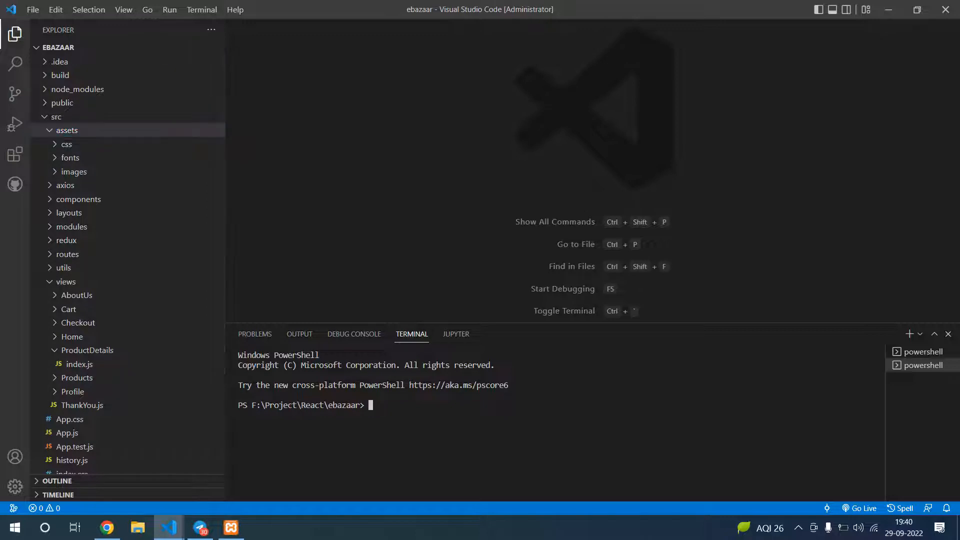
Run ipconfig and copy the IPv4 address 192.168.1.100
text(ipcon)
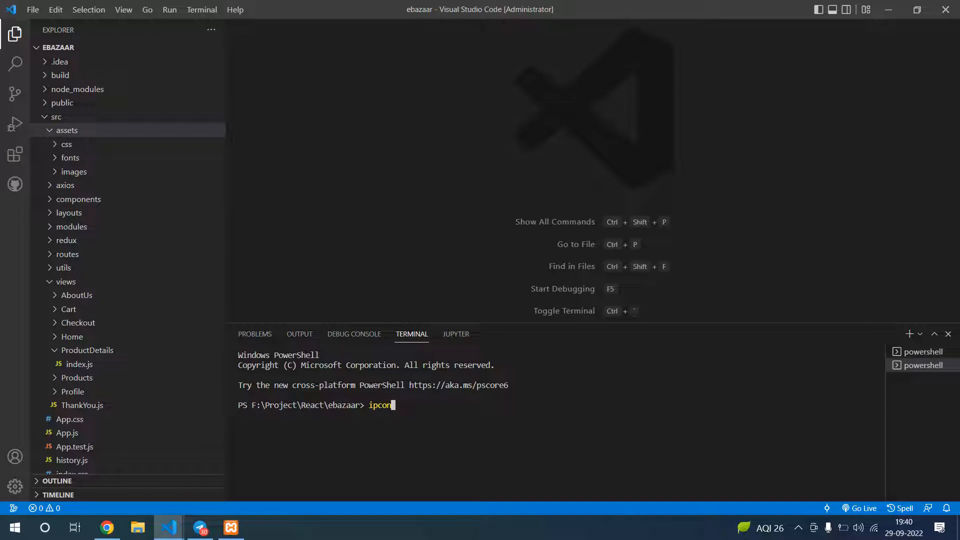
key(Enter)
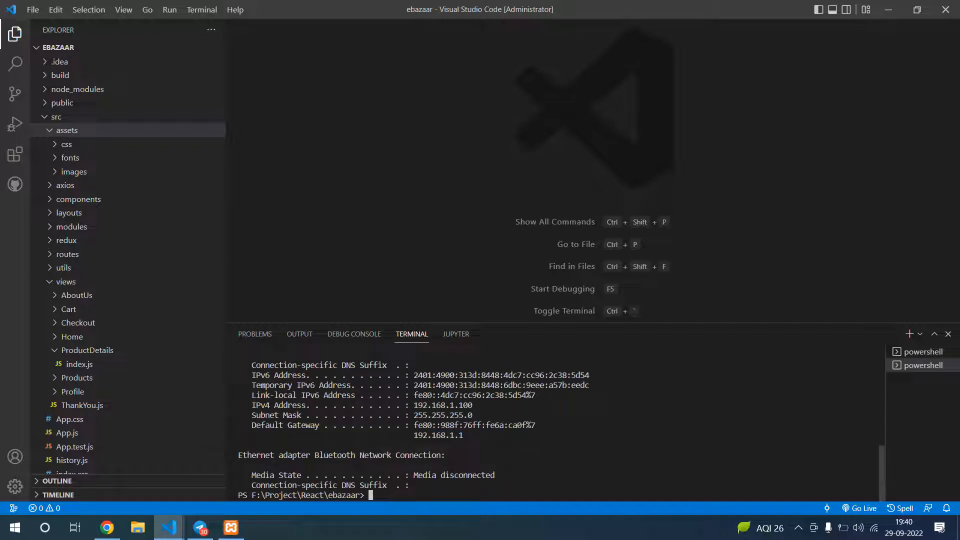
double_click(442, 405)
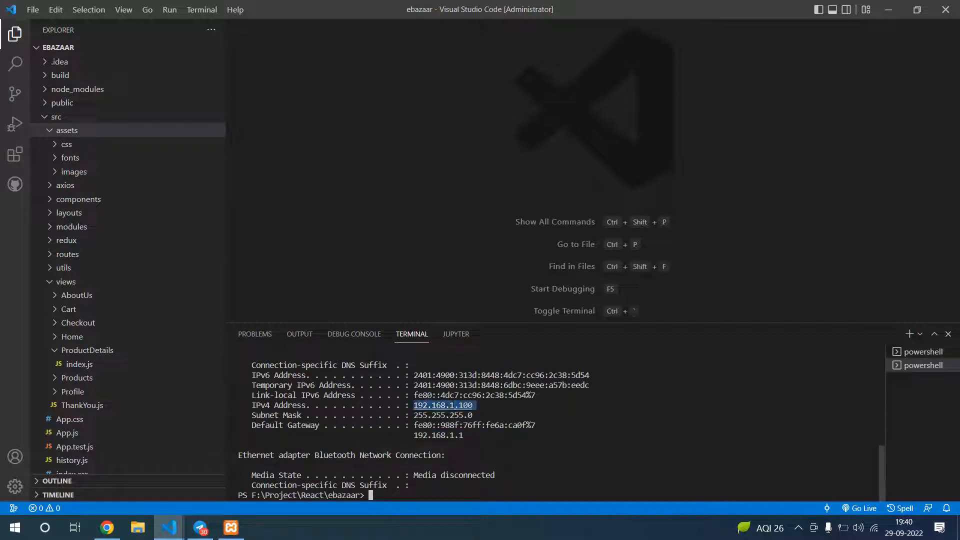
mouse_move(75, 47)
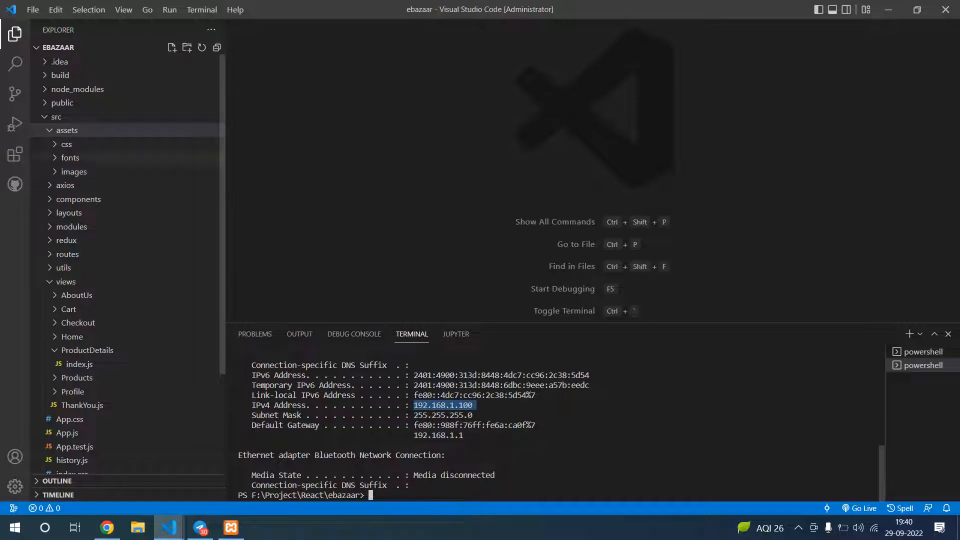
Point src/axios/API.js URL at 192.168.1.100:8000 and start the storefront with 'npm start'
click(65, 185)
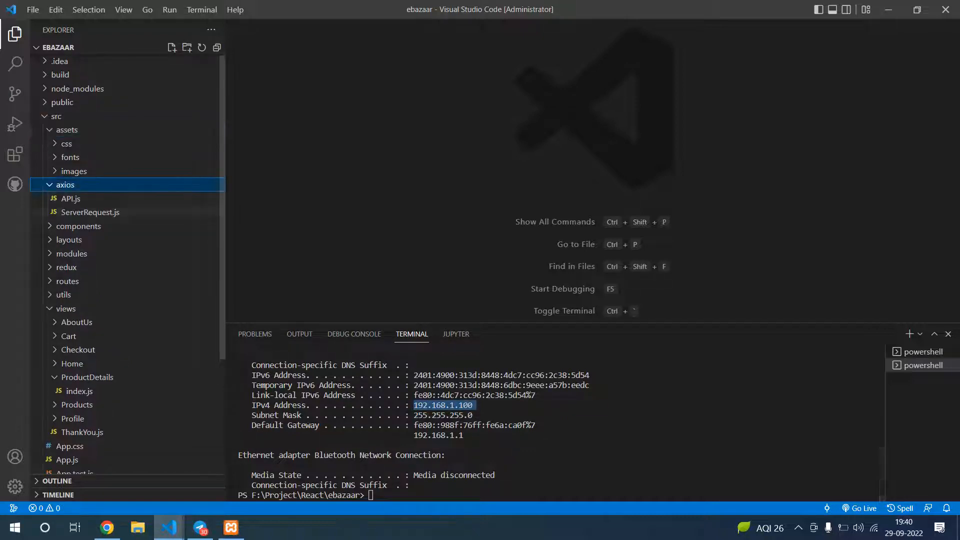
double_click(70, 198)
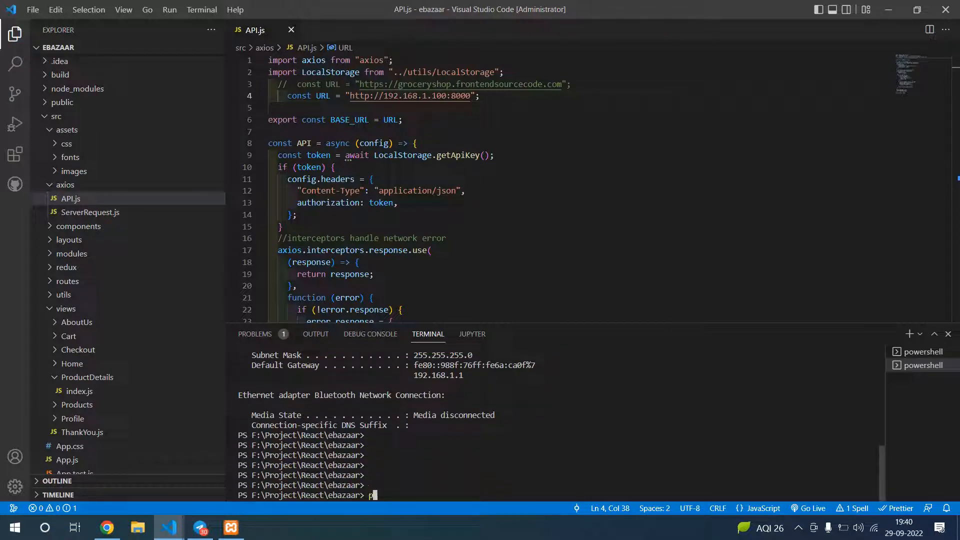
text(npm start)
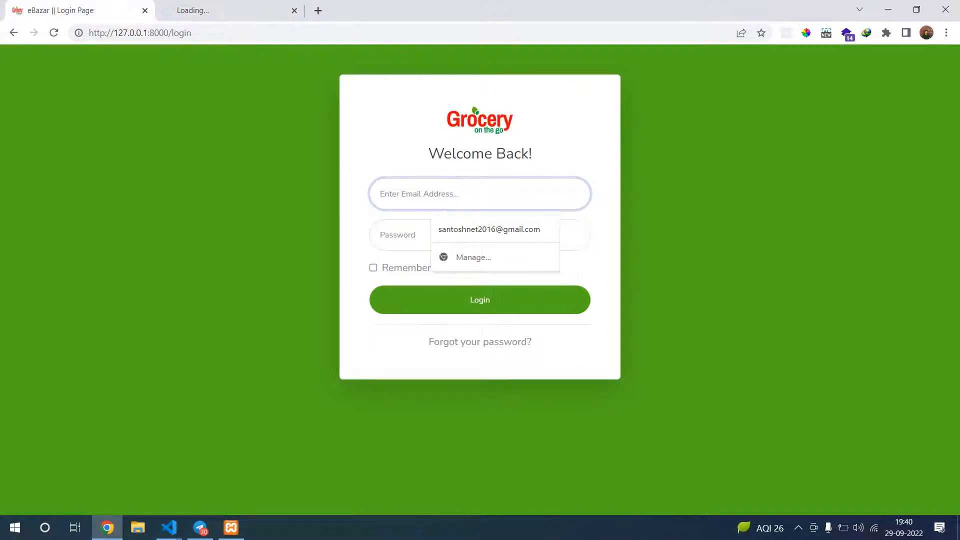
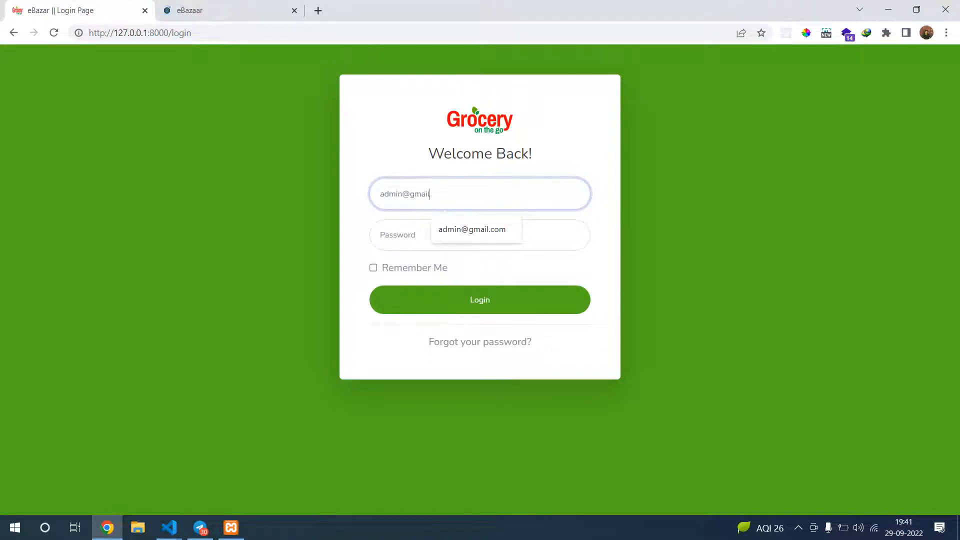
Log in as admin with the saved email and password, dismissing Chrome's Save password popup
click(480, 234)
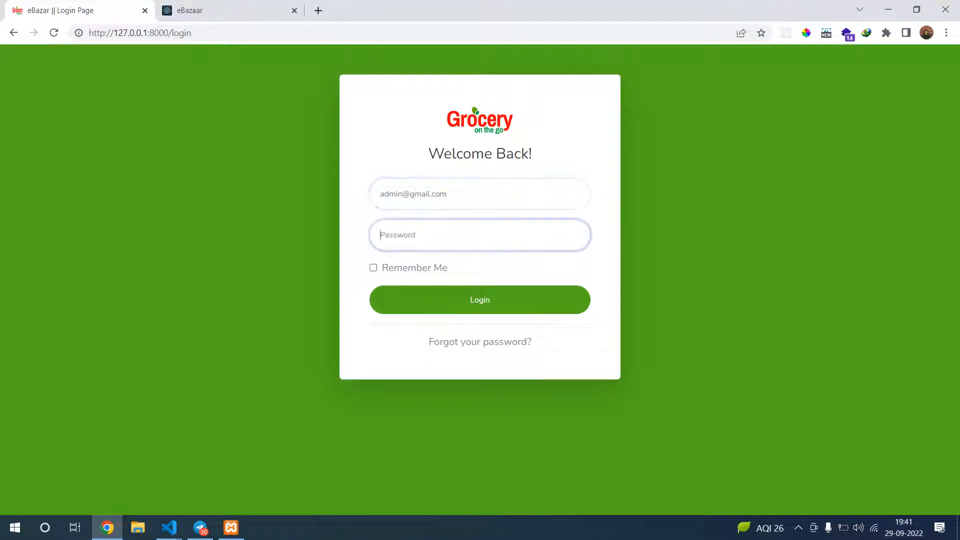
text(••)
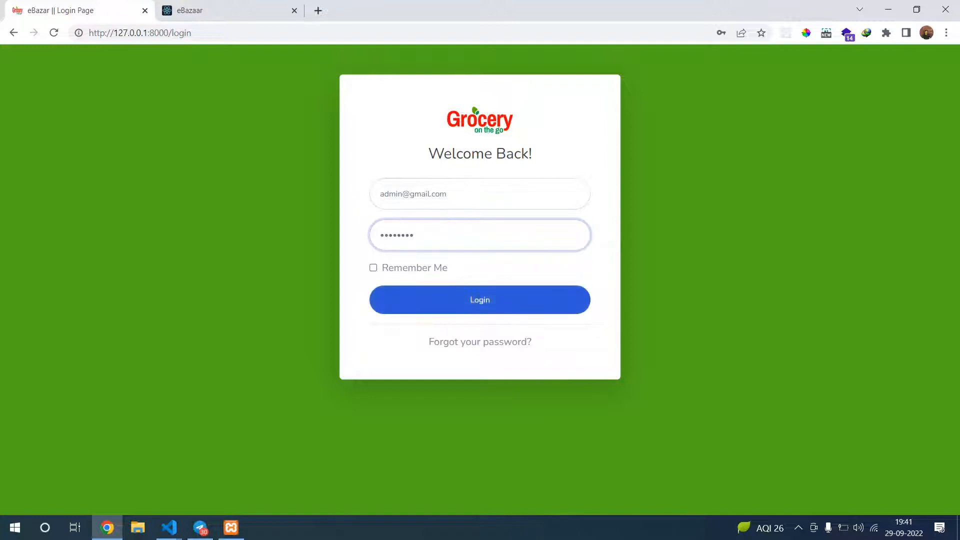
click(480, 300)
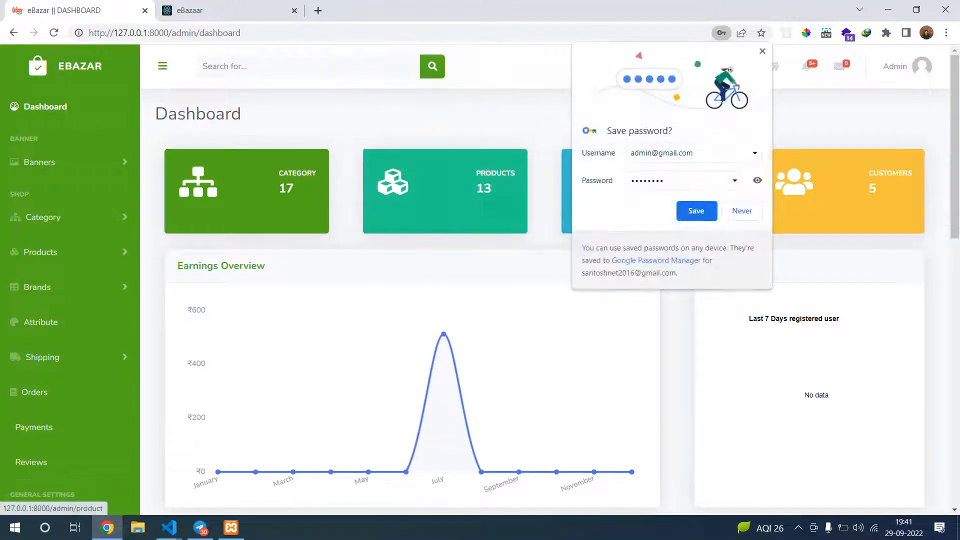
click(742, 210)
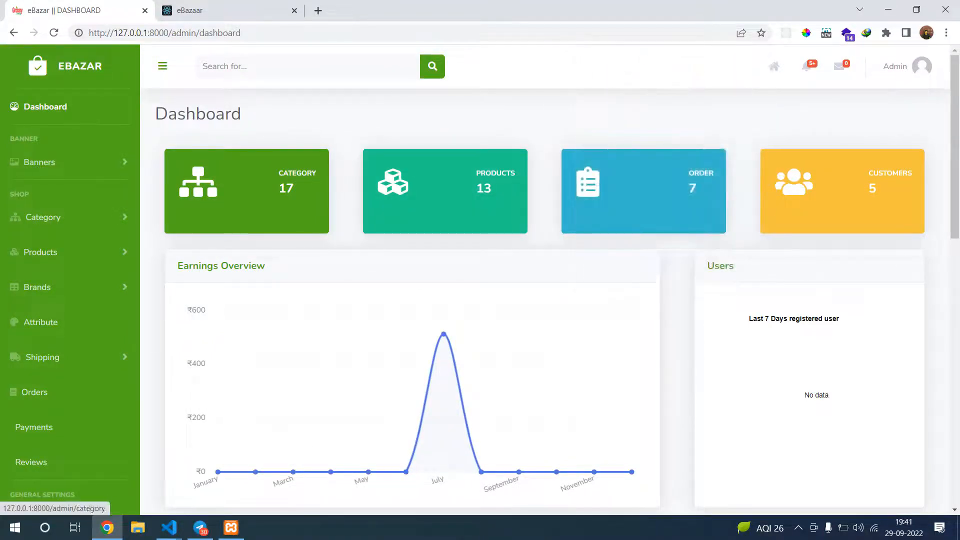
Open the Add Banner form, keep Type as Slider, and expand the Category menu
click(40, 162)
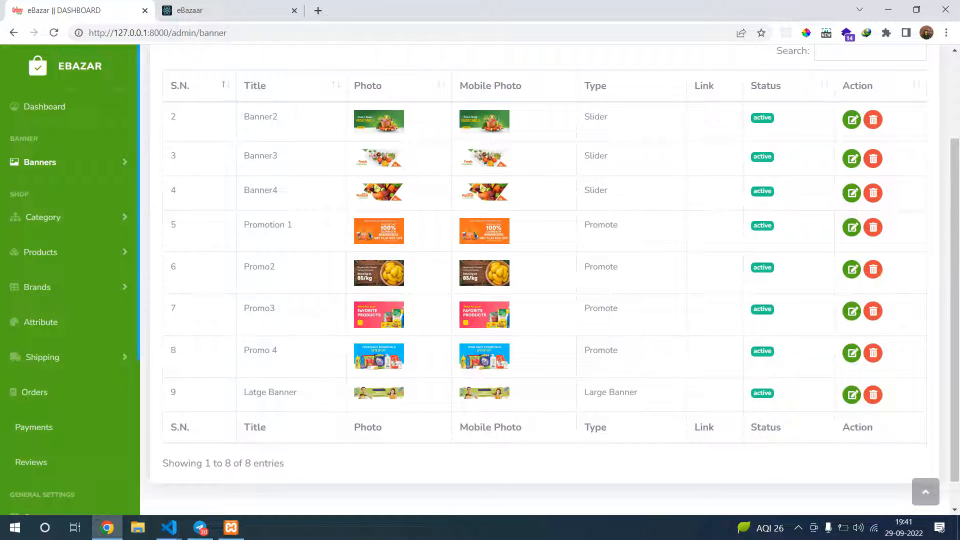
click(40, 162)
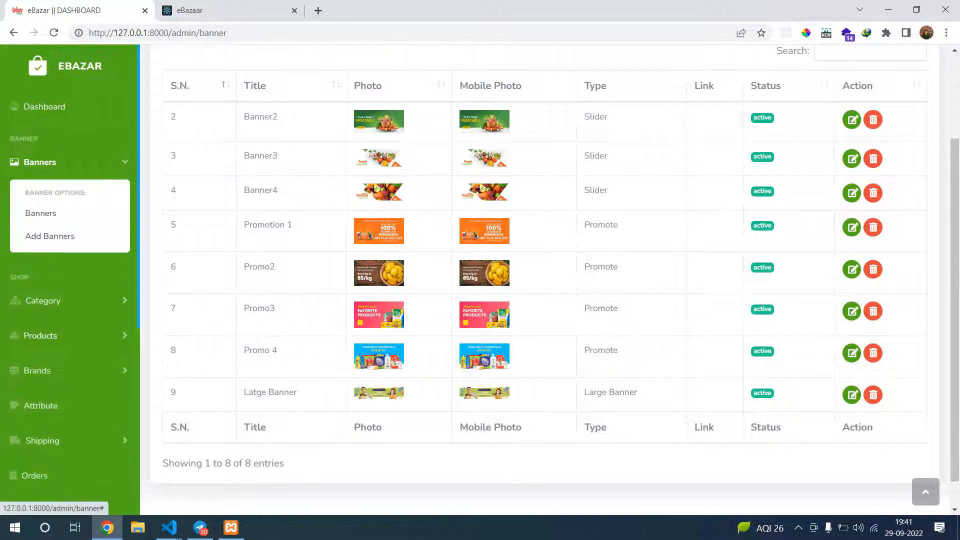
click(50, 236)
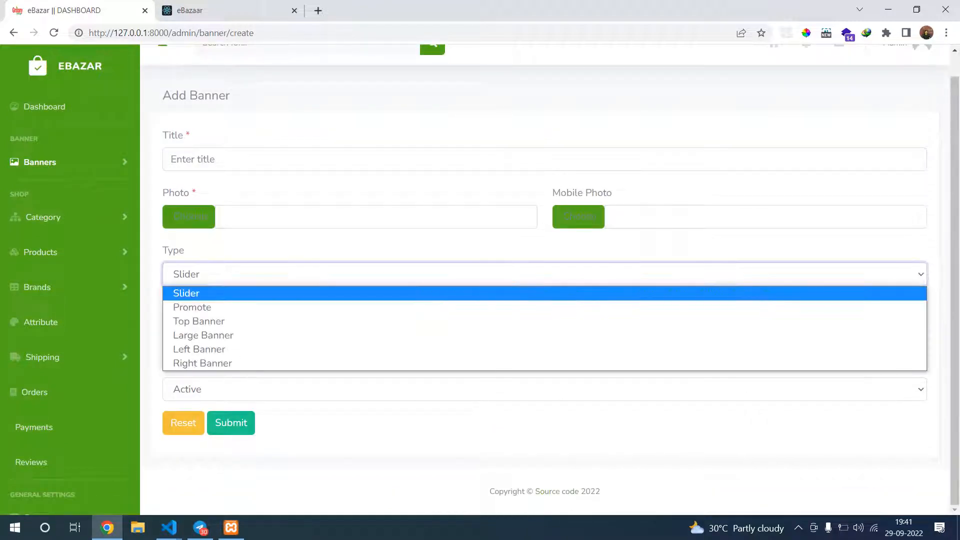
mouse_move(198, 321)
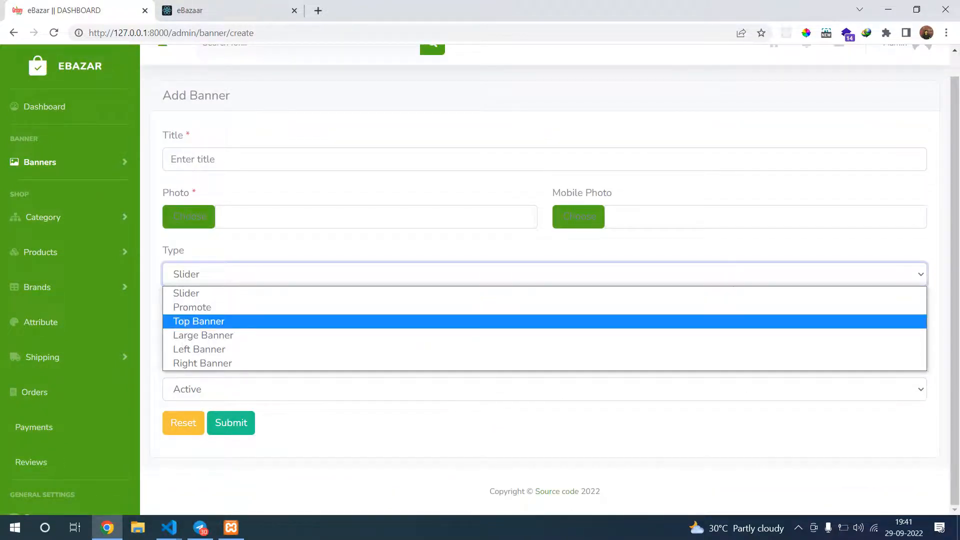
mouse_move(199, 349)
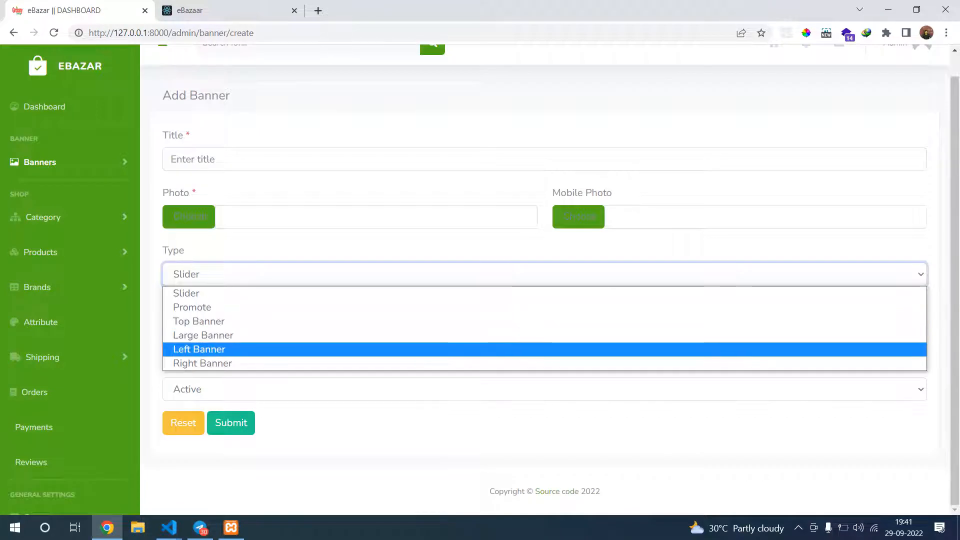
mouse_move(198, 320)
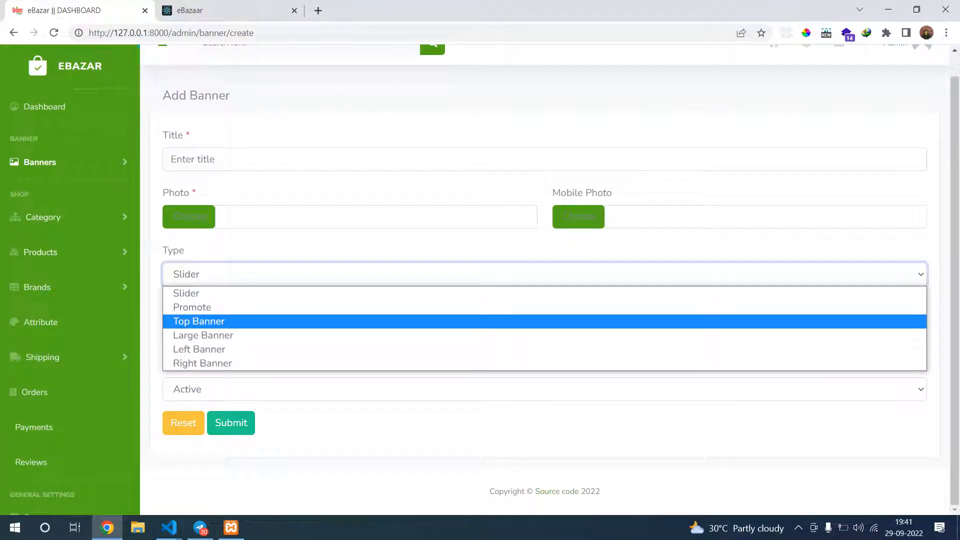
click(186, 293)
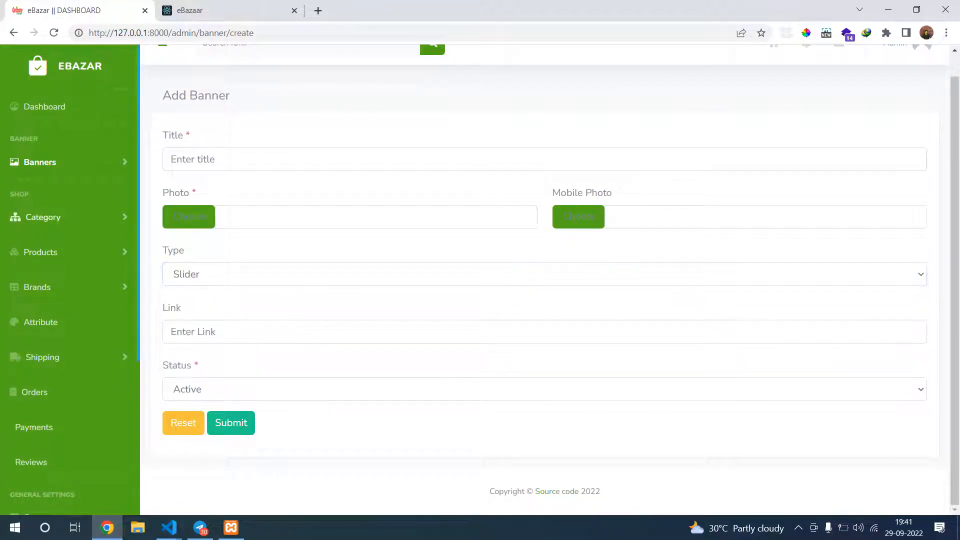
click(43, 217)
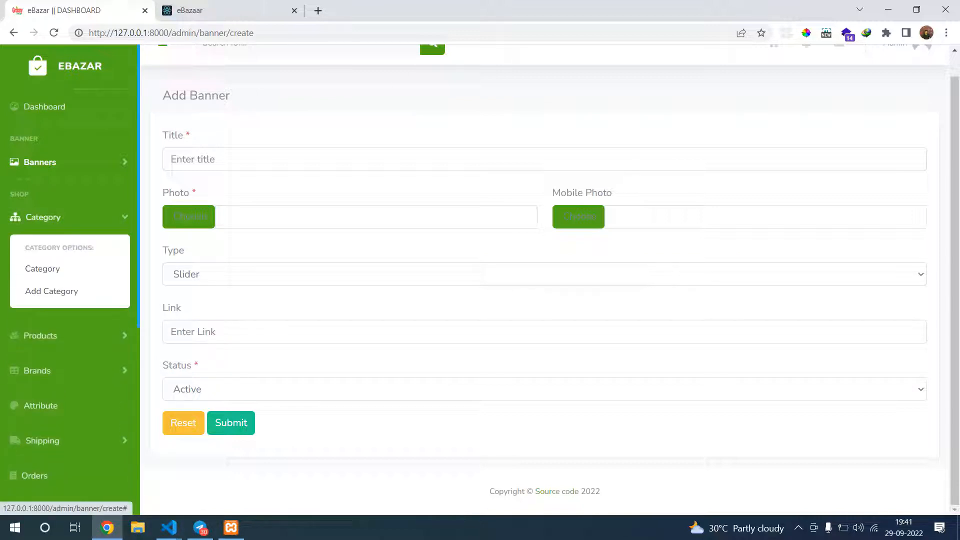
Browse the Category, Products and Attribute lists from the sidebar
click(42, 268)
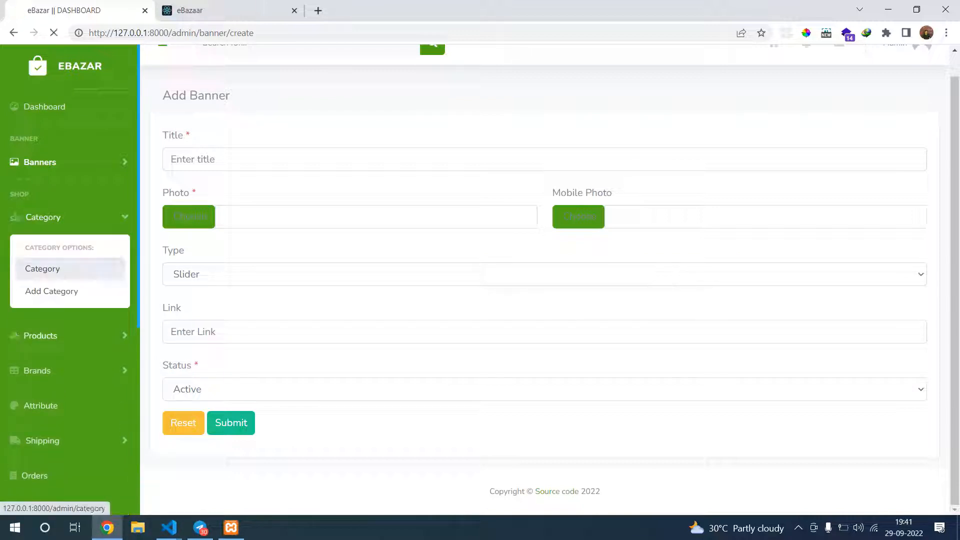
click(42, 269)
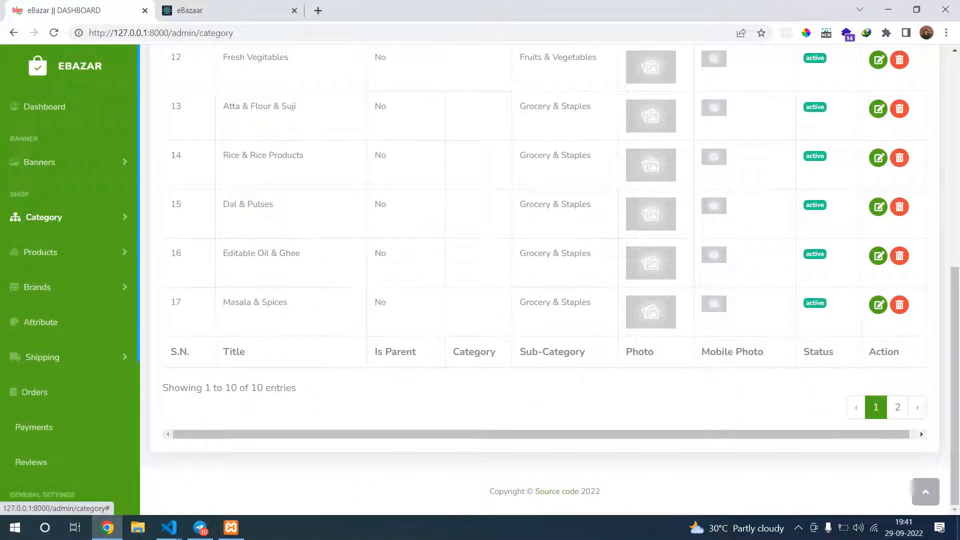
click(40, 252)
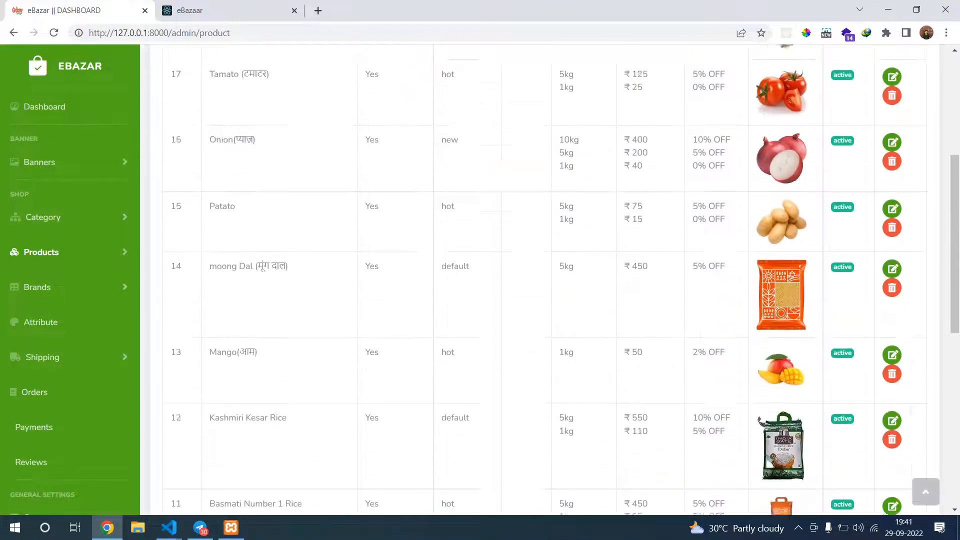
scroll(down, 3)
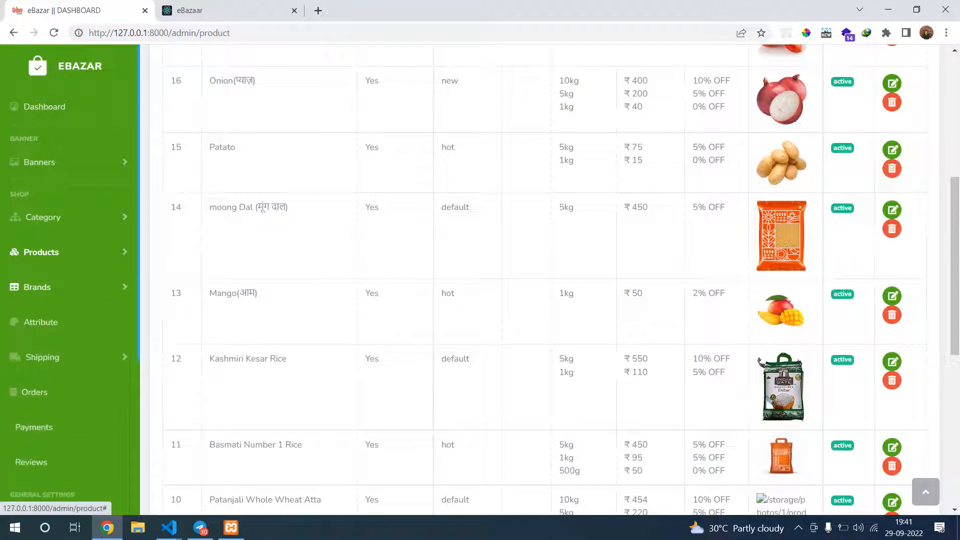
click(40, 322)
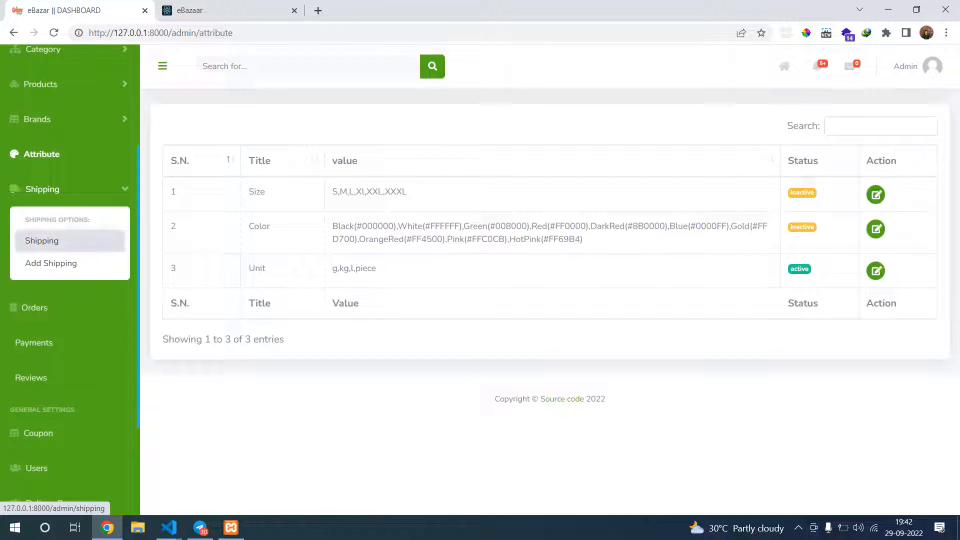
View the Shipping List and select the Free Shipping price value
click(42, 240)
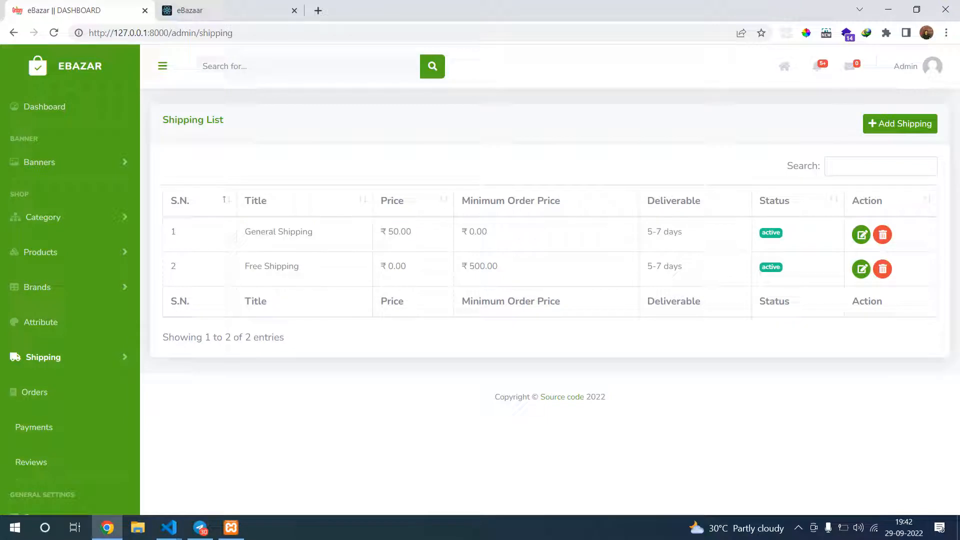
double_click(478, 232)
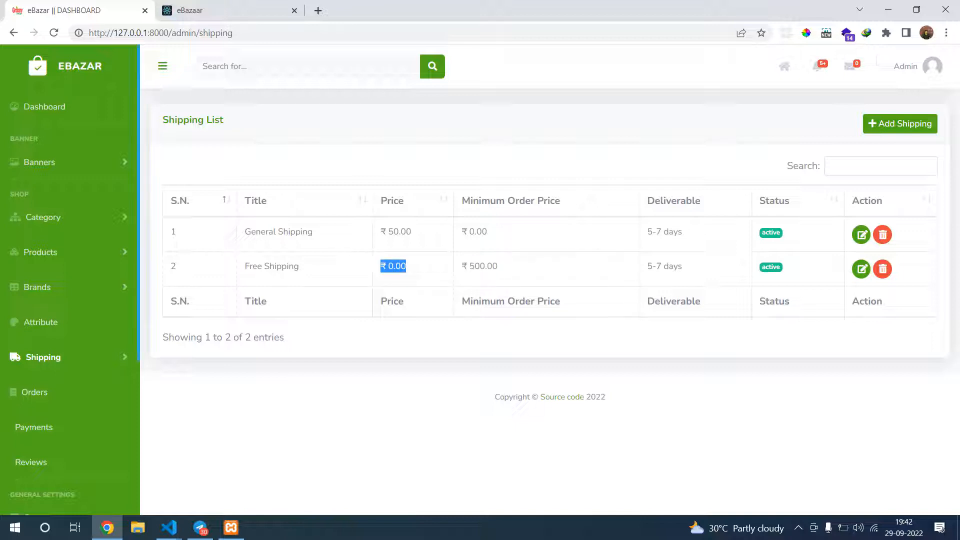
click(34, 392)
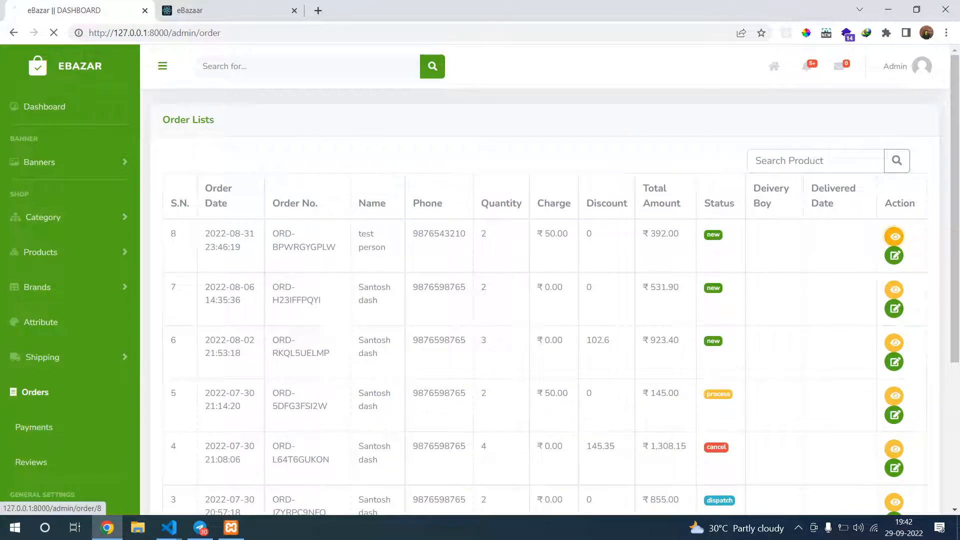
click(893, 236)
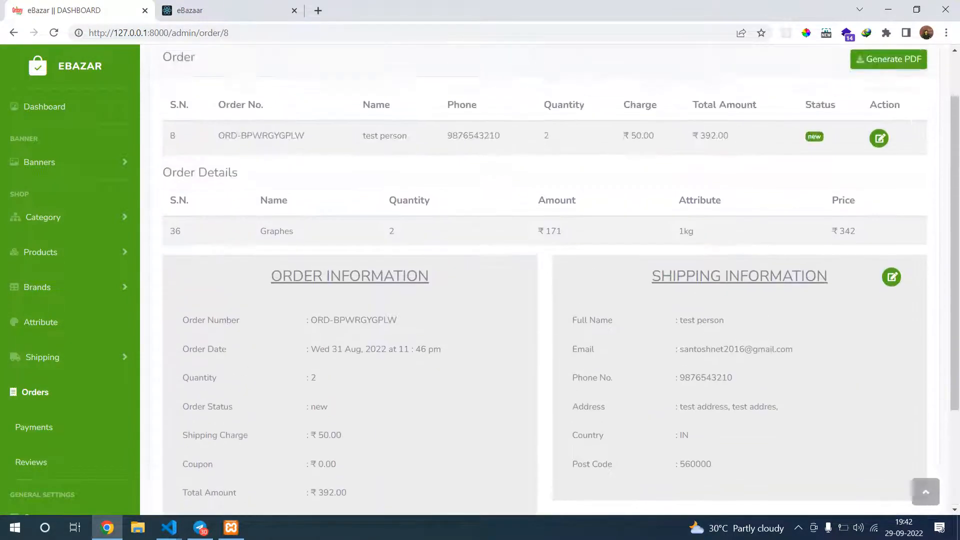
click(891, 282)
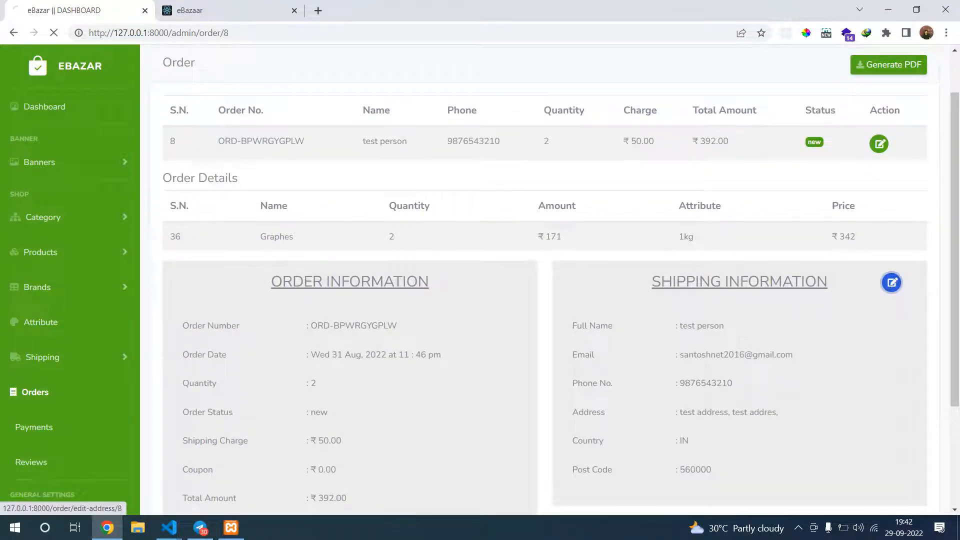
click(891, 282)
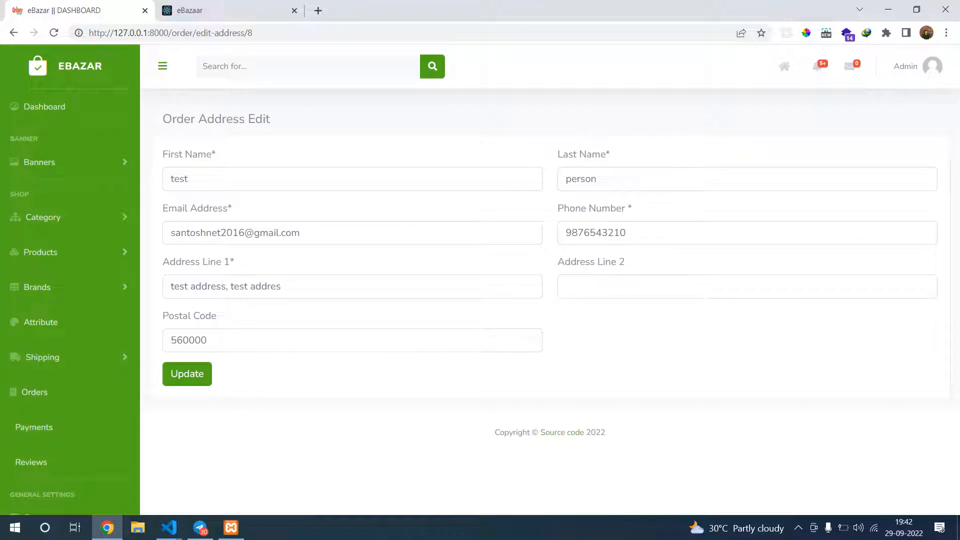
click(186, 374)
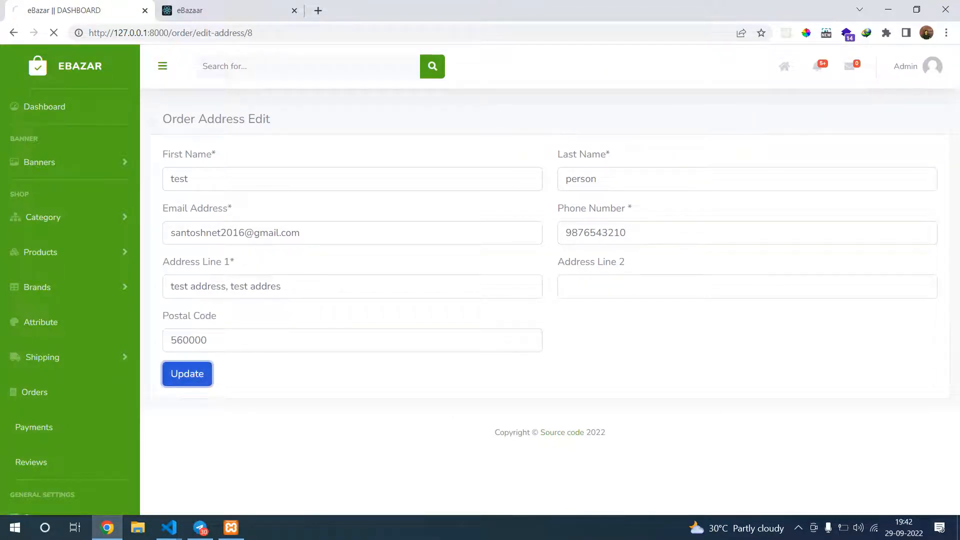
click(186, 374)
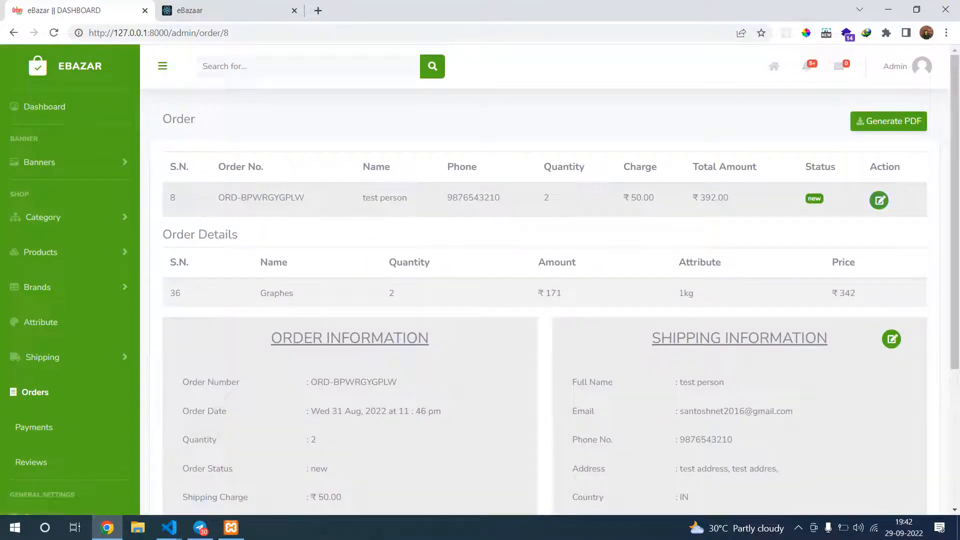
Inspect the order's Payment Status and Delivery Boy dropdowns, then view the empty Review Lists page
click(878, 200)
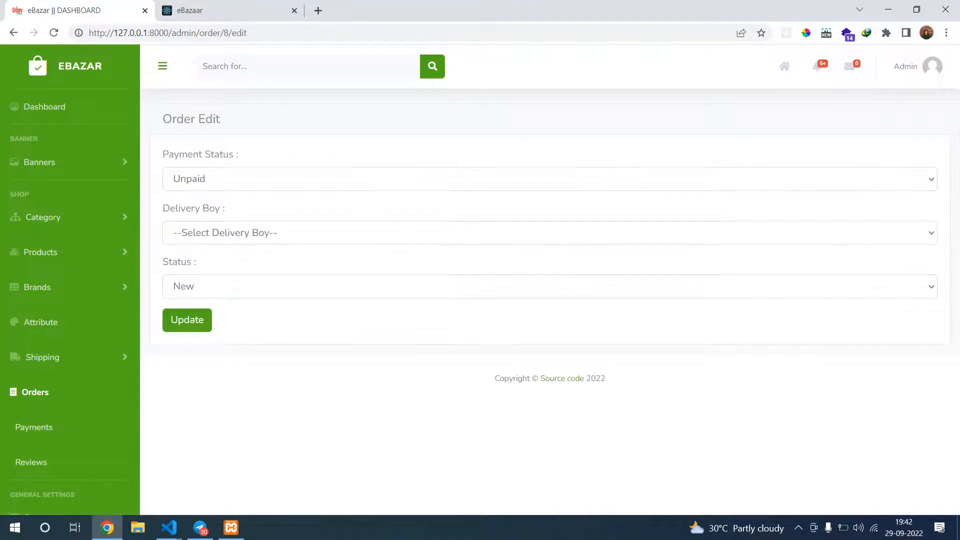
click(549, 180)
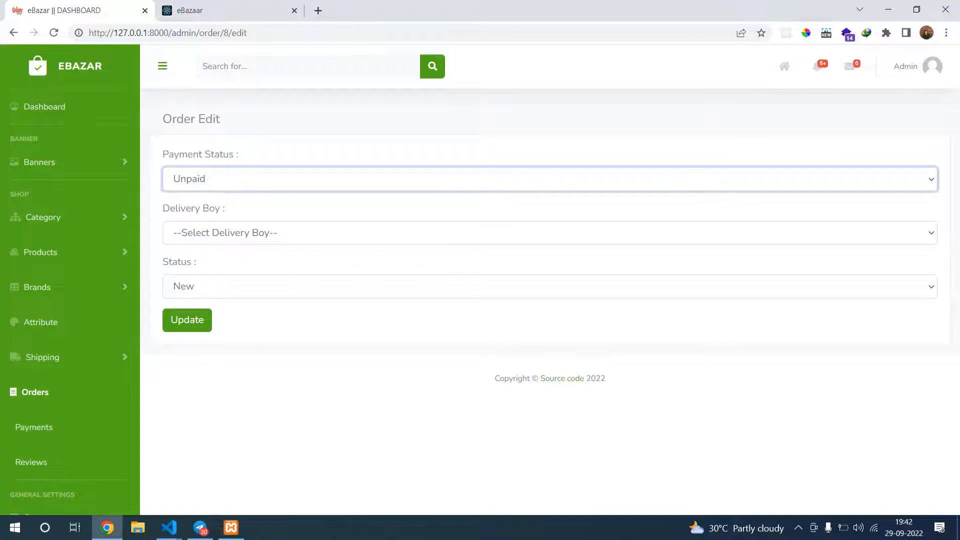
click(549, 242)
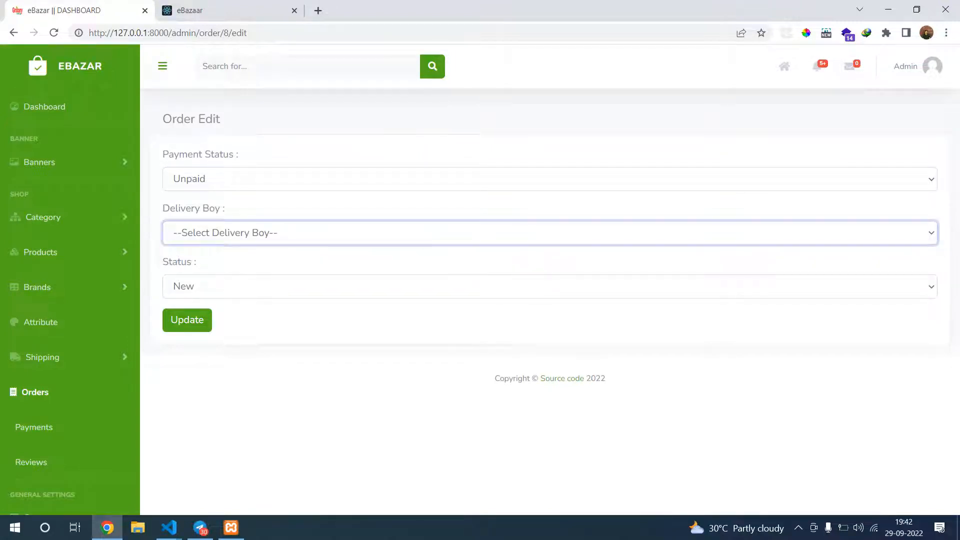
scroll(down, 3)
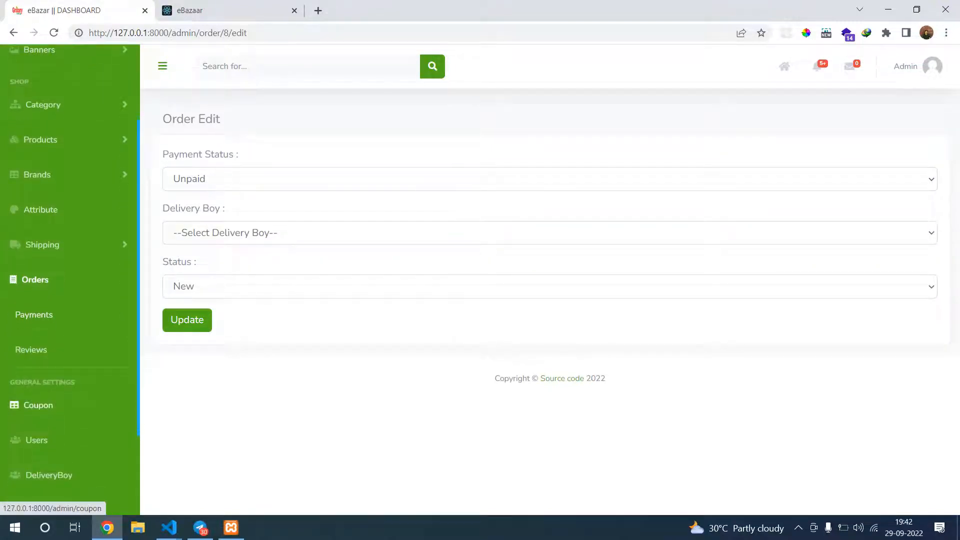
scroll(down, 3)
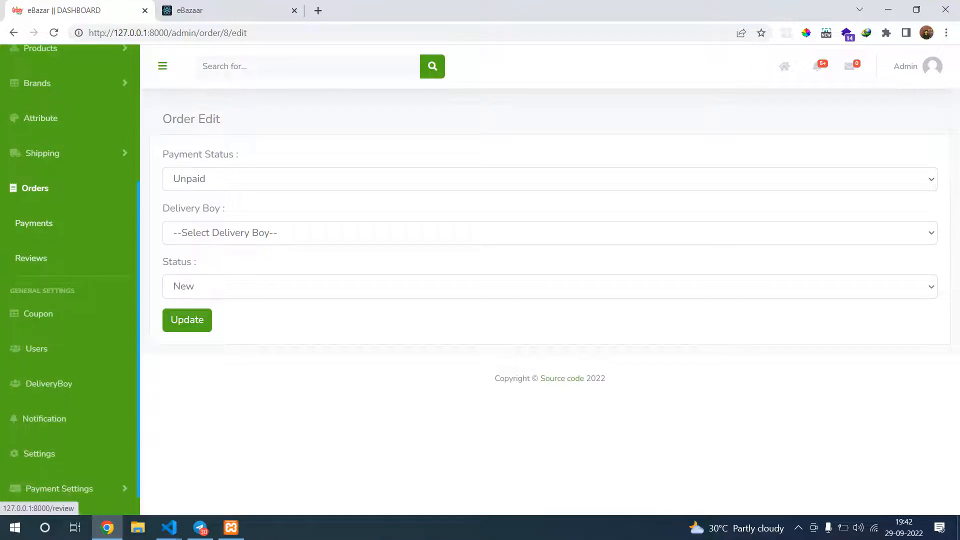
click(31, 258)
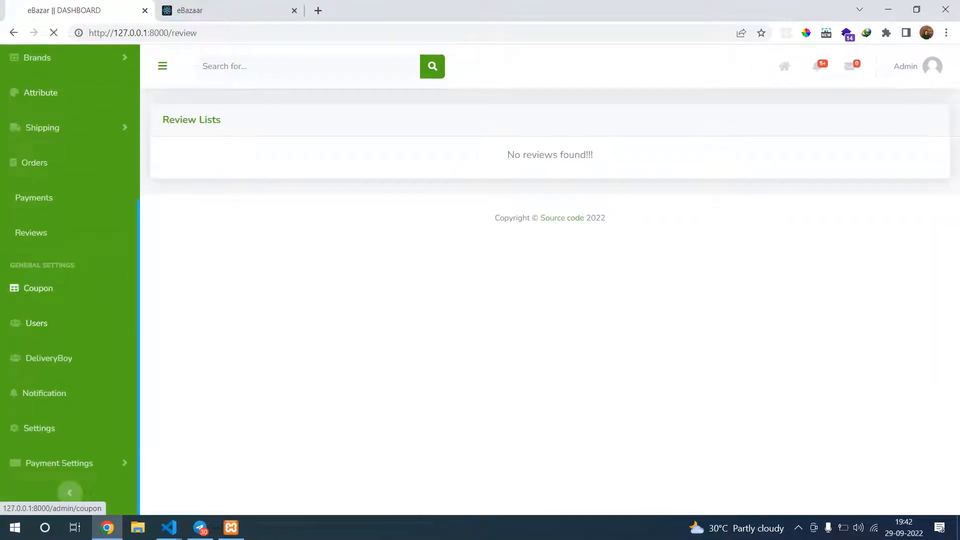
View the coupon list and empty Add Coupon form, then open the Users List under General Settings
click(38, 288)
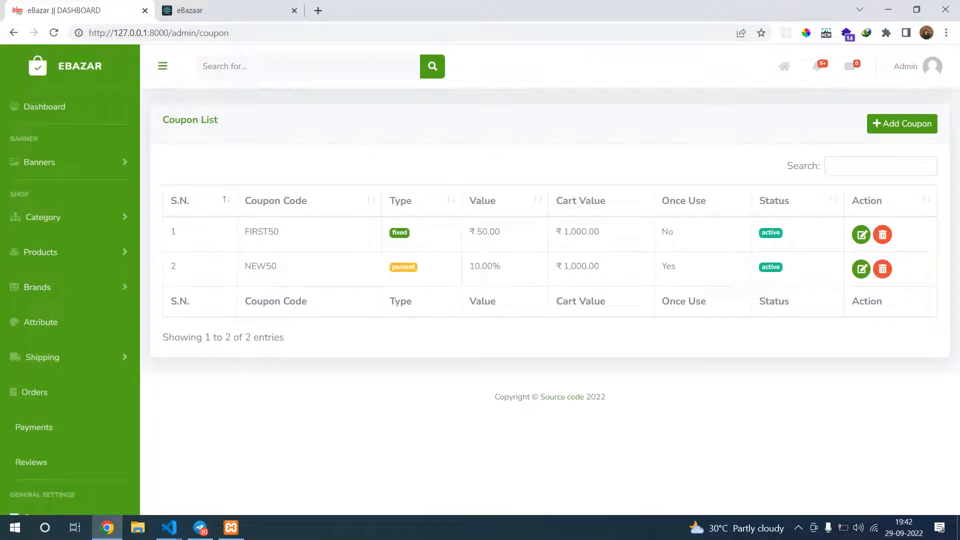
click(902, 124)
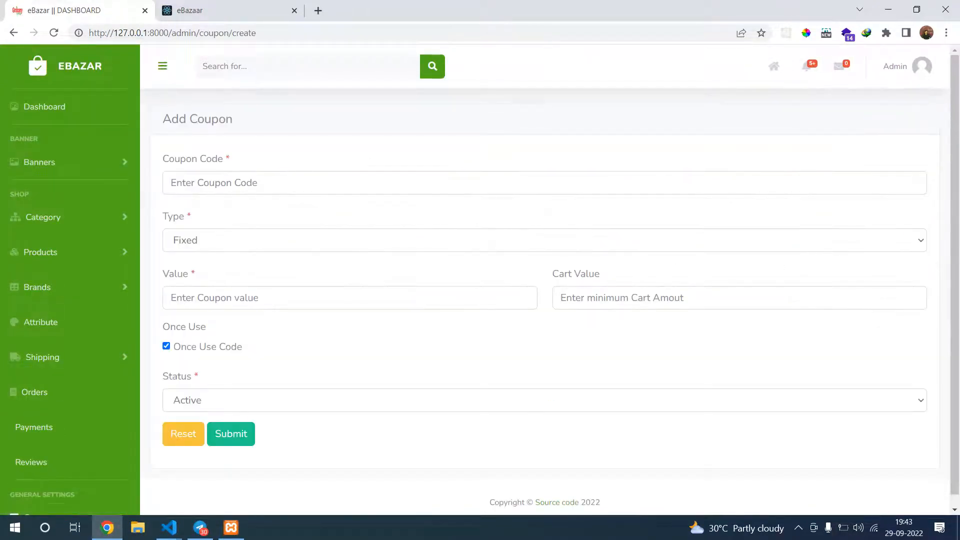
click(544, 182)
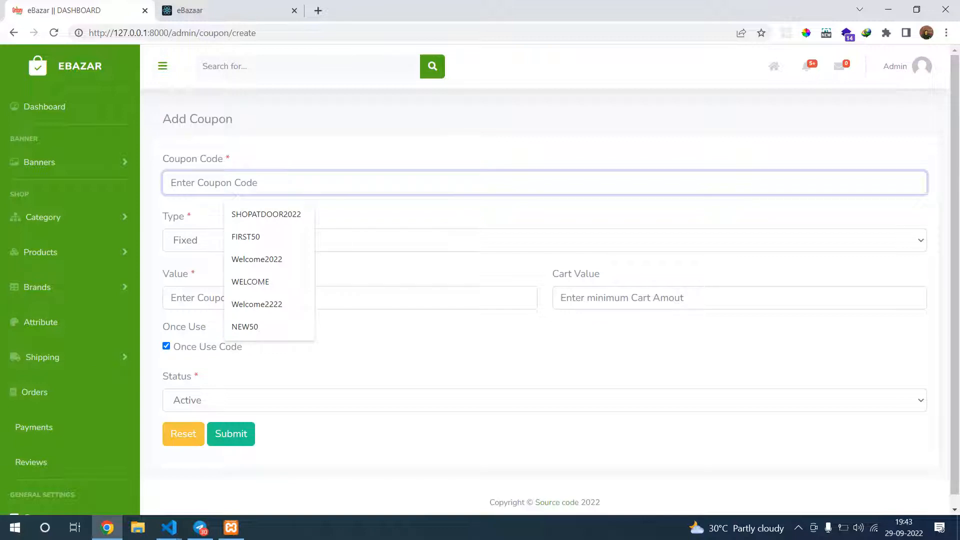
click(541, 236)
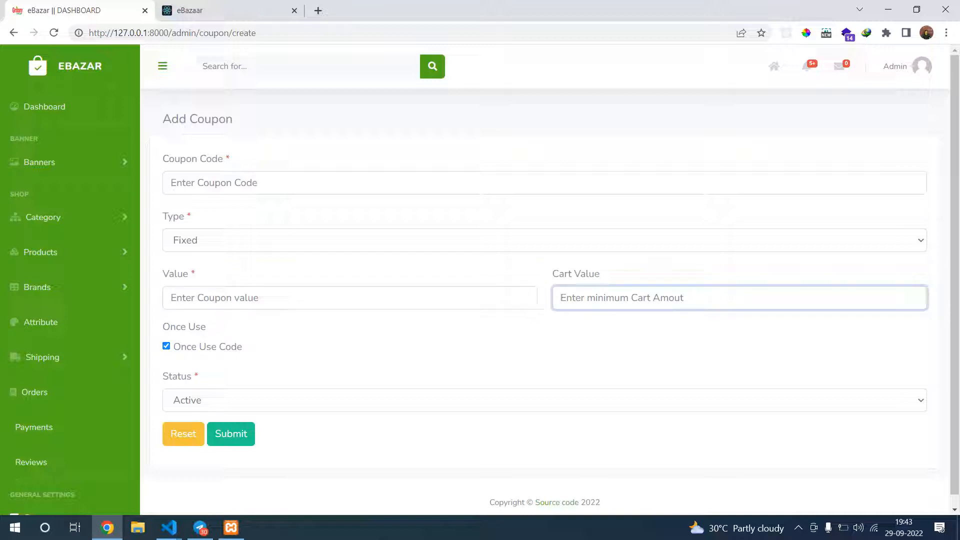
click(166, 346)
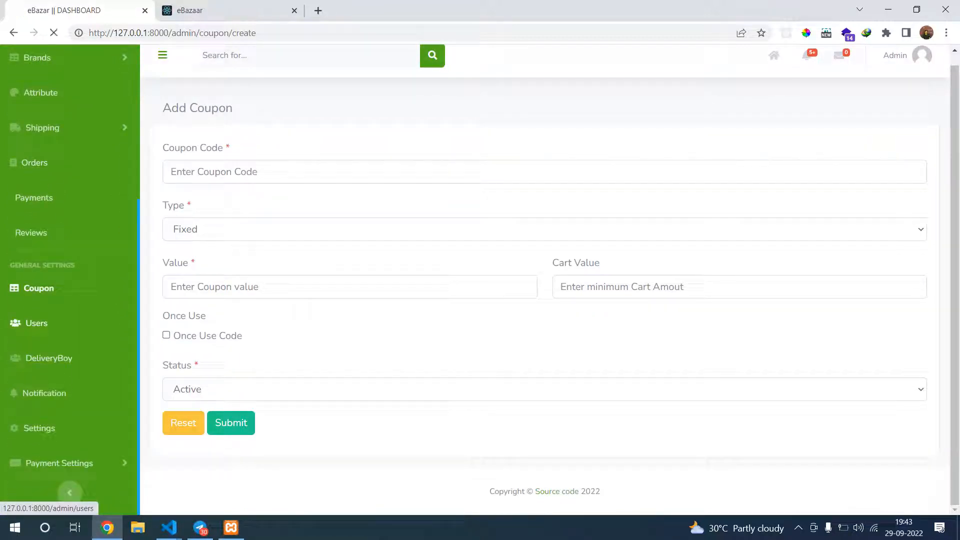
click(36, 323)
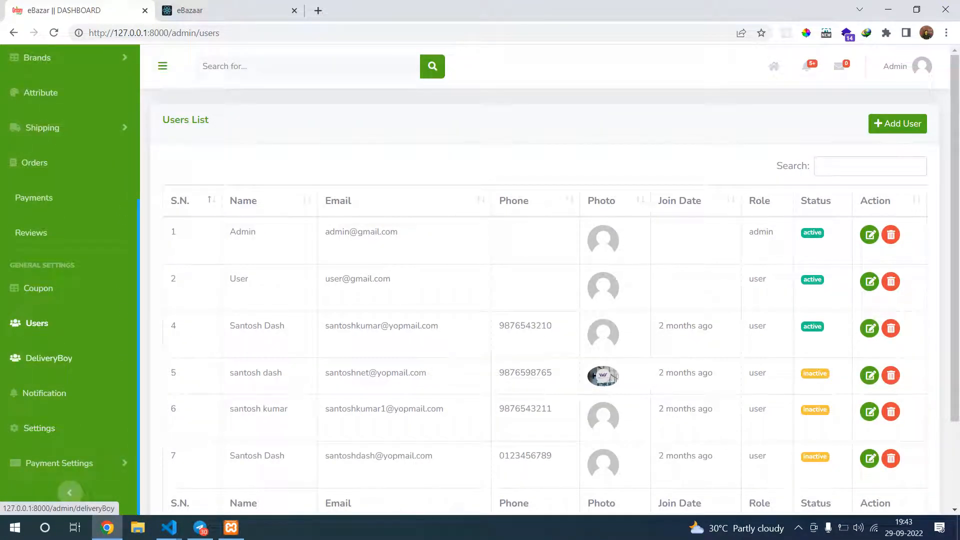
View the empty Delivery Boy list, then bring up the Edit Setting page for the eBazar store
click(48, 358)
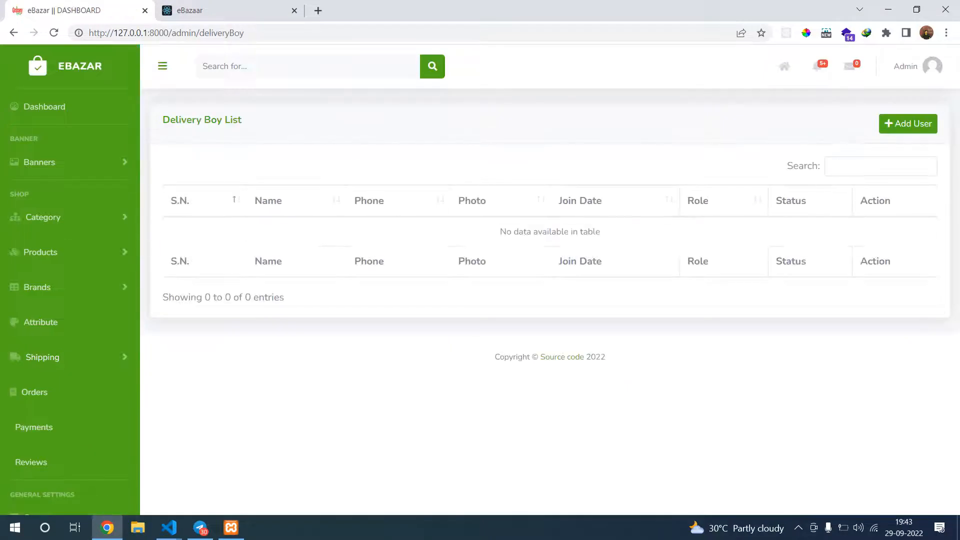
click(907, 124)
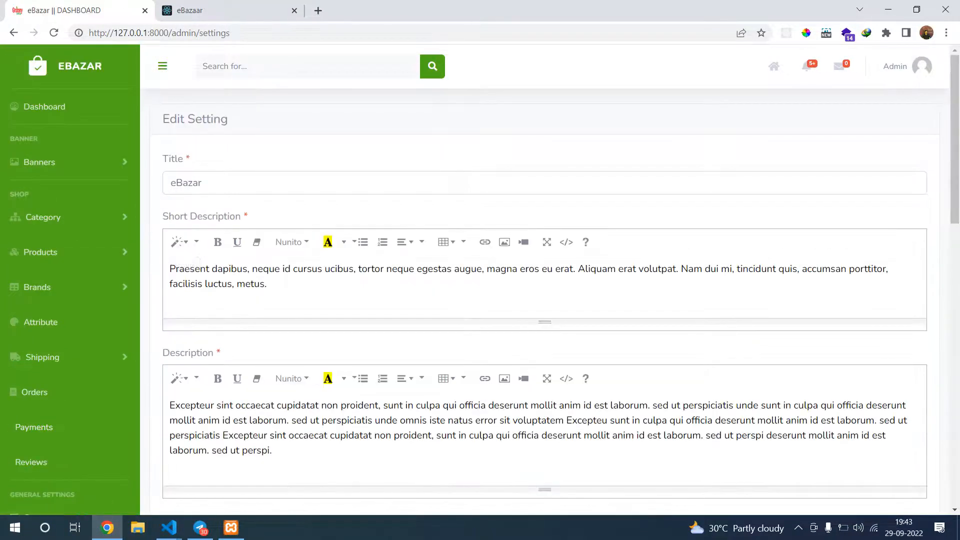
scroll(down, 3)
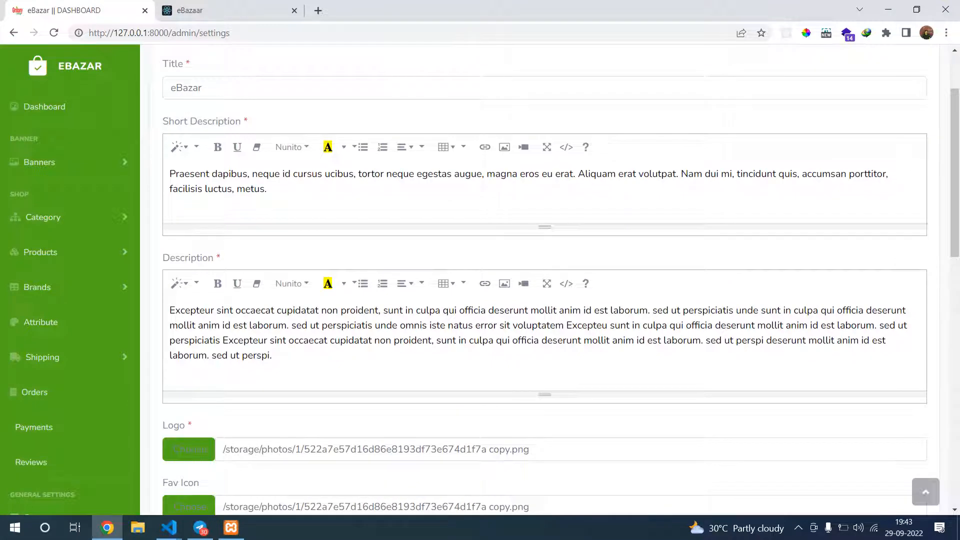
double_click(218, 189)
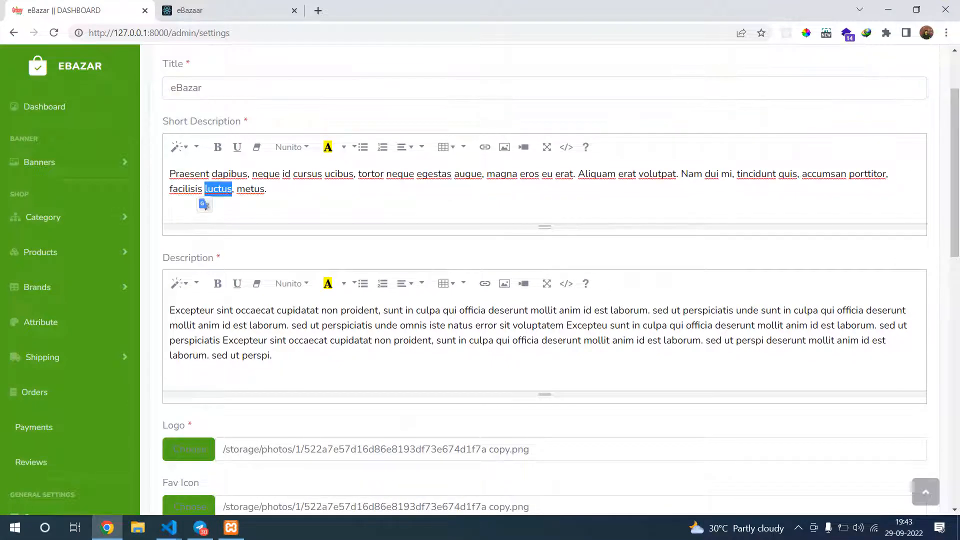
scroll(down, 3)
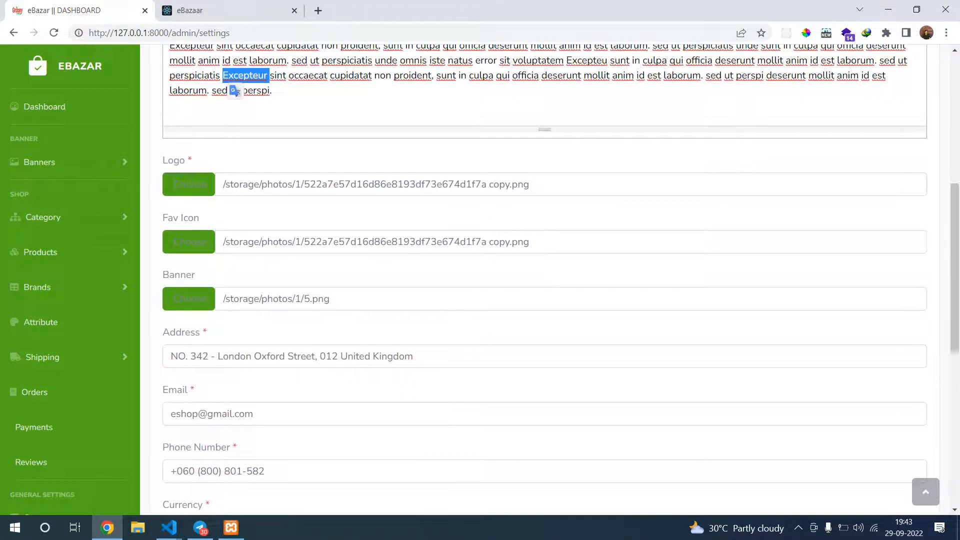
scroll(down, 3)
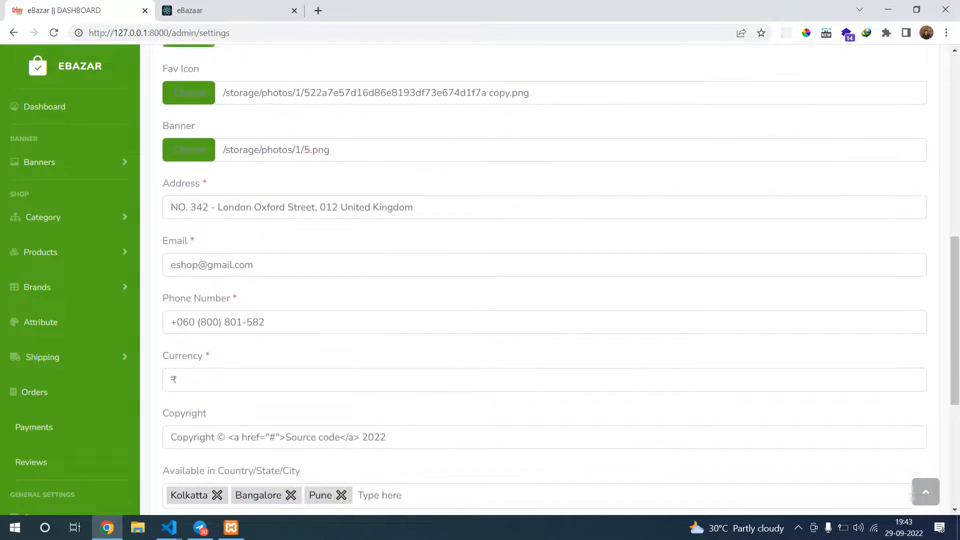
scroll(down, 3)
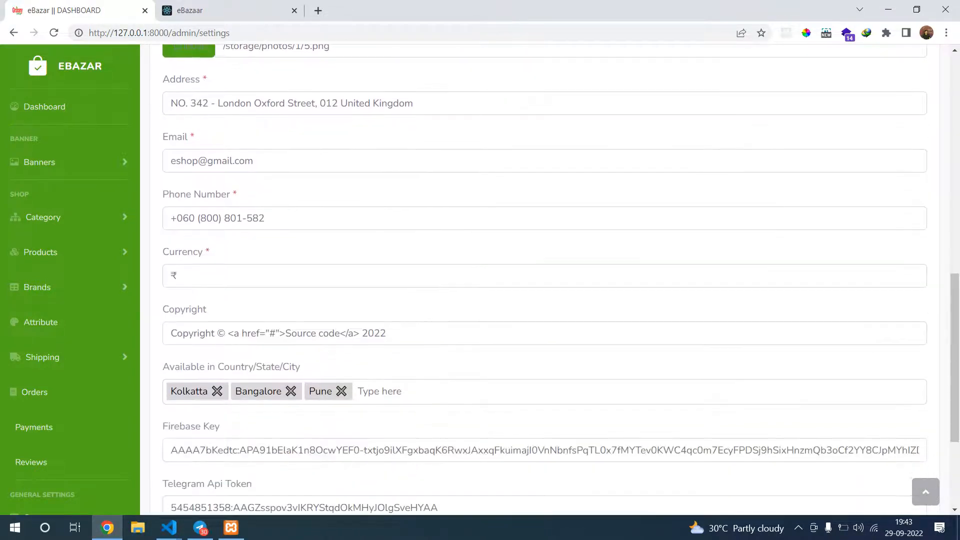
double_click(235, 366)
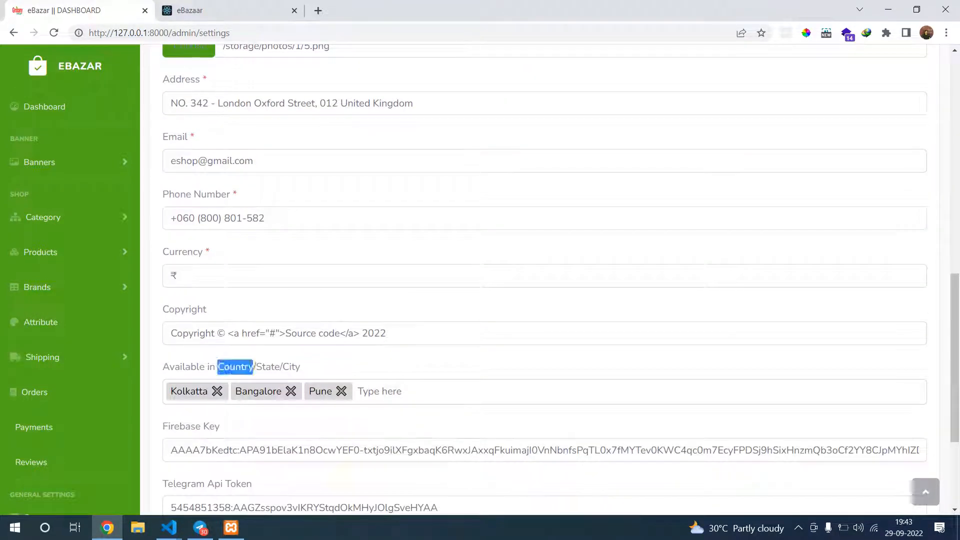
scroll(down, 3)
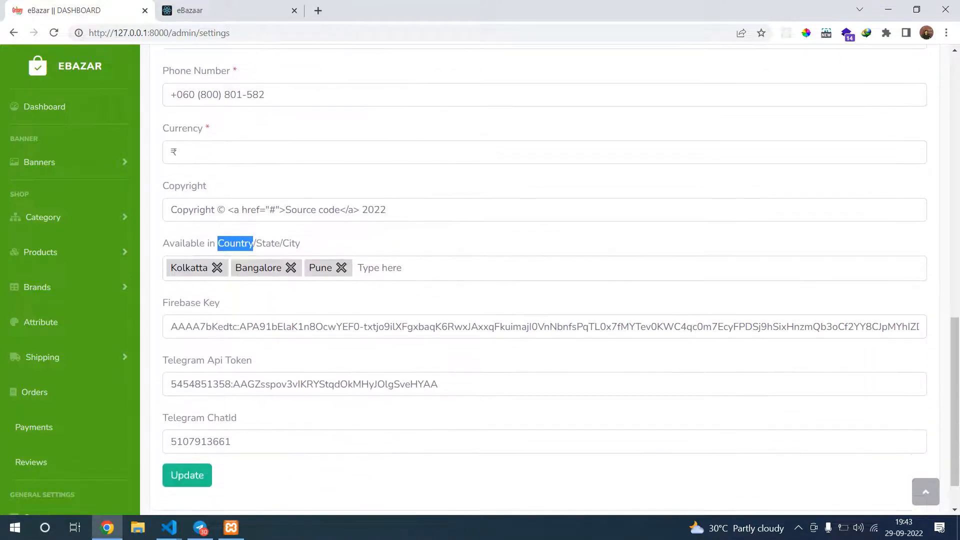
scroll(down, 3)
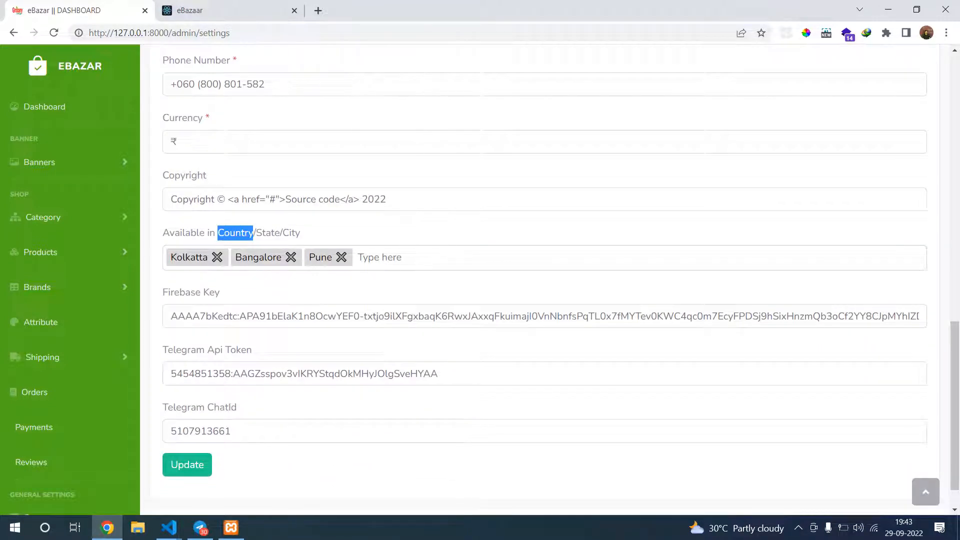
scroll(down, 3)
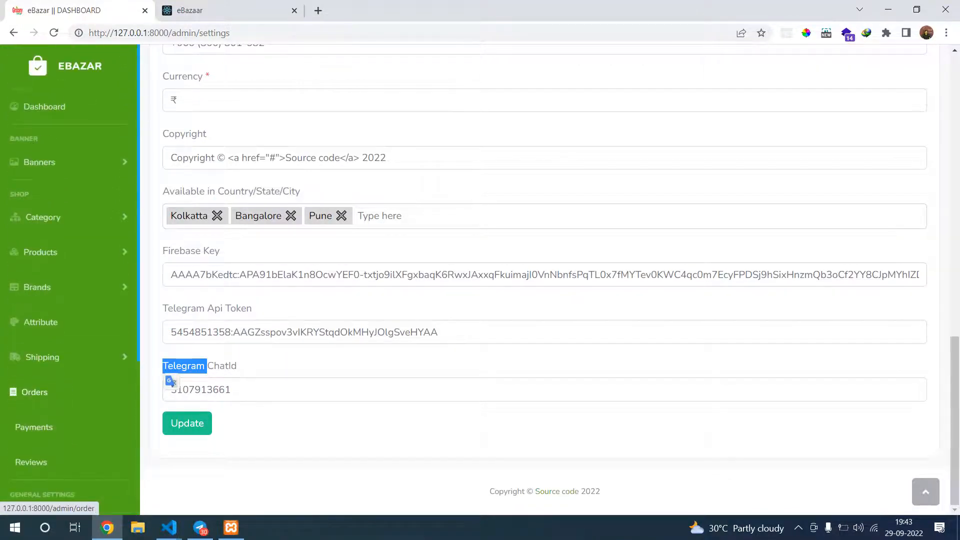
click(222, 10)
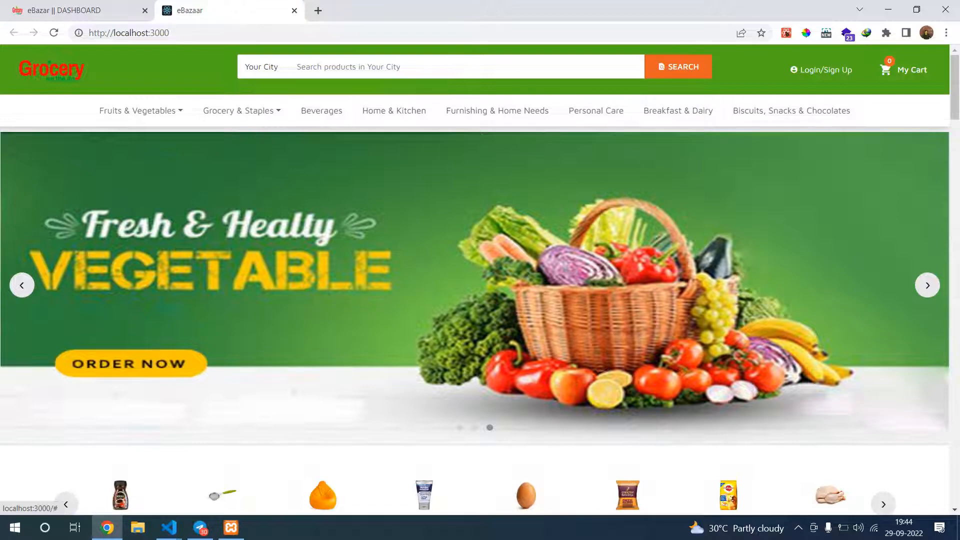
scroll(down, 3)
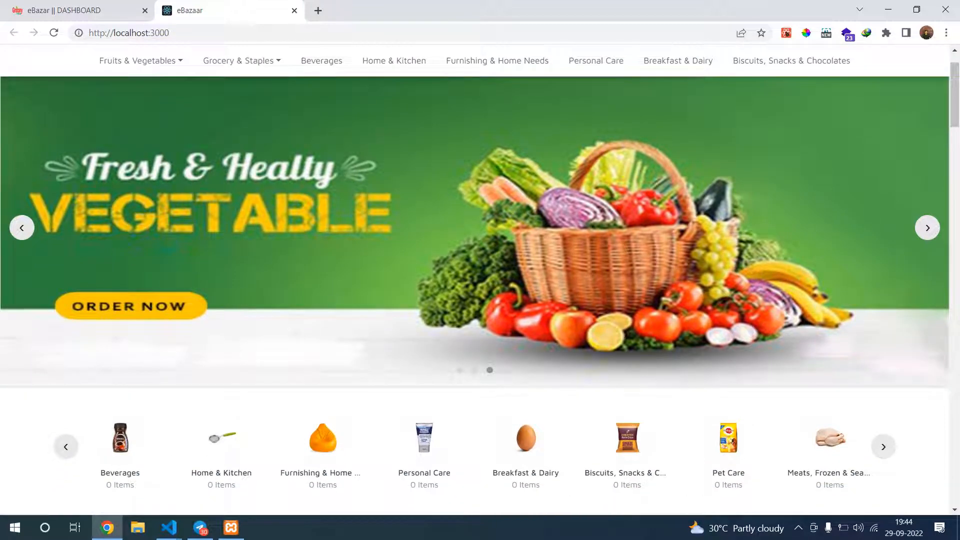
scroll(down, 3)
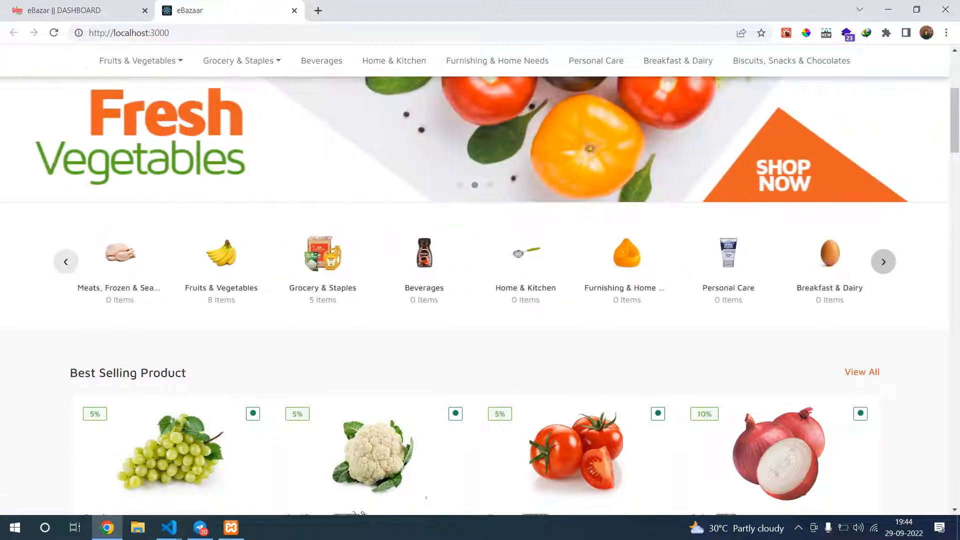
scroll(down, 3)
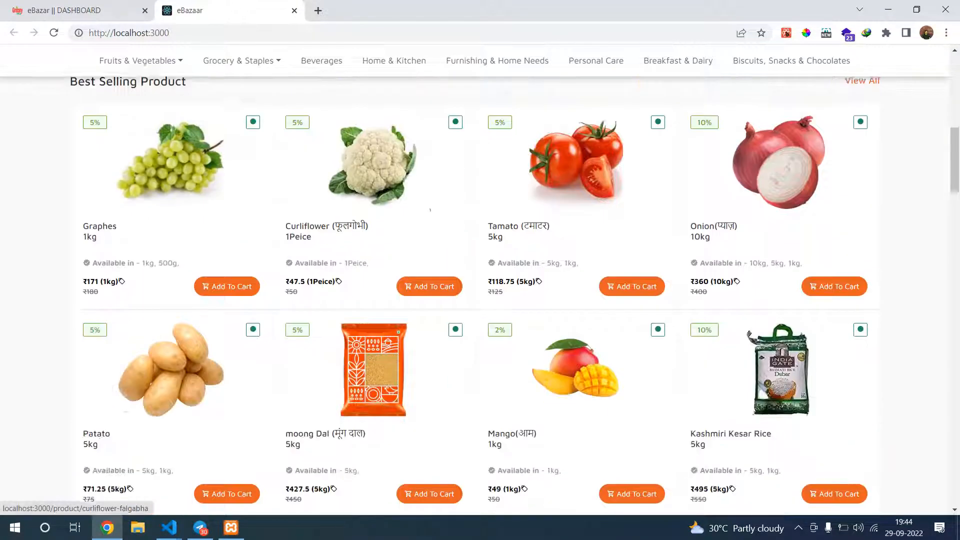
scroll(down, 3)
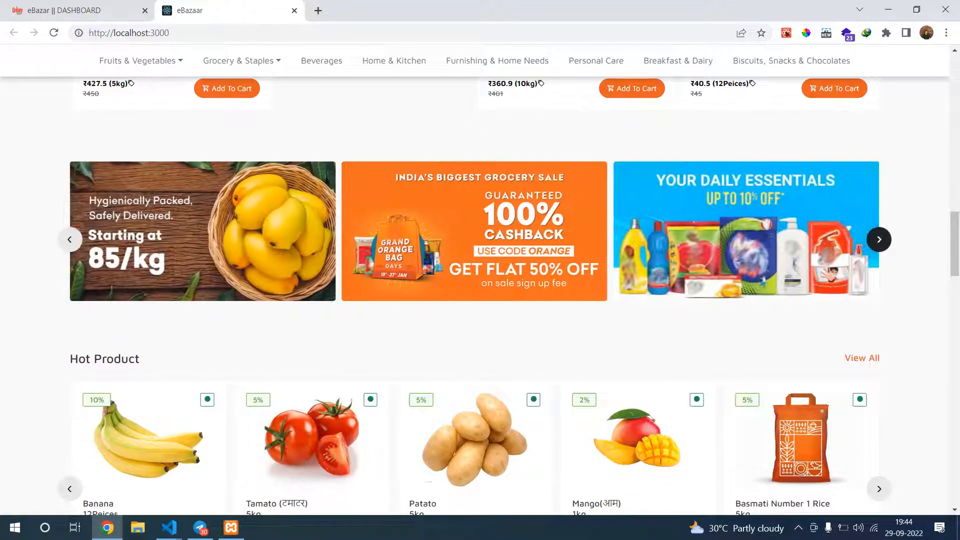
scroll(down, 3)
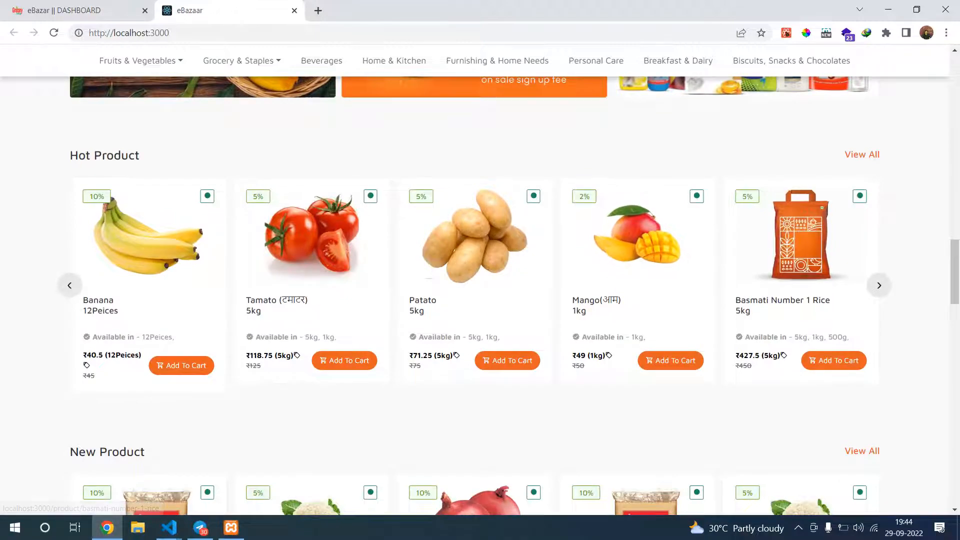
scroll(down, 3)
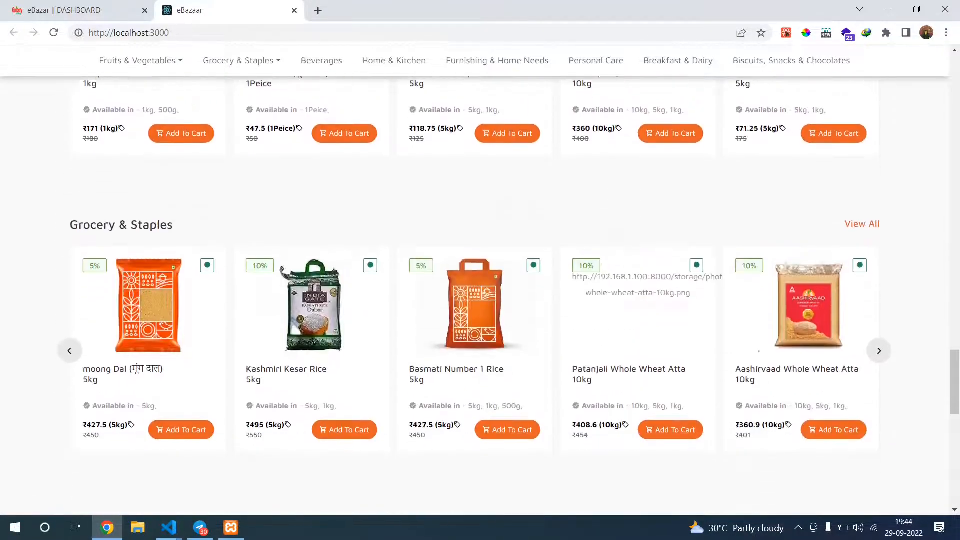
scroll(up, 3)
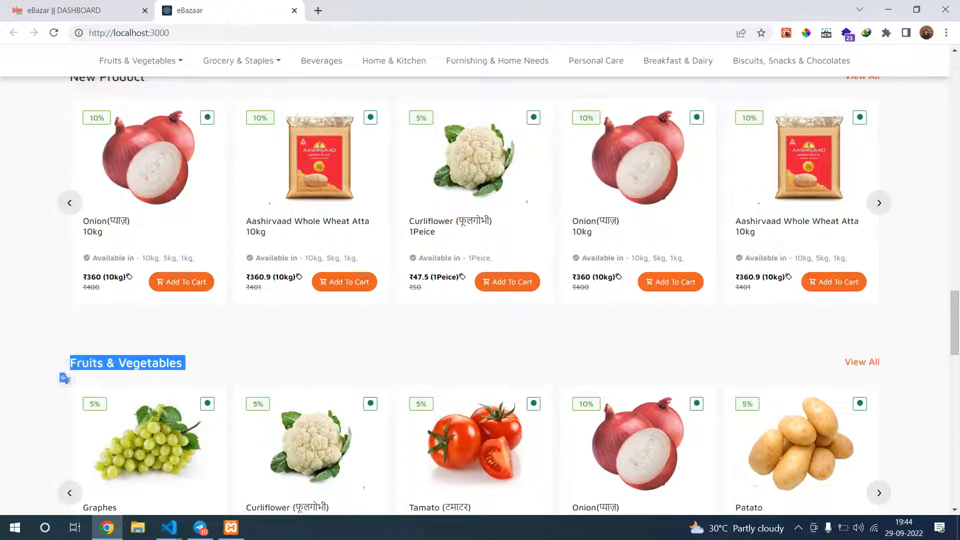
scroll(down, 3)
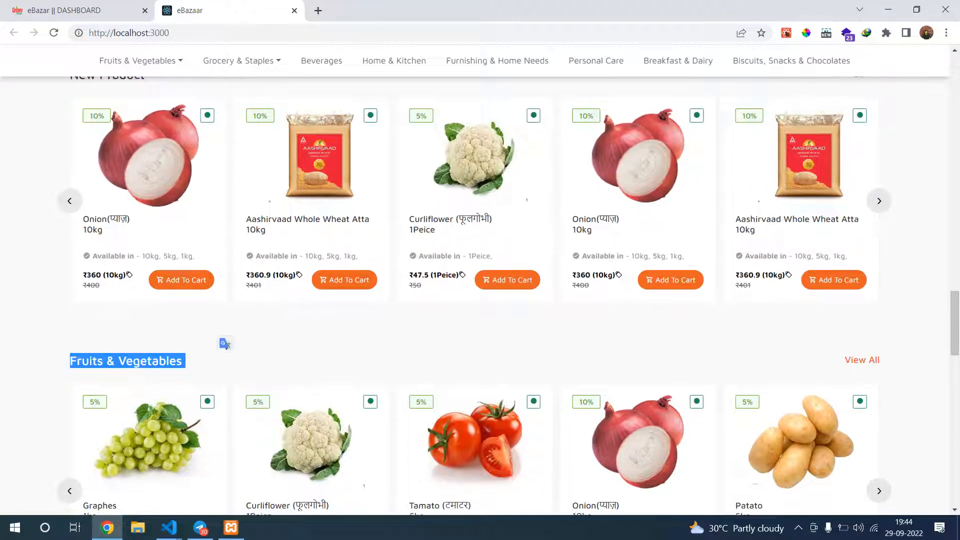
scroll(down, 3)
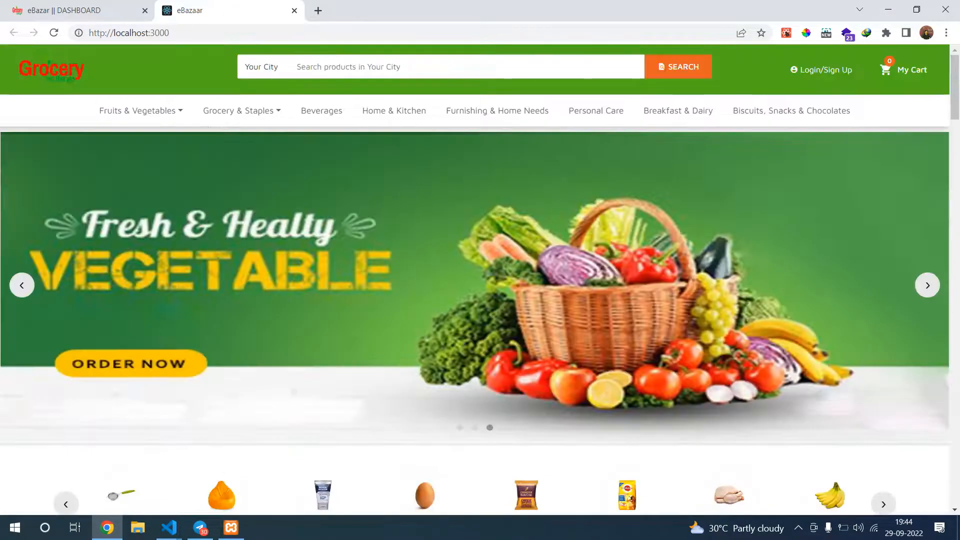
scroll(down, 3)
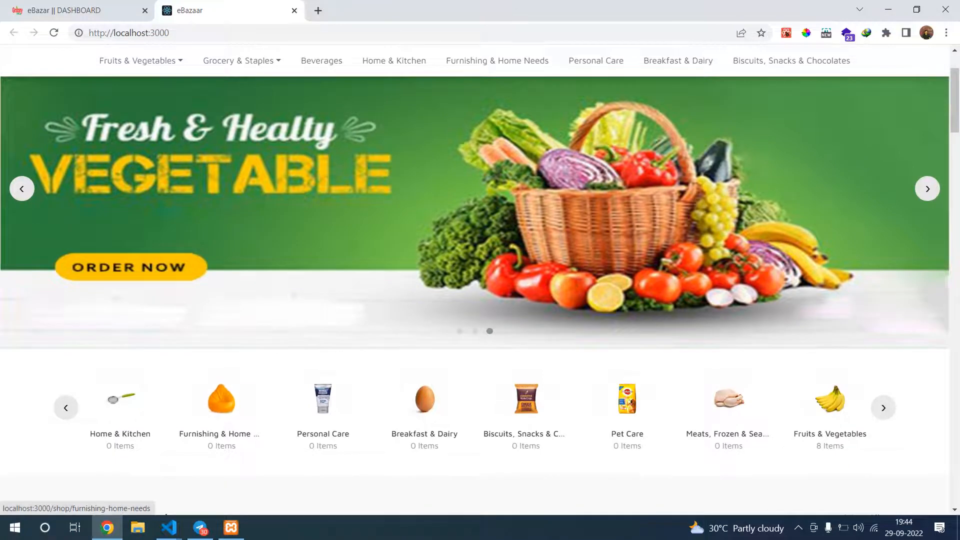
scroll(down, 3)
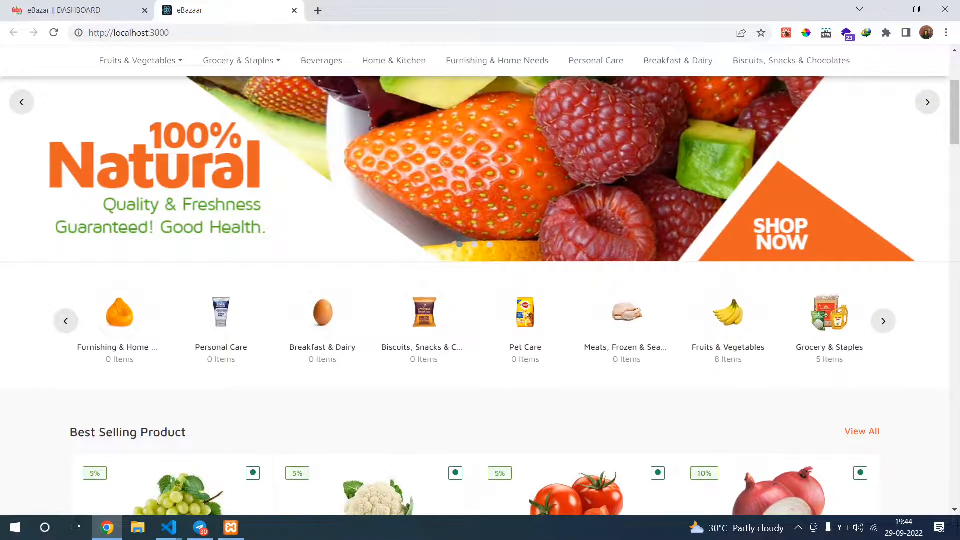
mouse_move(727, 314)
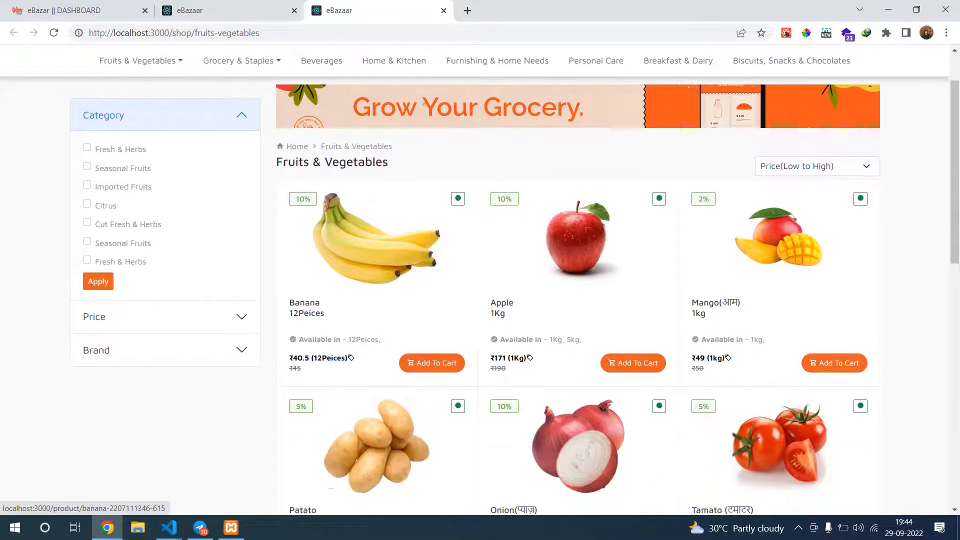
Go to the Patato product from Fresh Vegetables, choose the 1kg pack, bringing up the login dialog
scroll(down, 3)
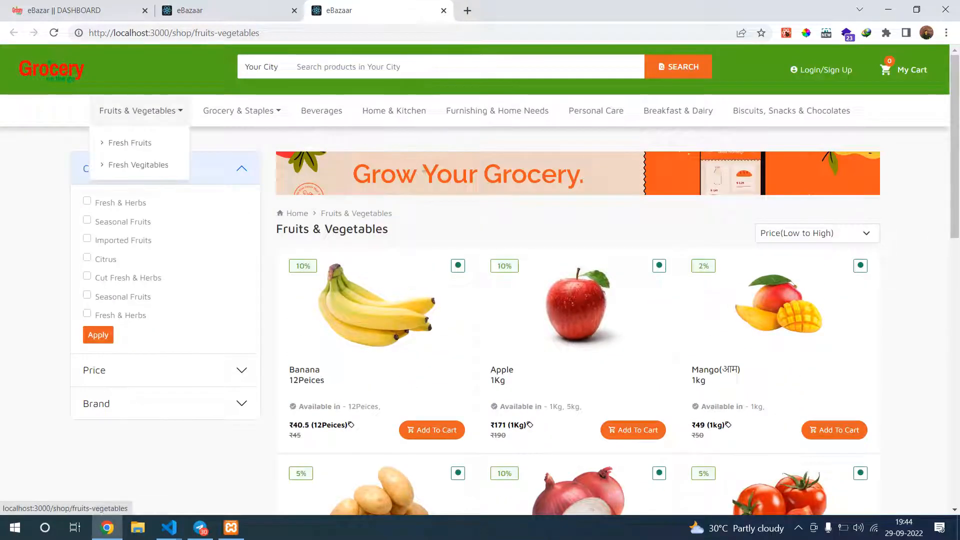
click(130, 142)
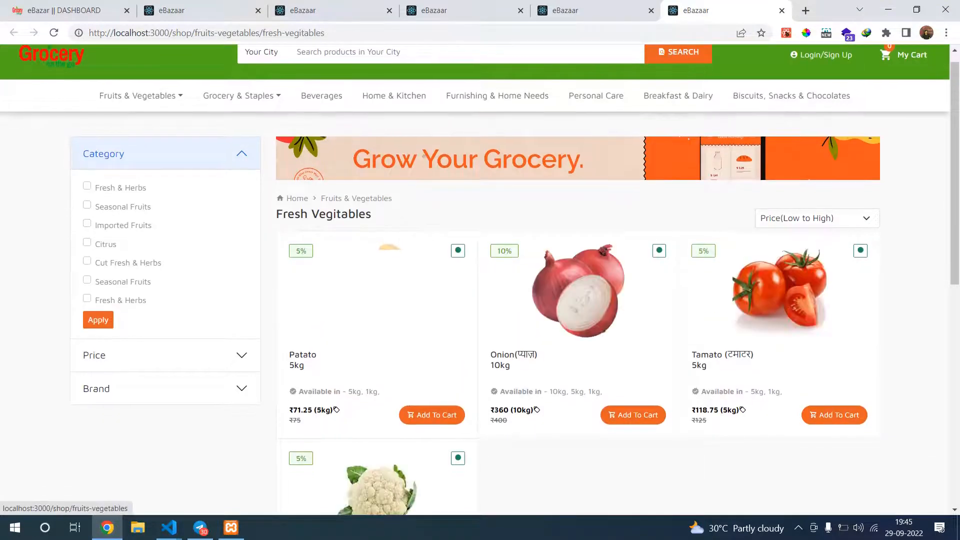
click(302, 354)
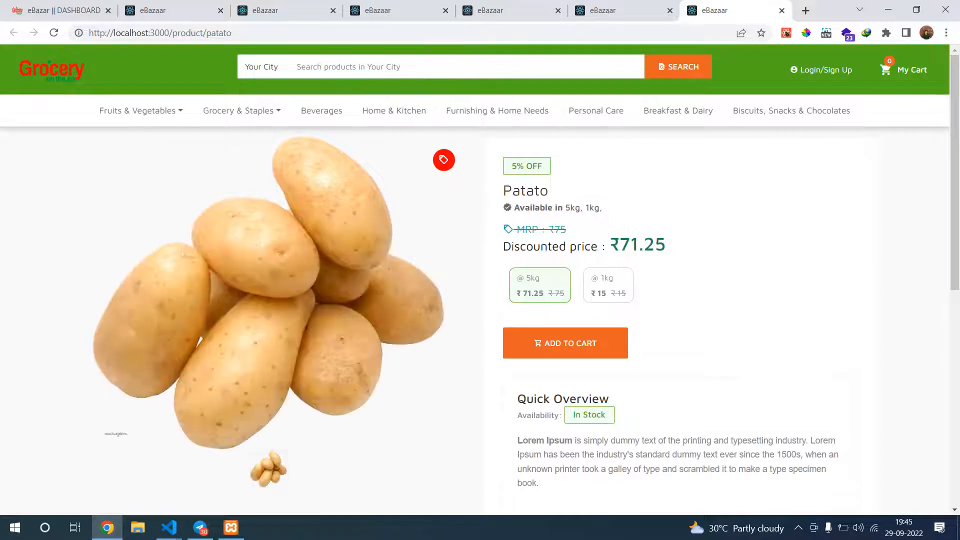
click(607, 284)
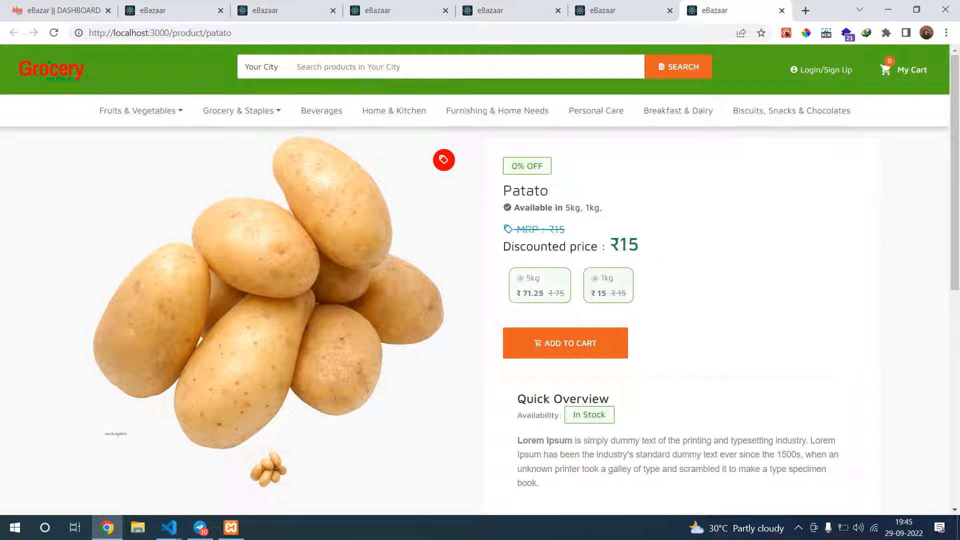
click(608, 284)
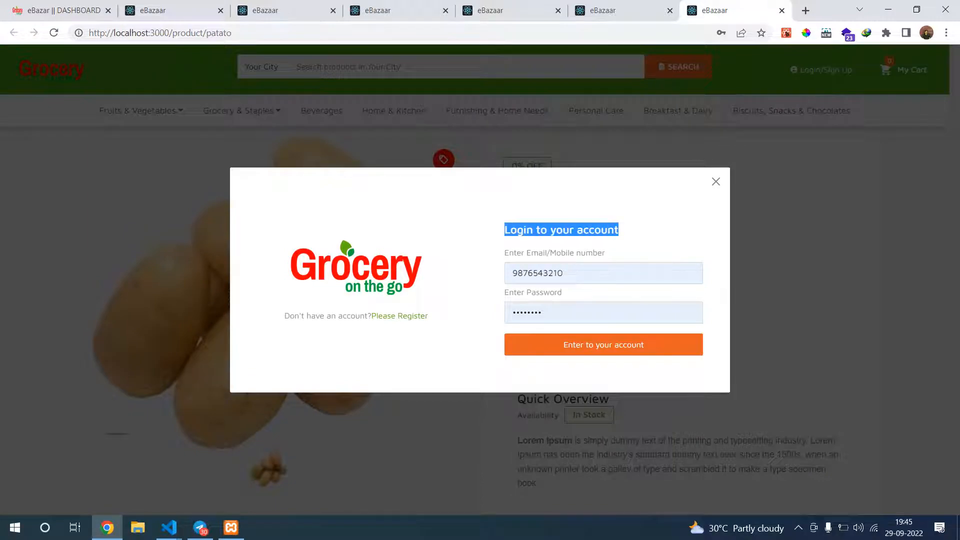
Log in to the account from the login dialog after toggling the Register/Login forms
click(399, 315)
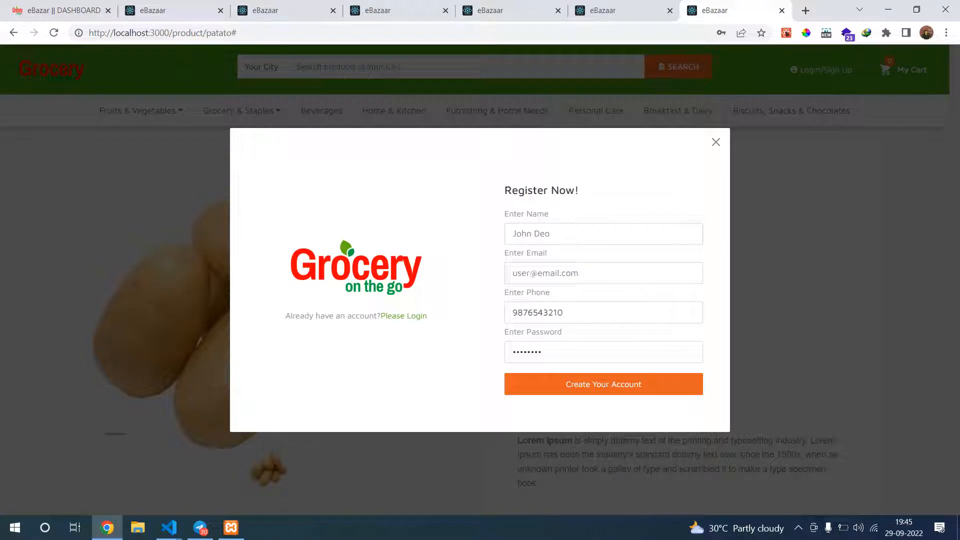
click(404, 315)
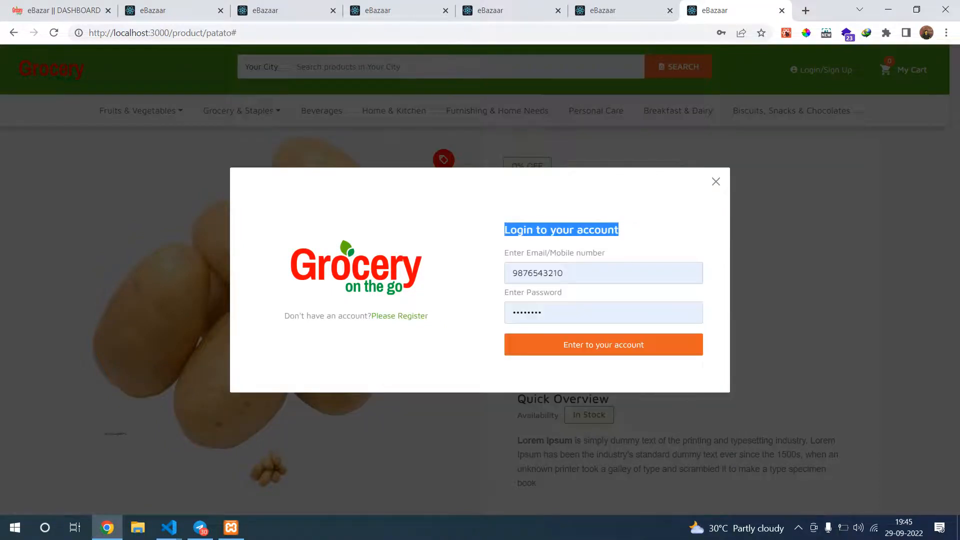
click(604, 344)
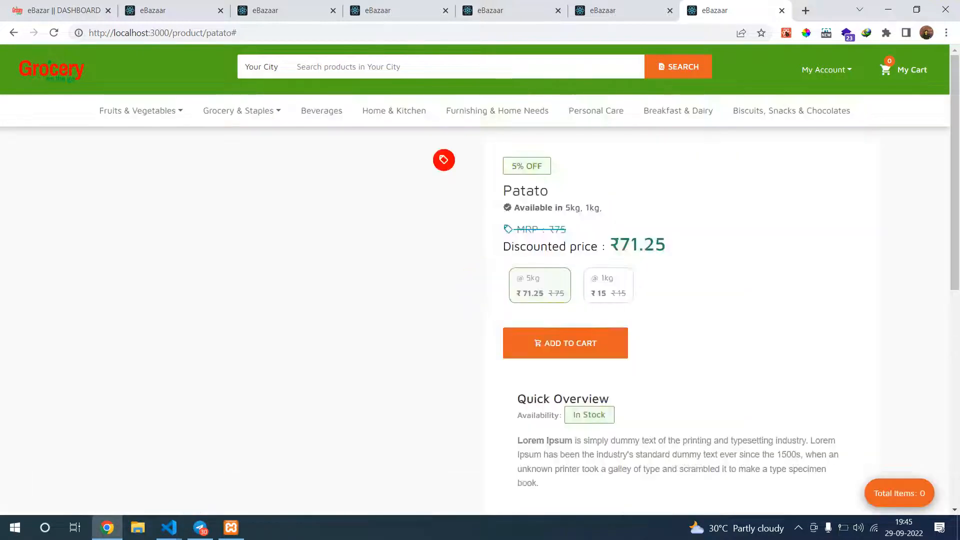
Add the 5kg Patato pack to the cart and raise its quantity to 4, totalling ₹285
scroll(down, 3)
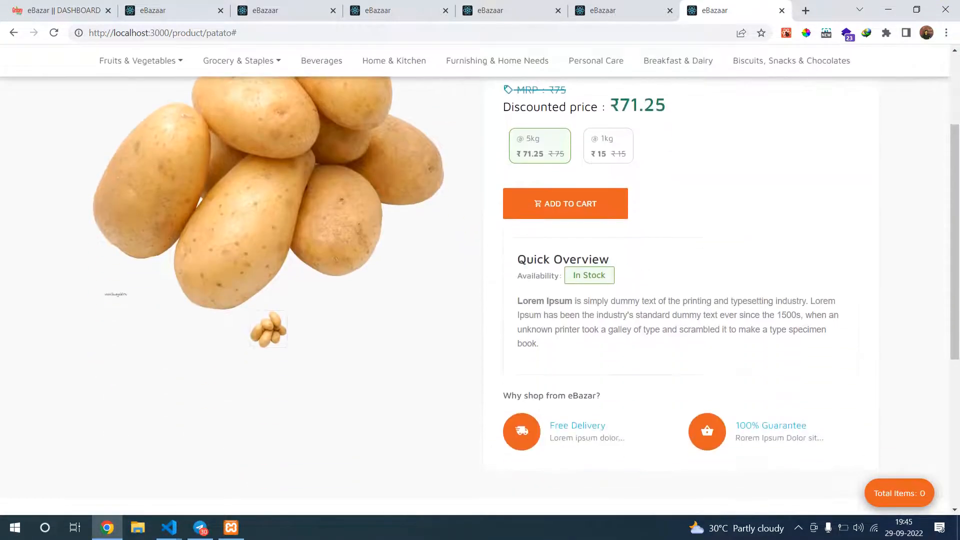
click(564, 203)
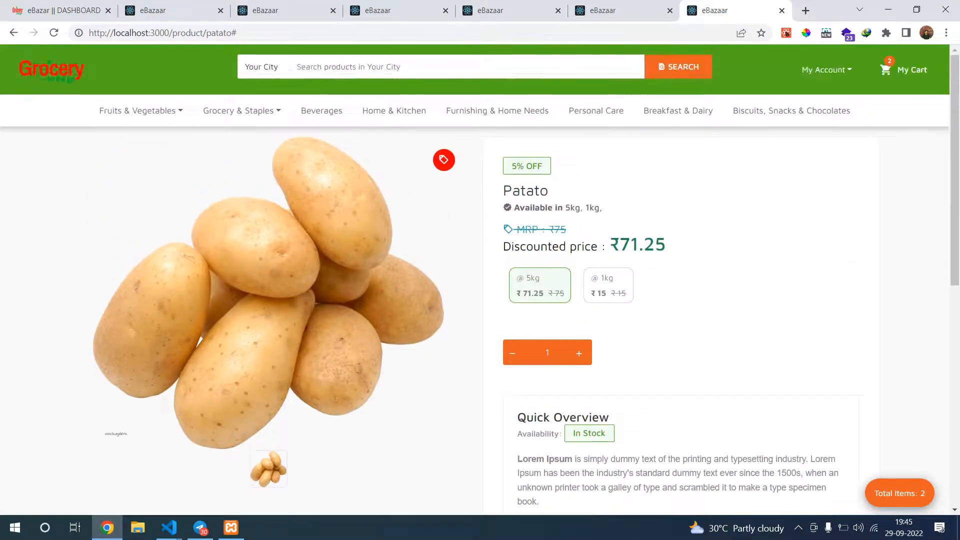
click(578, 352)
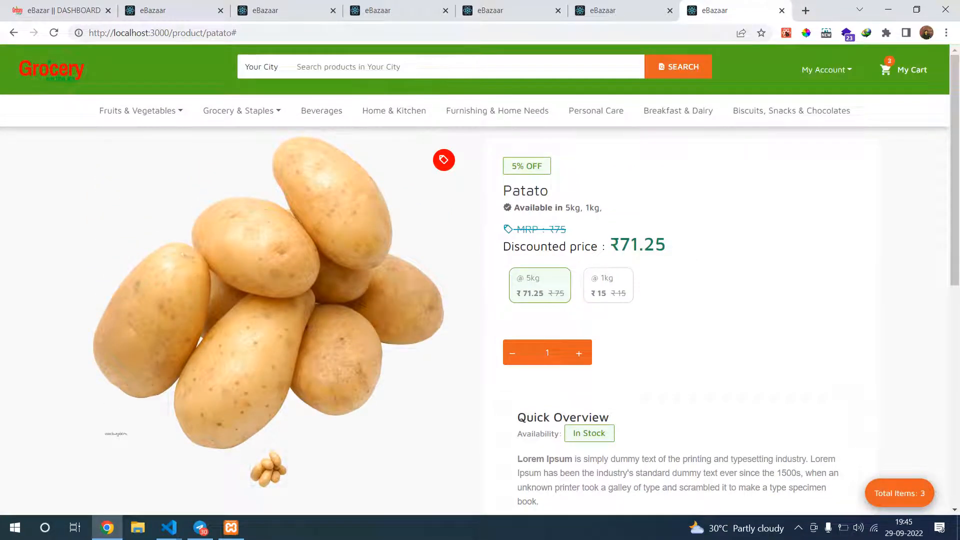
click(912, 70)
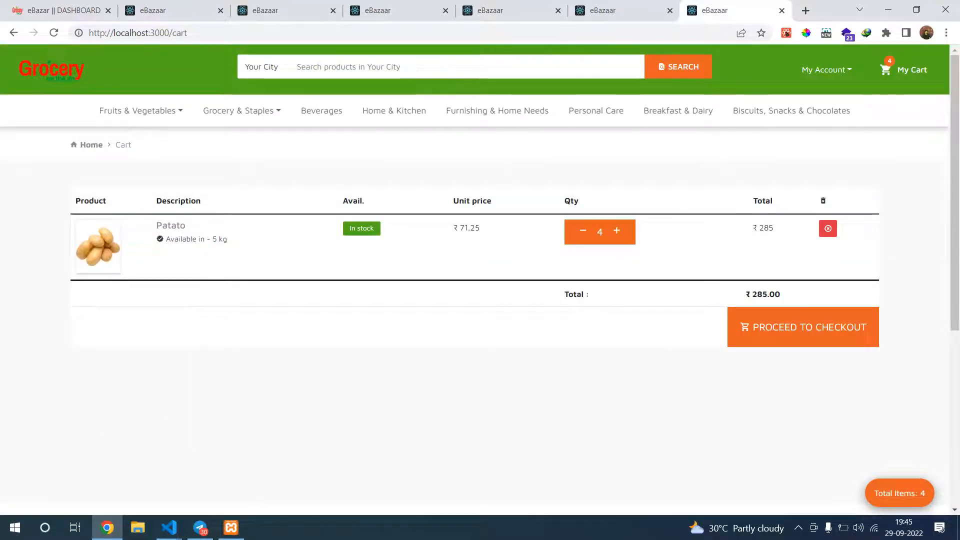
Reduce the Patato quantity twice and remove it, leaving the cart empty
click(582, 231)
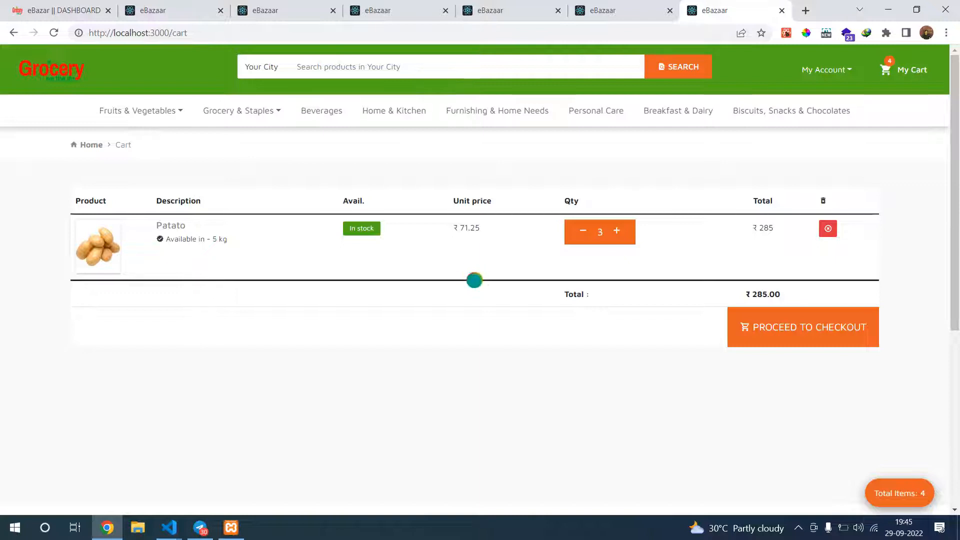
click(583, 230)
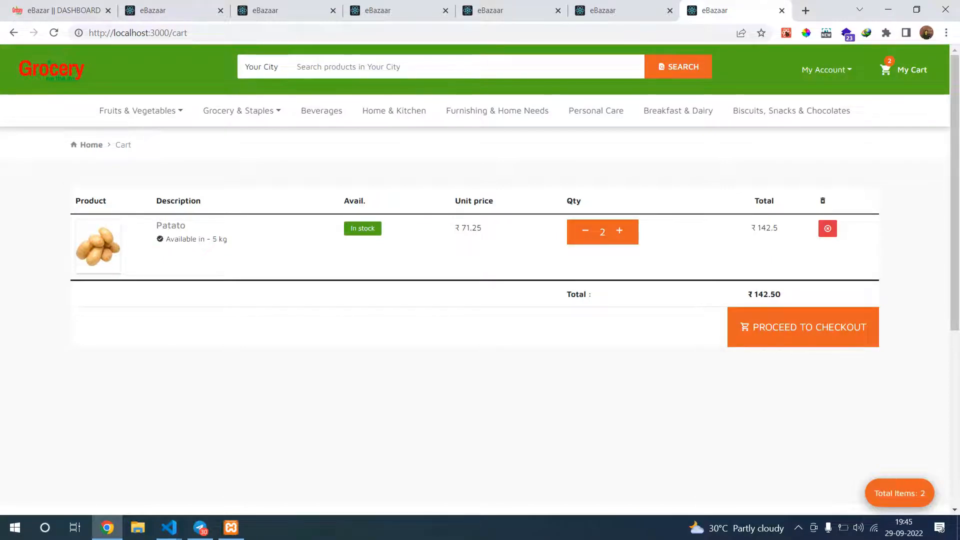
click(827, 228)
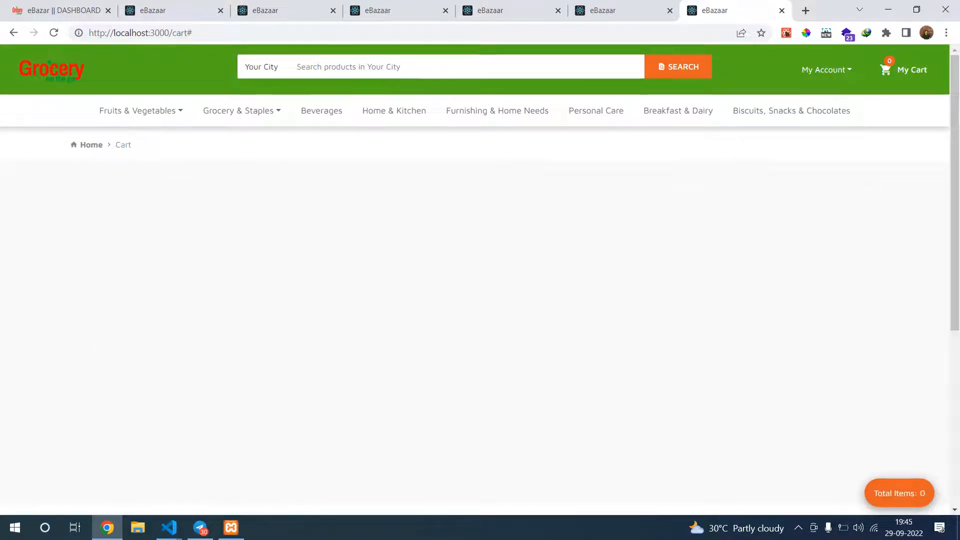
Go to the Fruits & Vegetables shop listing from the category dropdown
click(138, 110)
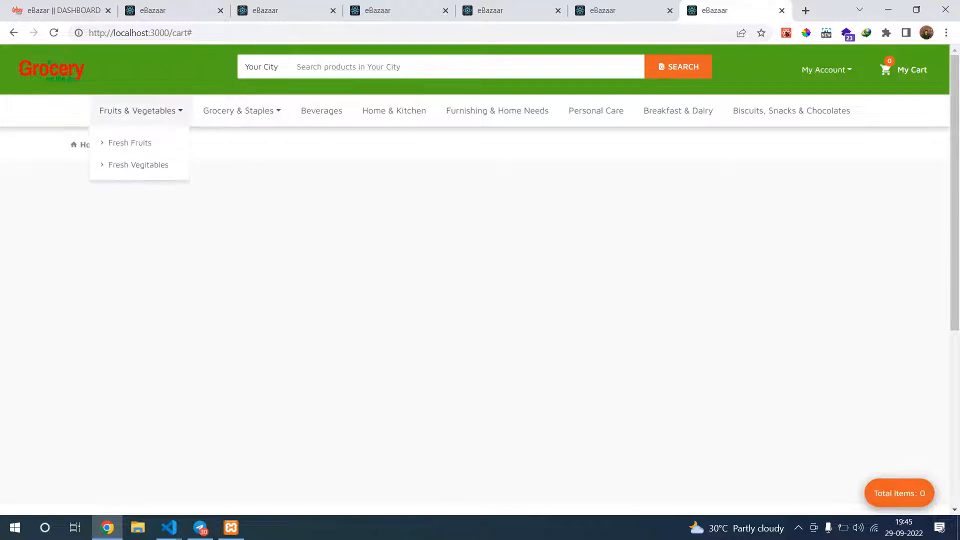
click(138, 110)
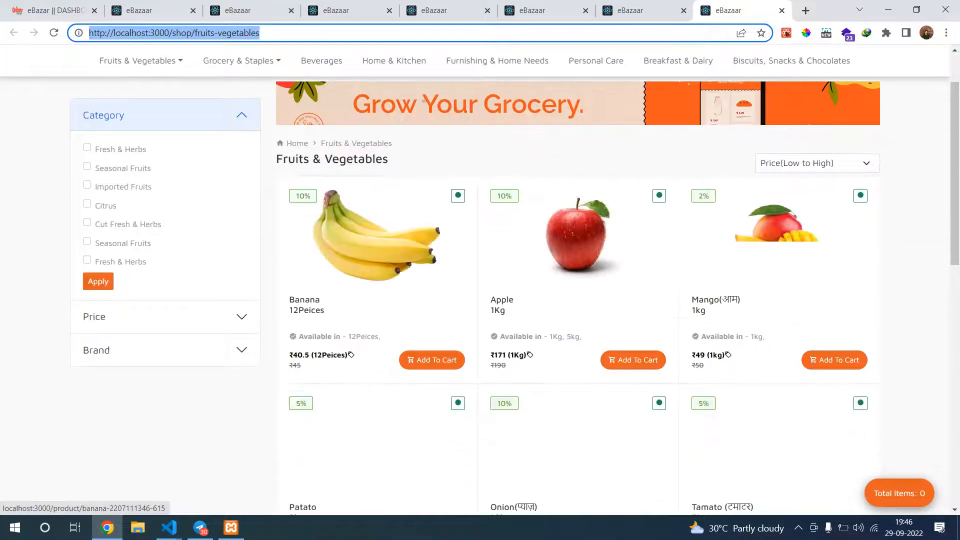
Add Banana (qty 2), Apple and Onion to the cart and review it in My Cart, total ₹783
click(432, 359)
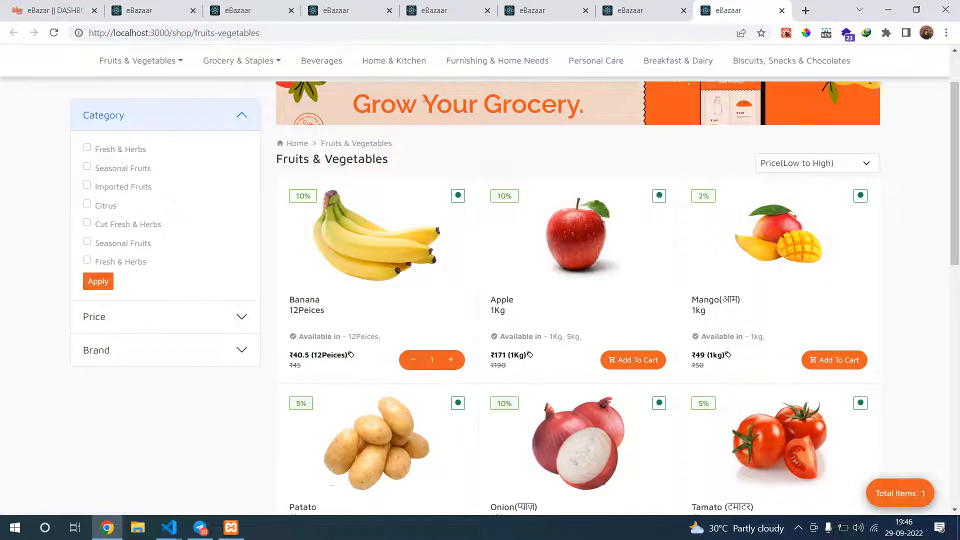
click(450, 359)
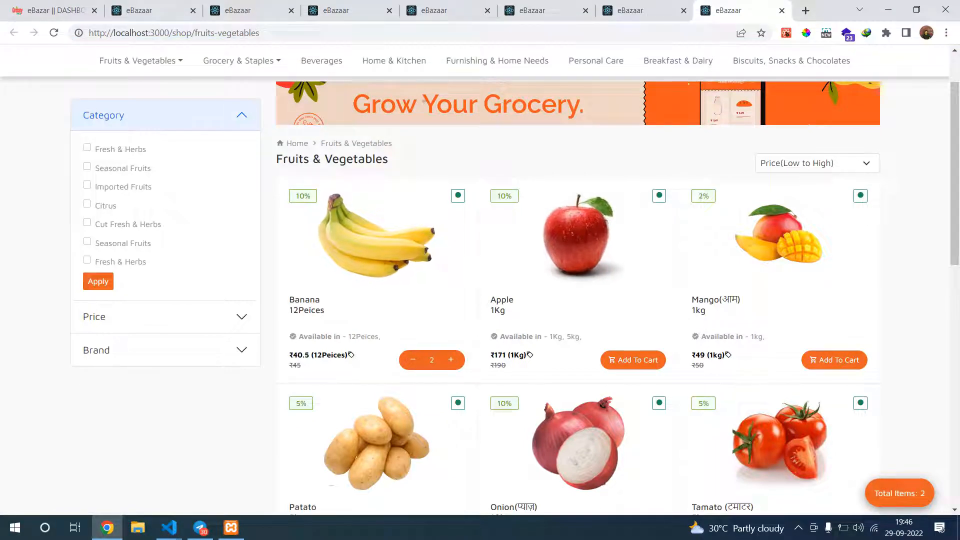
click(633, 359)
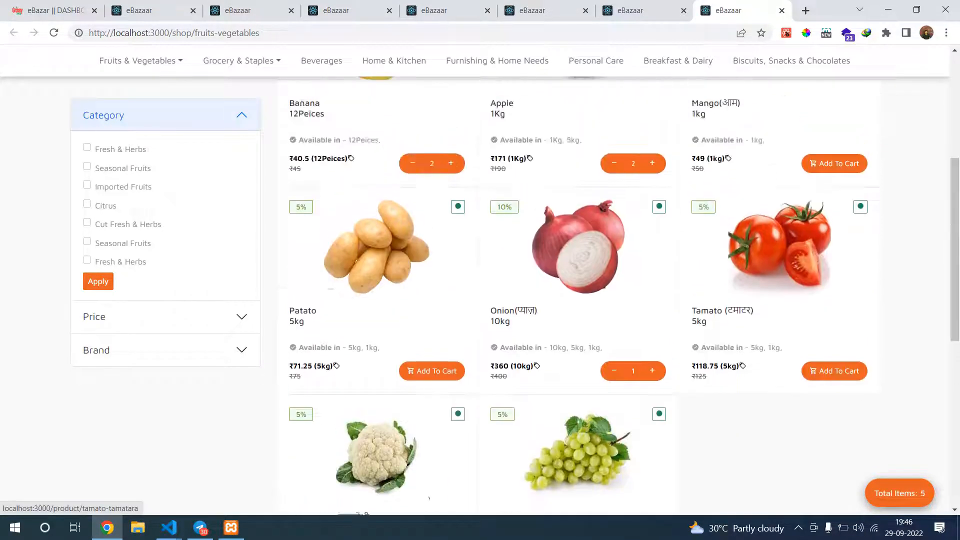
click(899, 492)
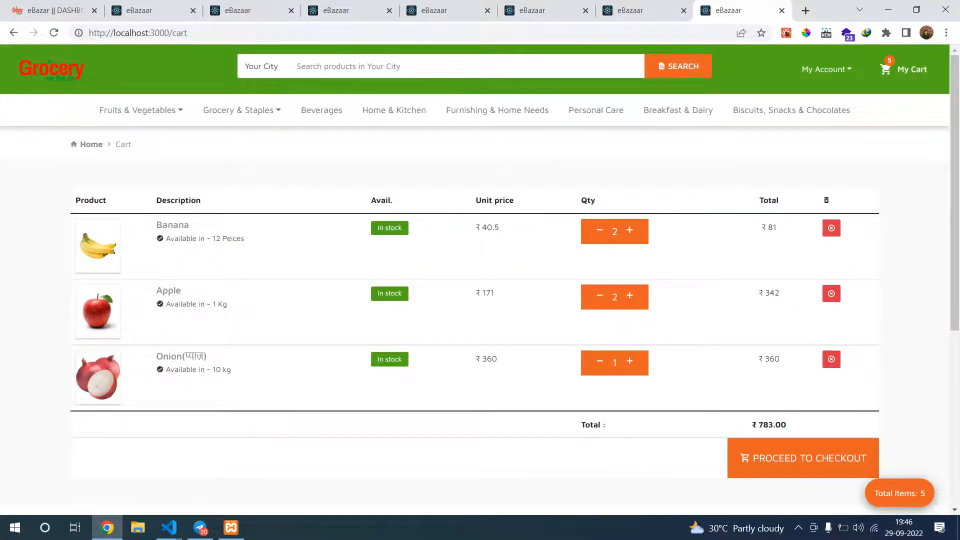
scroll(down, 3)
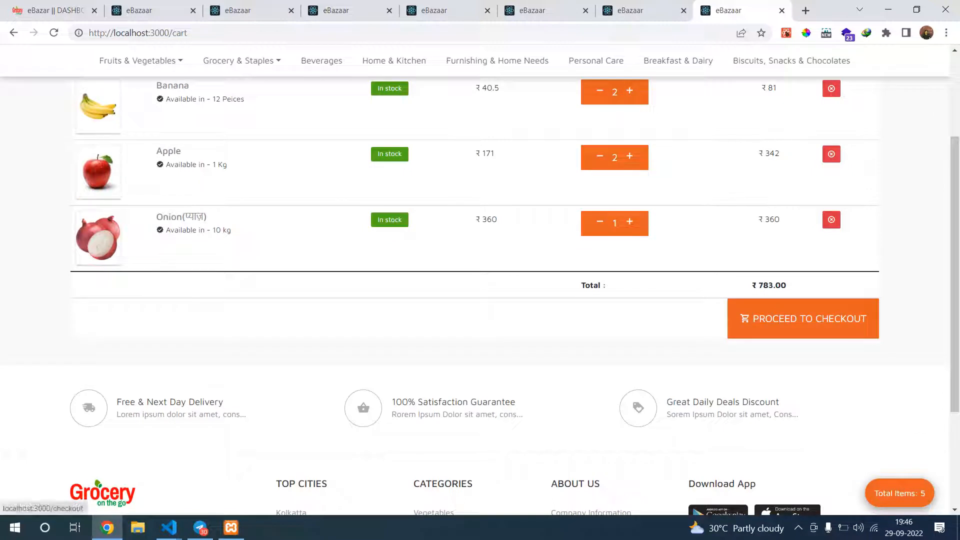
Proceed to checkout for the ₹783 cart and confirm the saved delivery address
click(803, 319)
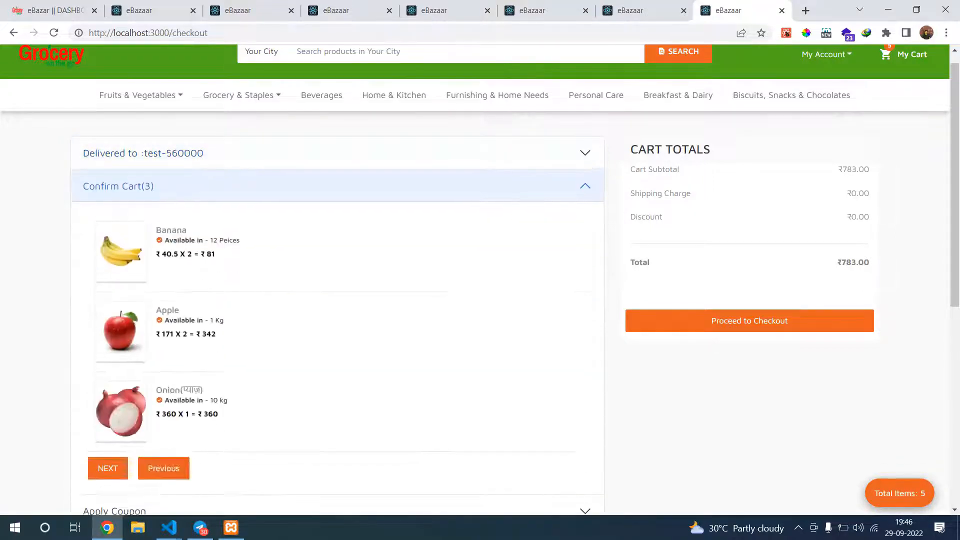
scroll(down, 3)
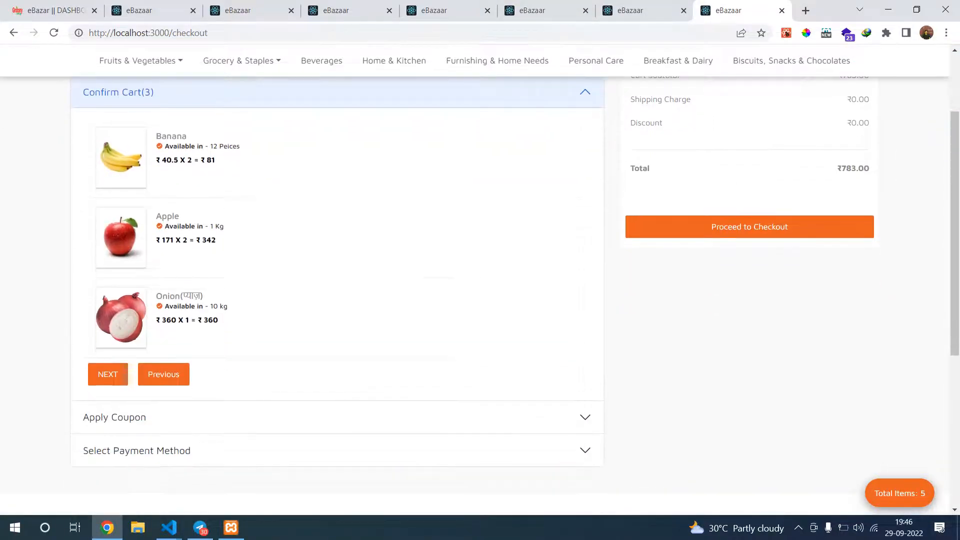
scroll(up, 3)
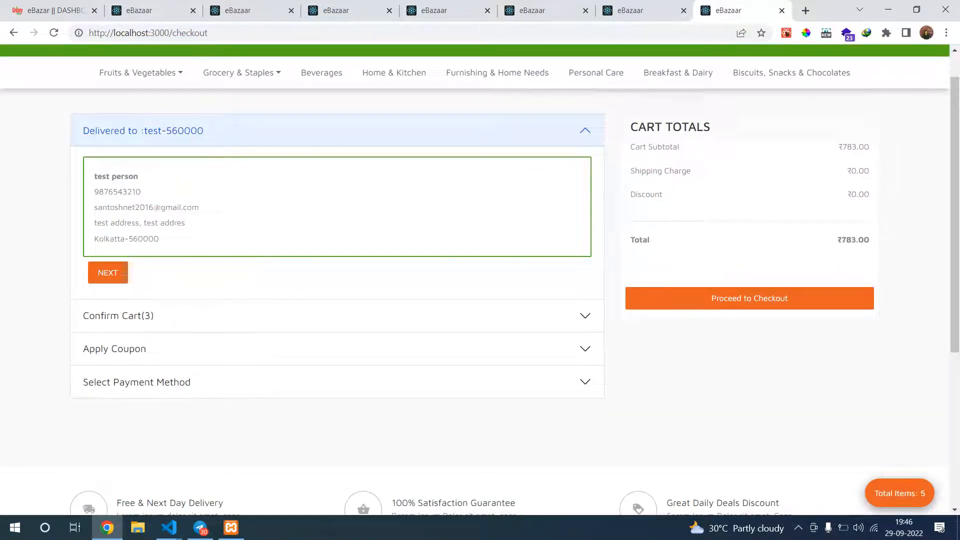
click(108, 271)
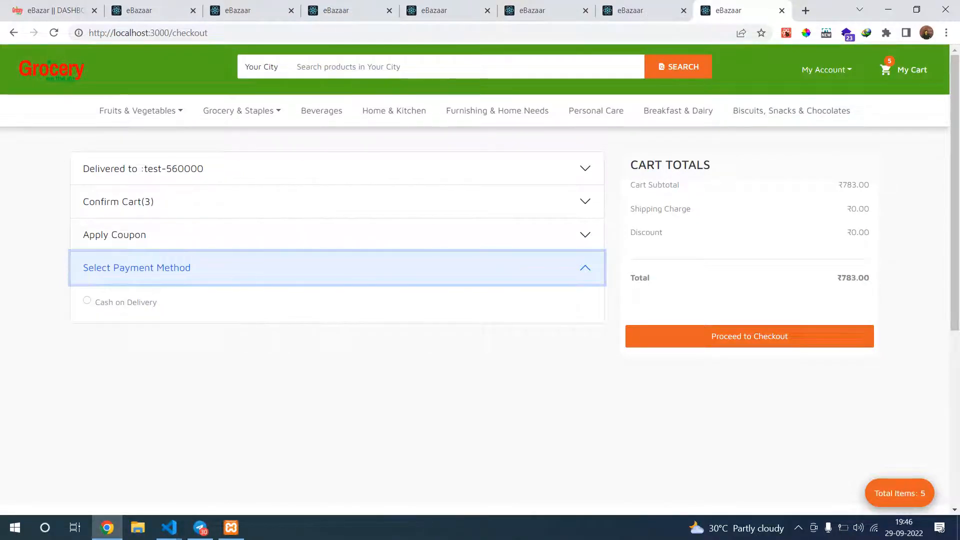
Choose Cash on Delivery as payment and place the order
click(87, 302)
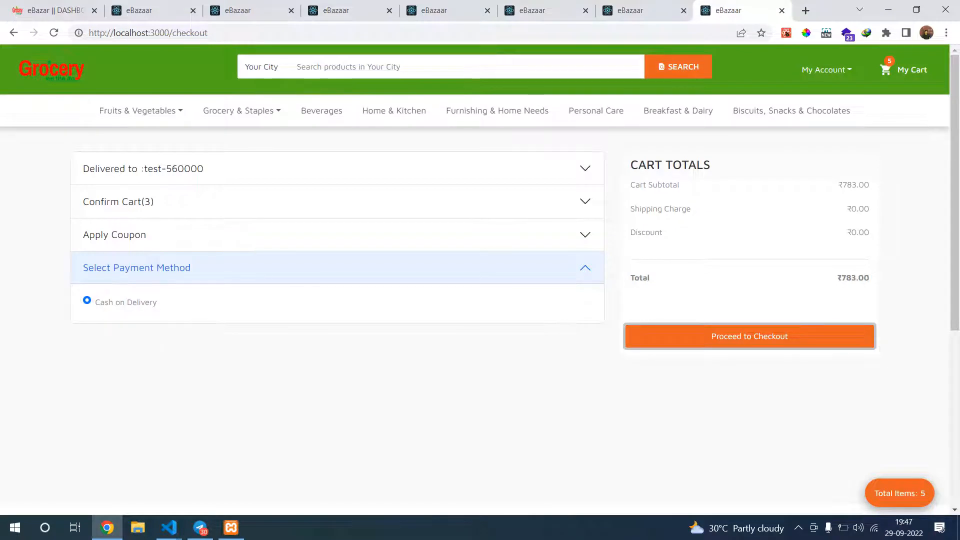
click(749, 336)
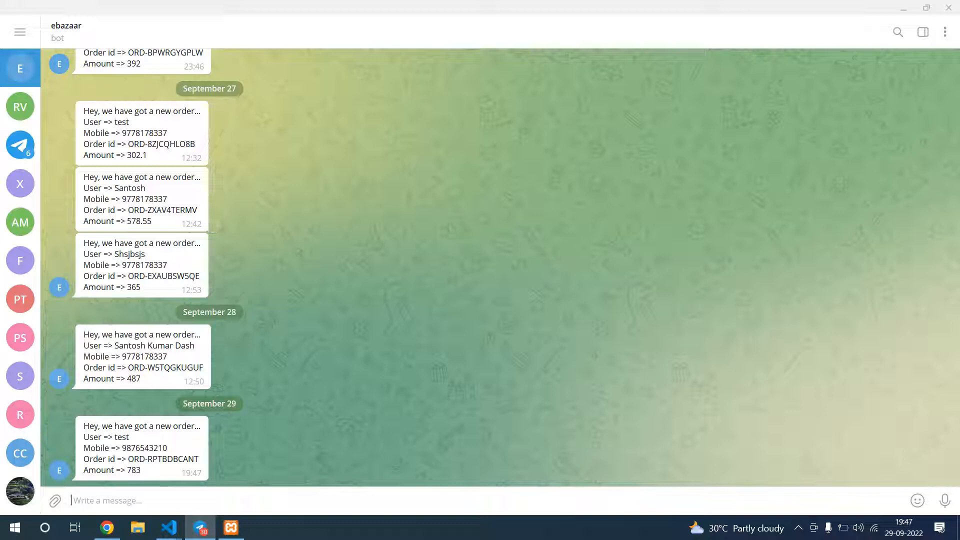
Scroll through the ebazaar bot's new-order messages in Telegram, then return to the storefront's thank-you page
scroll(up, 3)
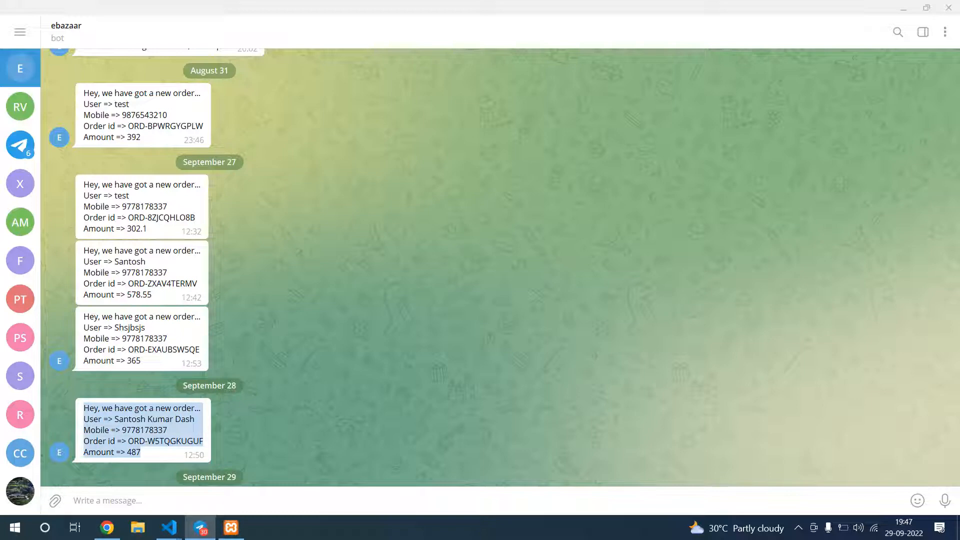
click(107, 526)
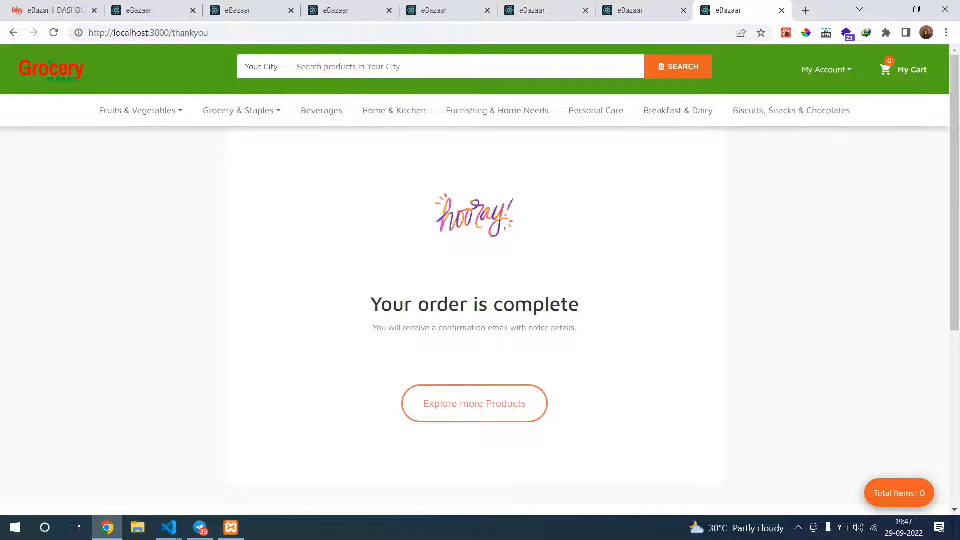
click(474, 403)
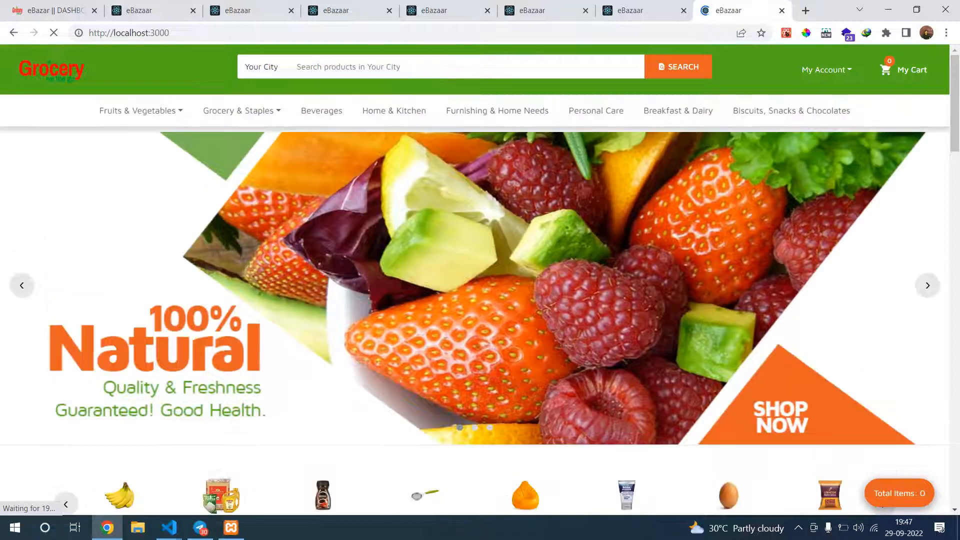
click(825, 70)
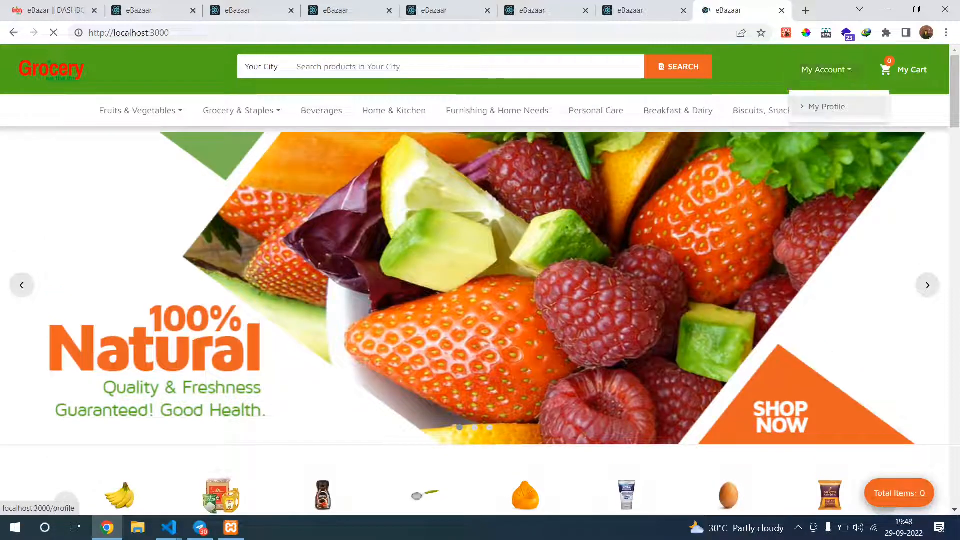
click(825, 106)
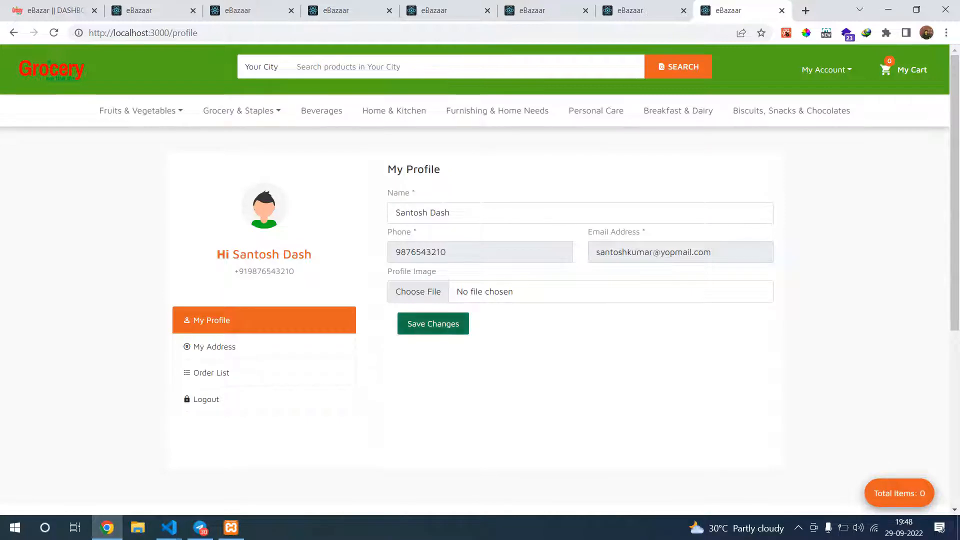
click(418, 292)
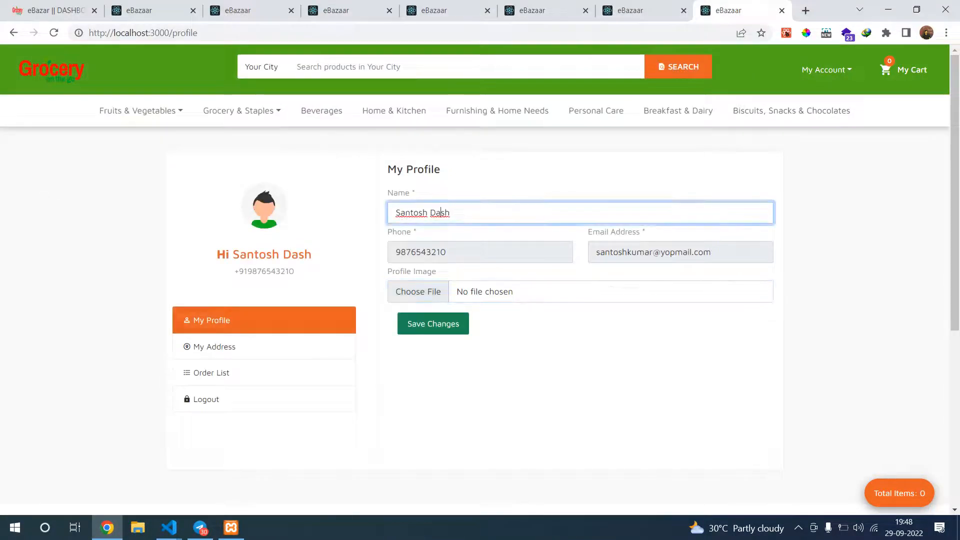
View the saved address, dismiss the Add Address dialog unsaved, then show the Order List with the two new orders
click(214, 345)
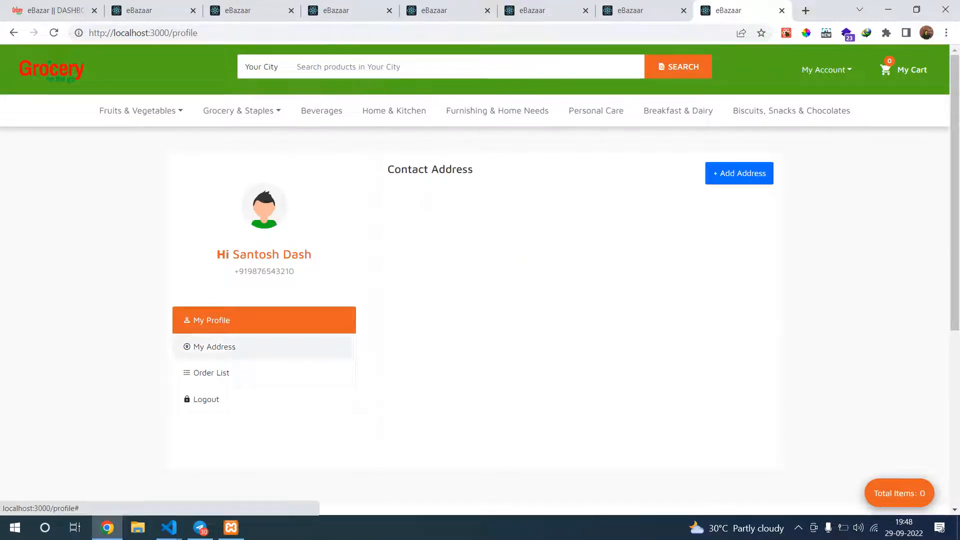
click(214, 345)
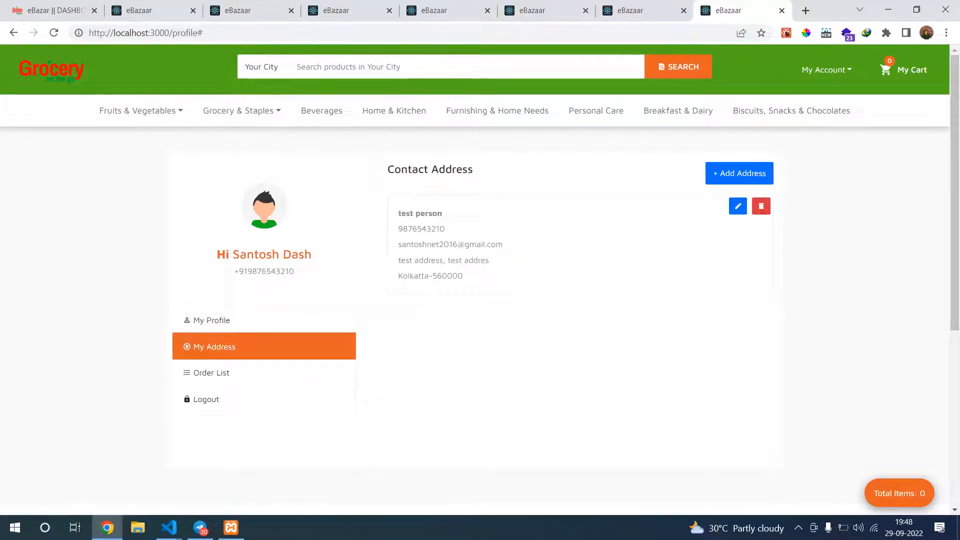
click(739, 174)
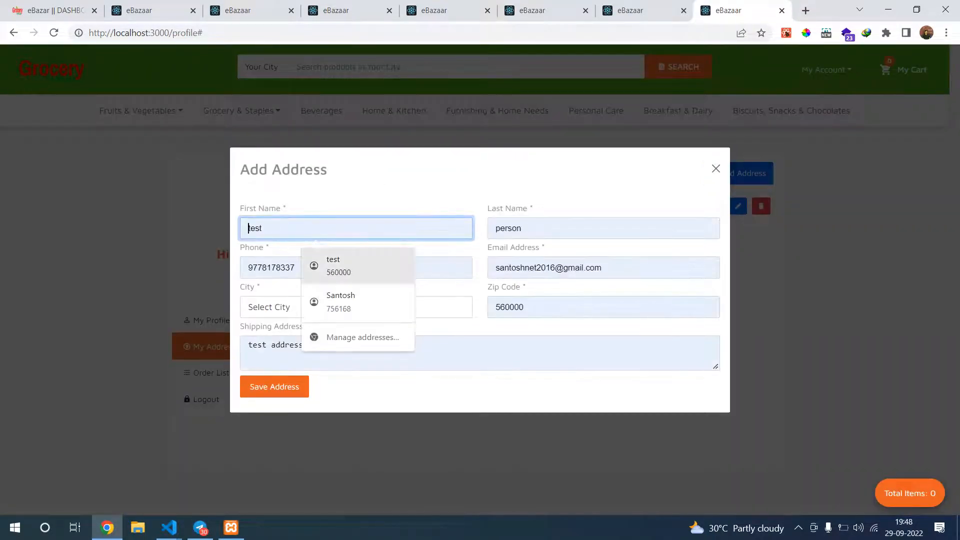
click(715, 168)
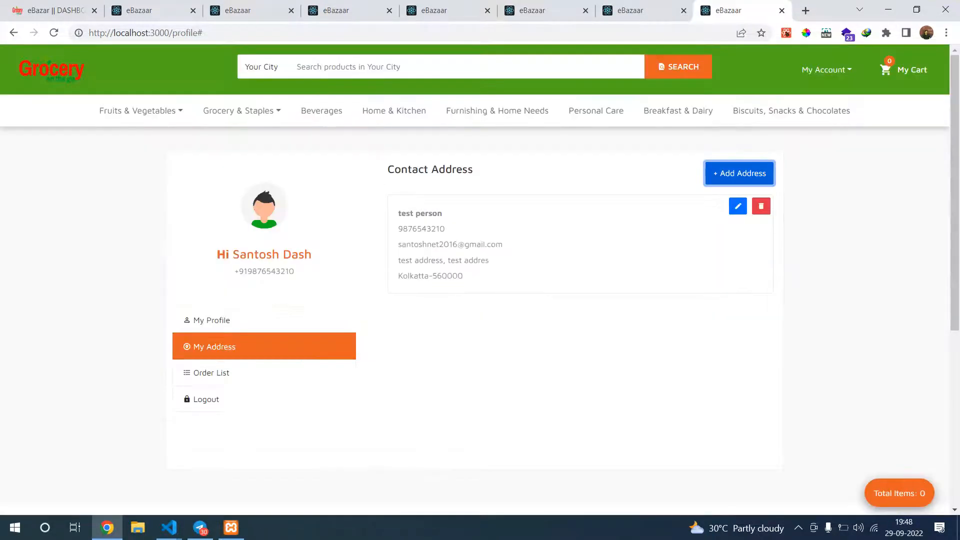
click(738, 206)
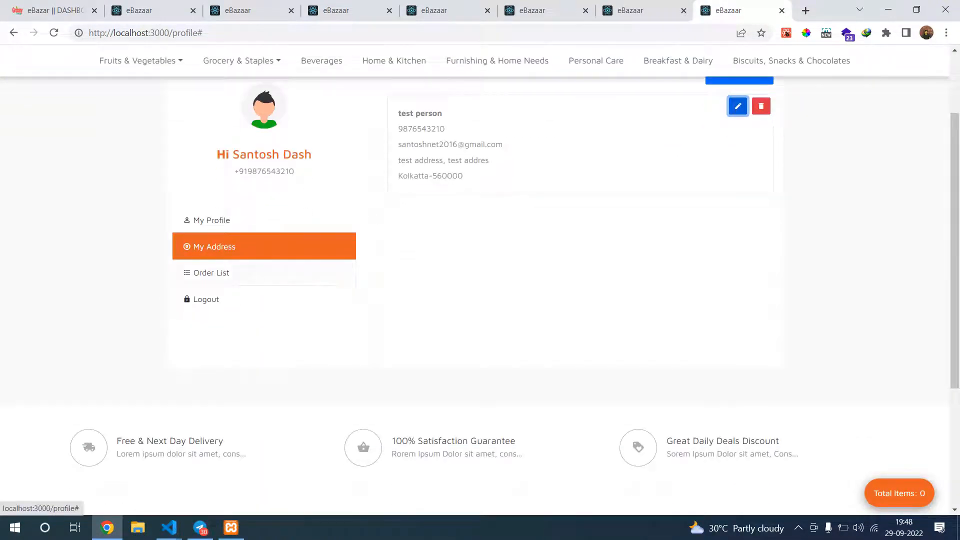
click(211, 272)
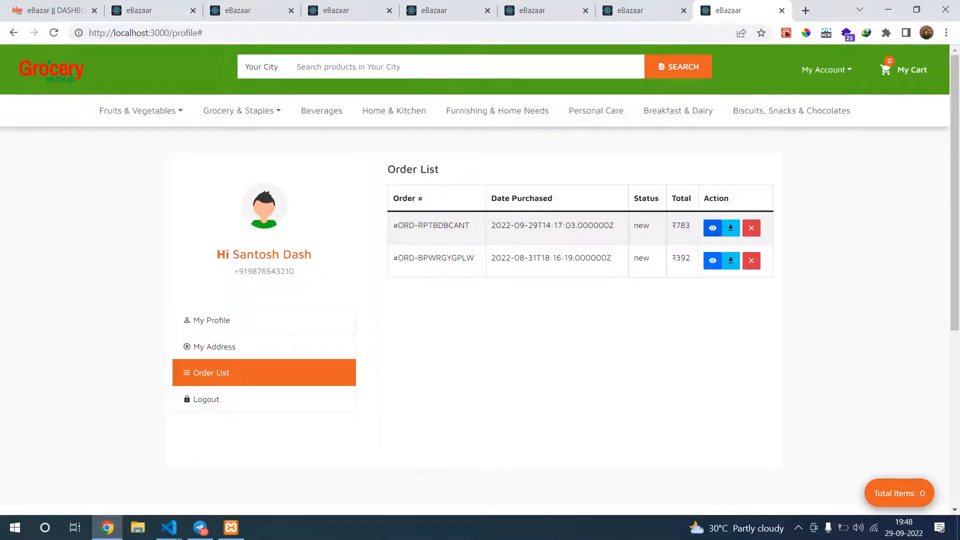
View and close the details of order ORD-RPTBDBCANT
click(712, 227)
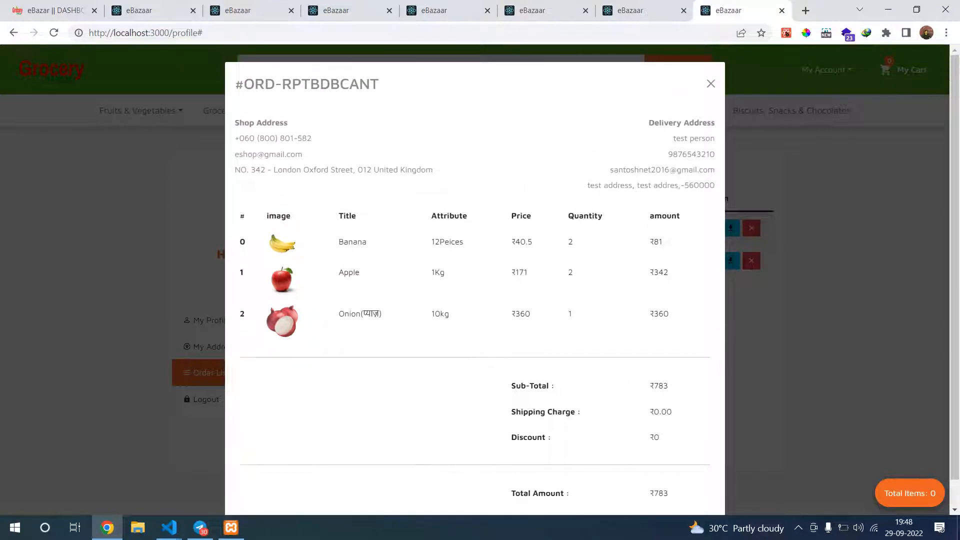
click(710, 83)
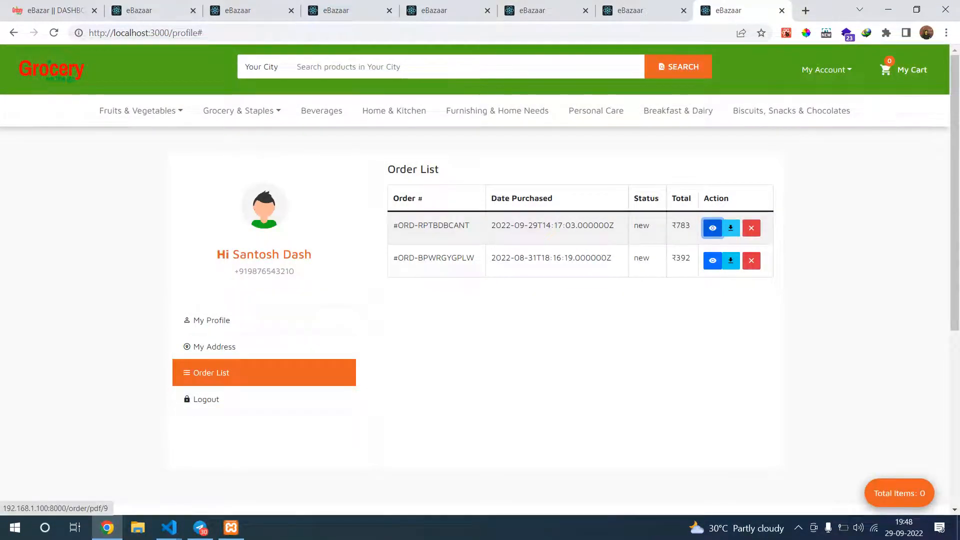
Download the ORD-RPTBDBCANT invoice PDF, creating the download folder, and view it showing ₹783 total
click(731, 228)
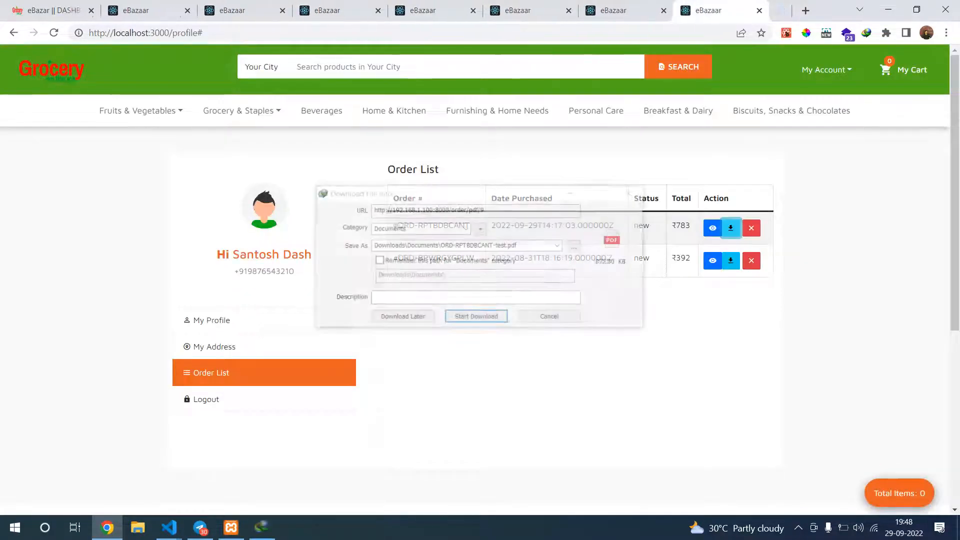
click(476, 316)
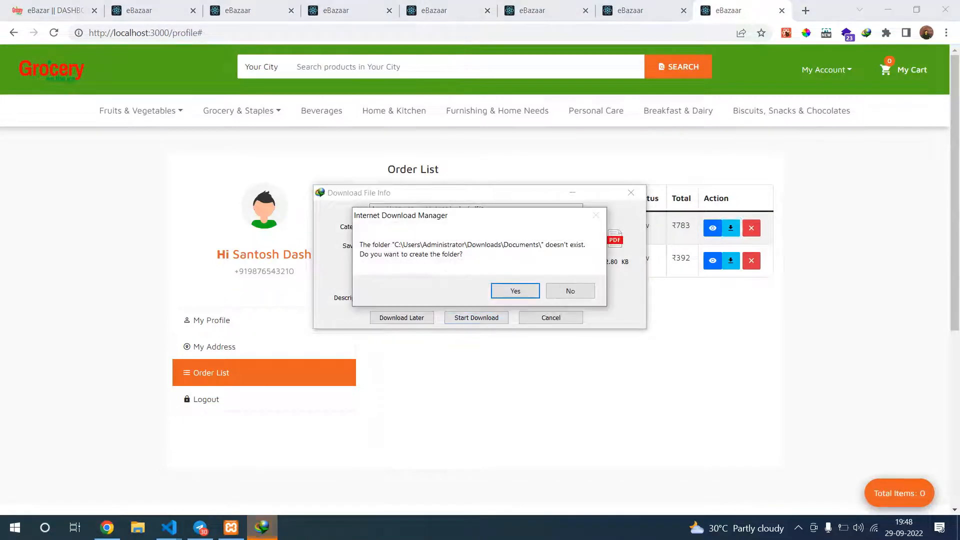
click(515, 290)
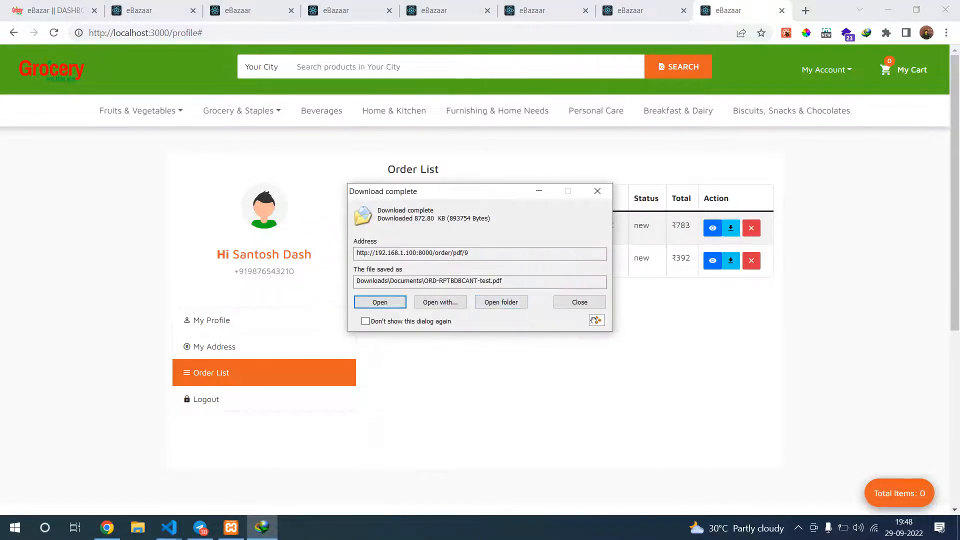
click(380, 302)
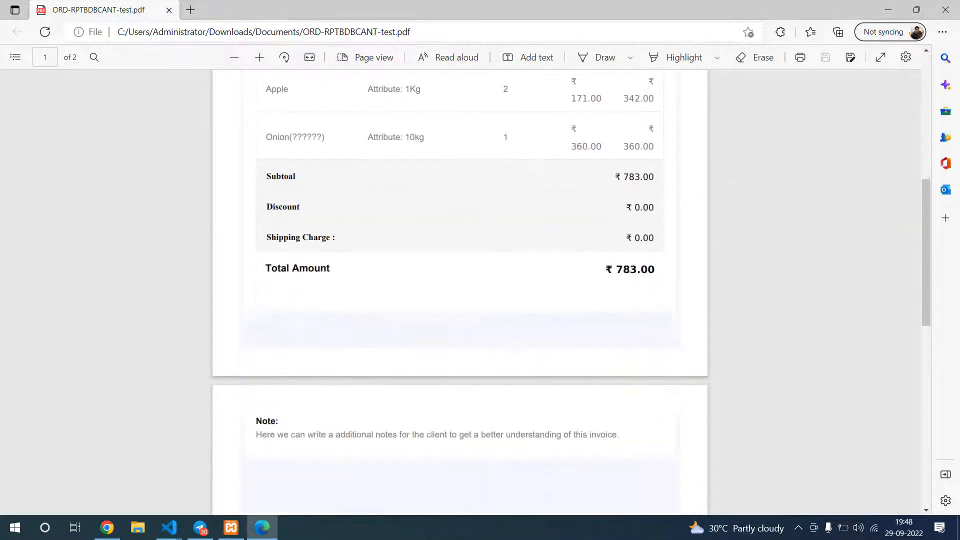
scroll(down, 3)
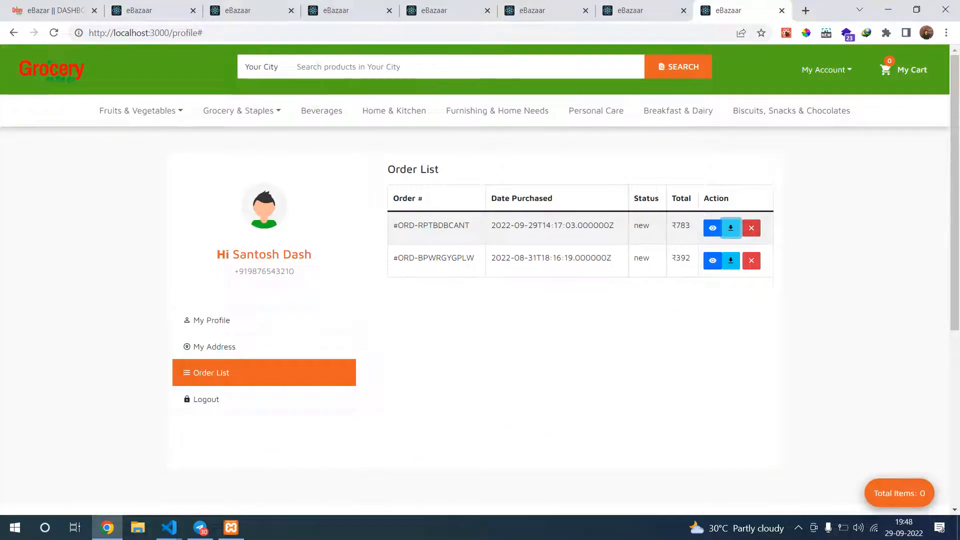
Locate order ORD-RPTBDBCANT in the admin Latest Order Lists and view it
click(55, 10)
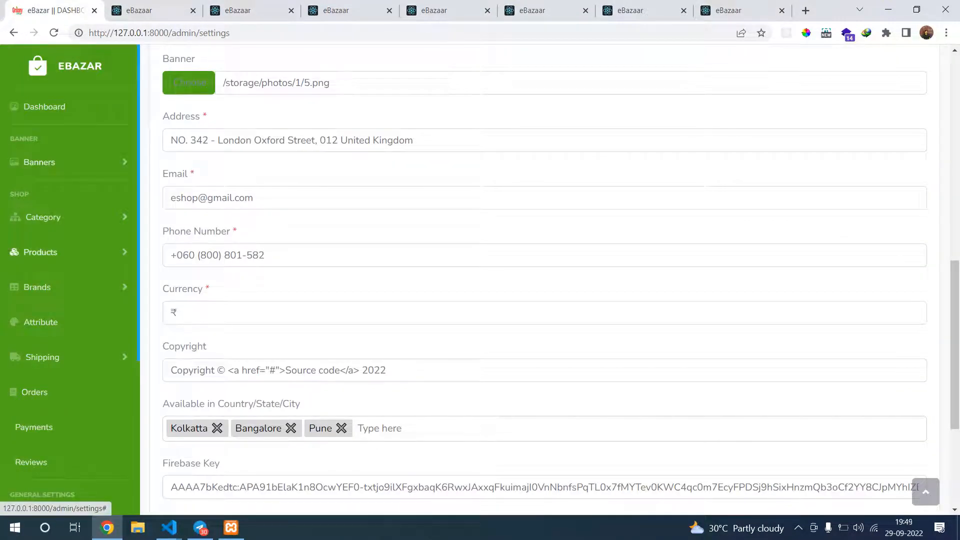
scroll(down, 3)
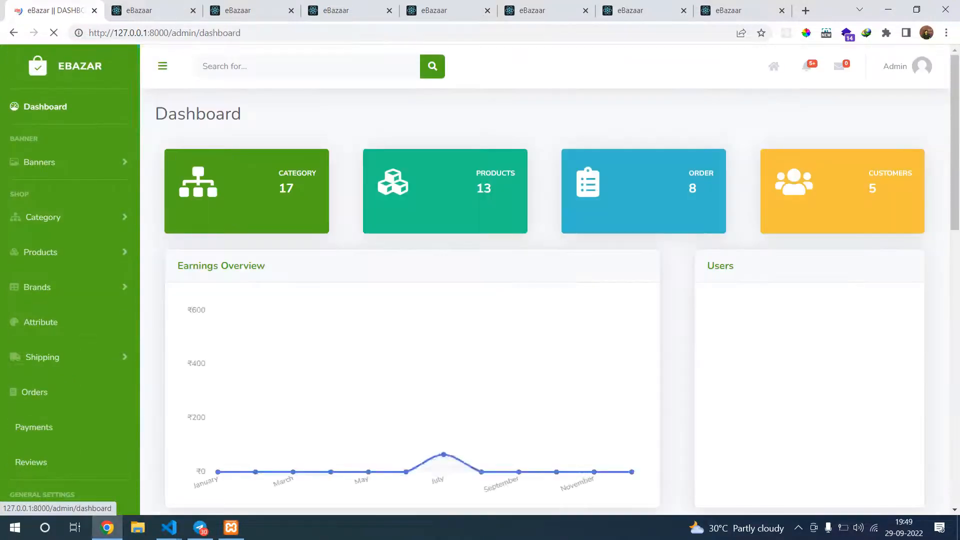
scroll(down, 3)
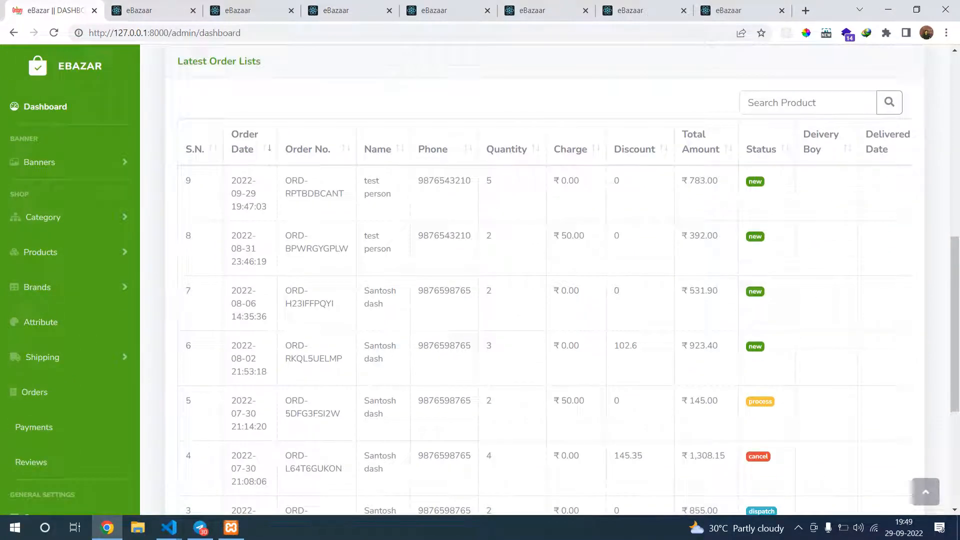
scroll(up, 3)
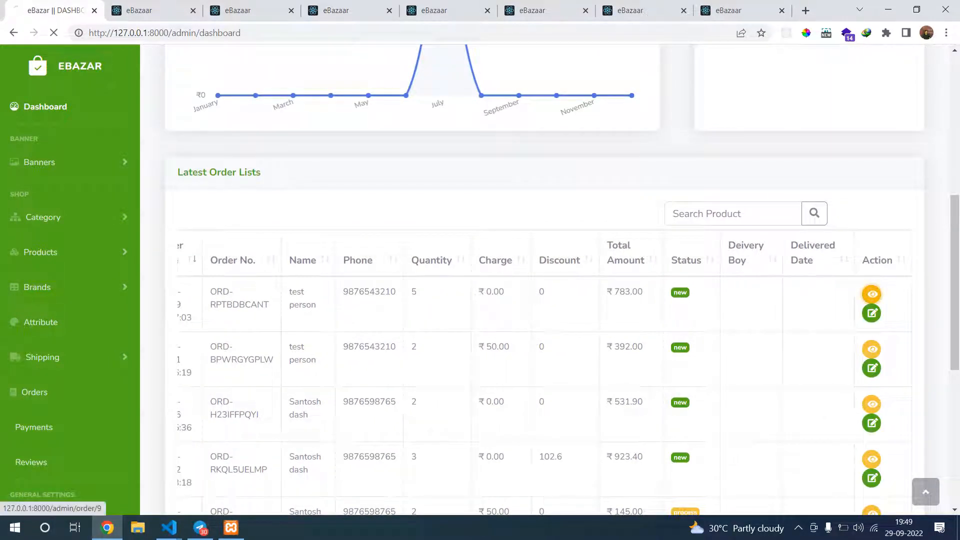
click(872, 294)
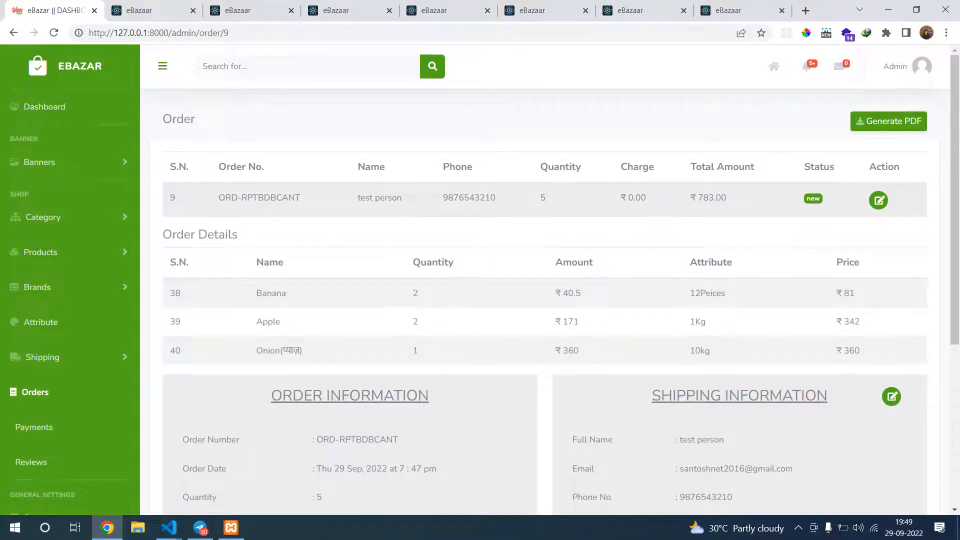
Edit the order and change its status to Process
click(878, 199)
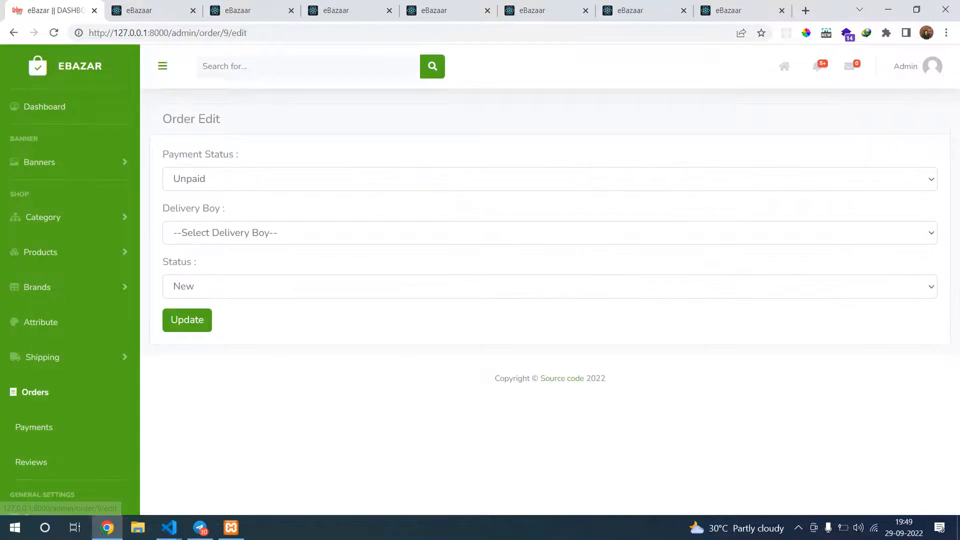
click(548, 285)
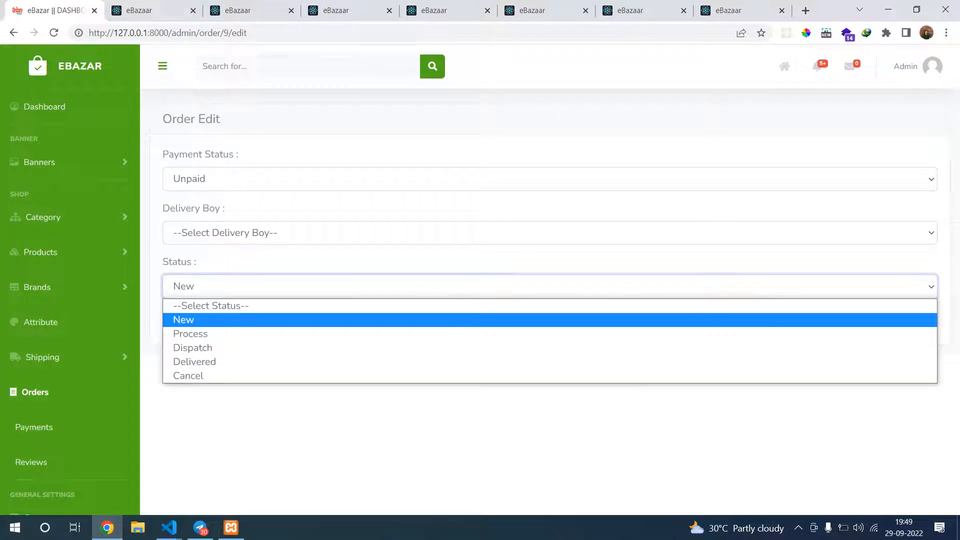
mouse_move(190, 334)
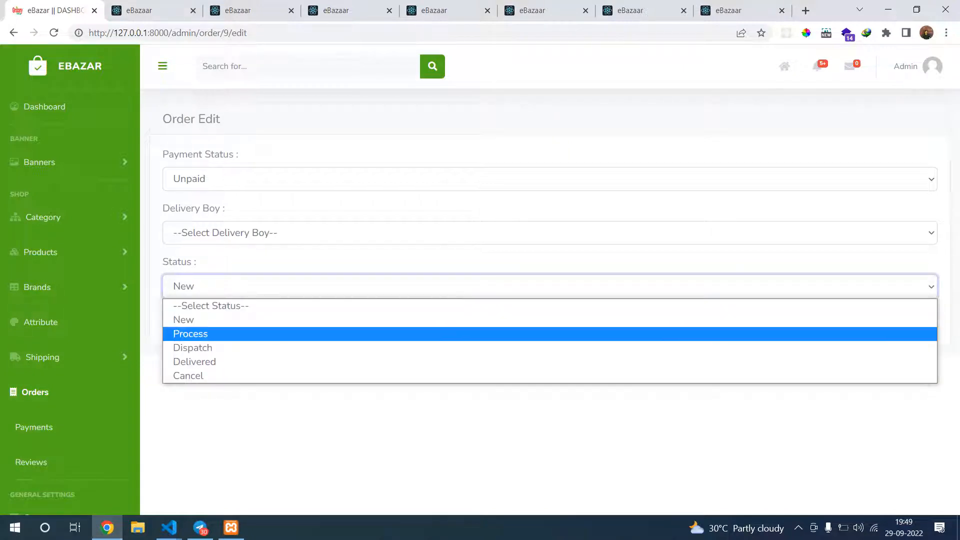
click(190, 334)
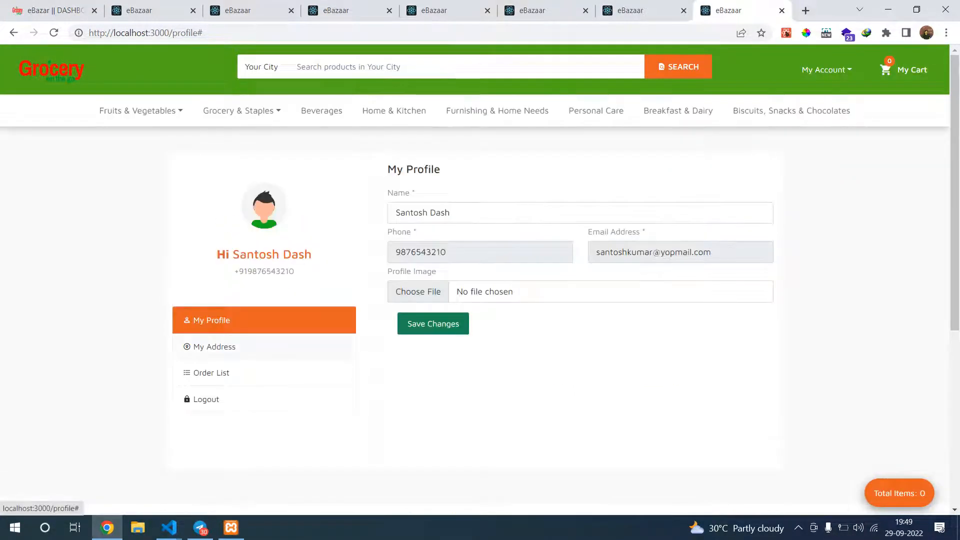
Cancel order ORD-BPWRGYGPLW from the customer's Order List
click(211, 373)
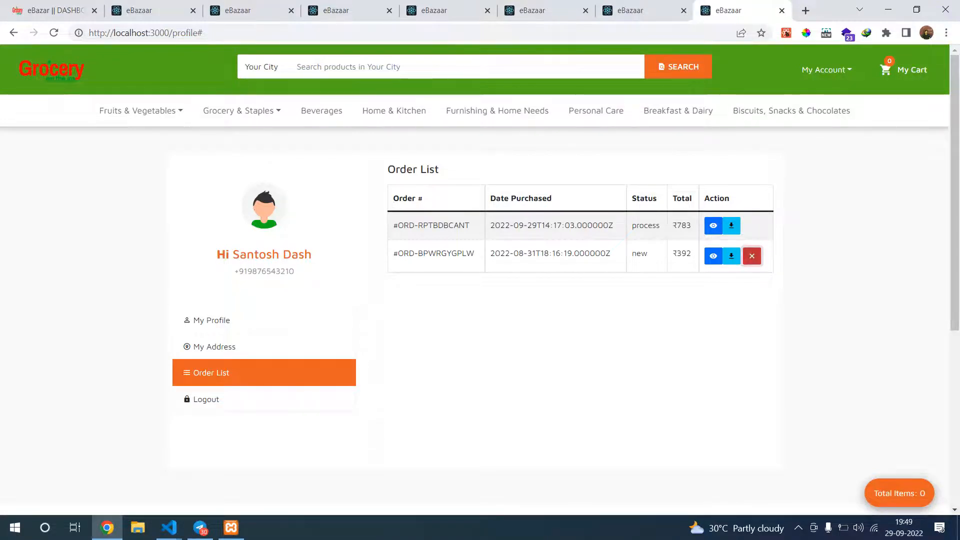
click(752, 256)
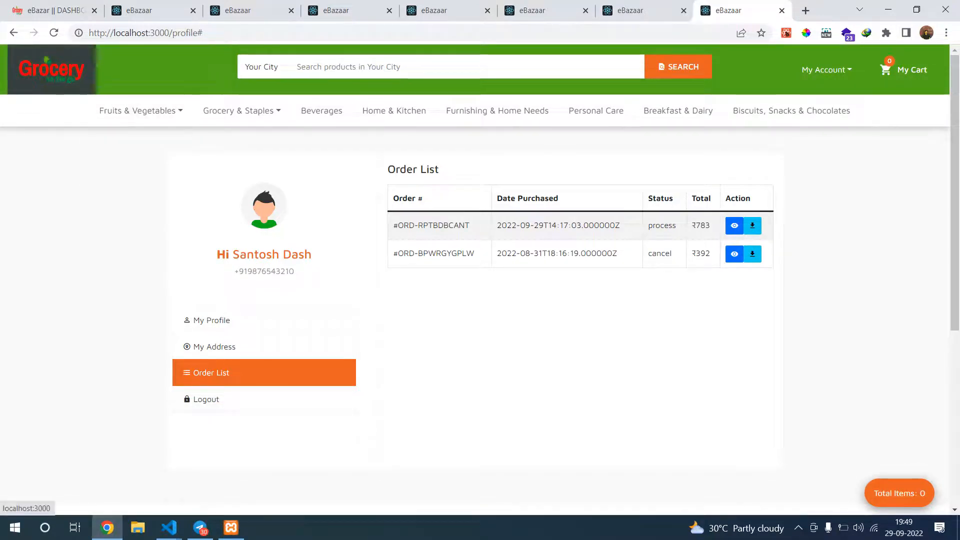
Pick a city, search 'pa', and add the 1 kg Tomato pack to the cart
click(262, 66)
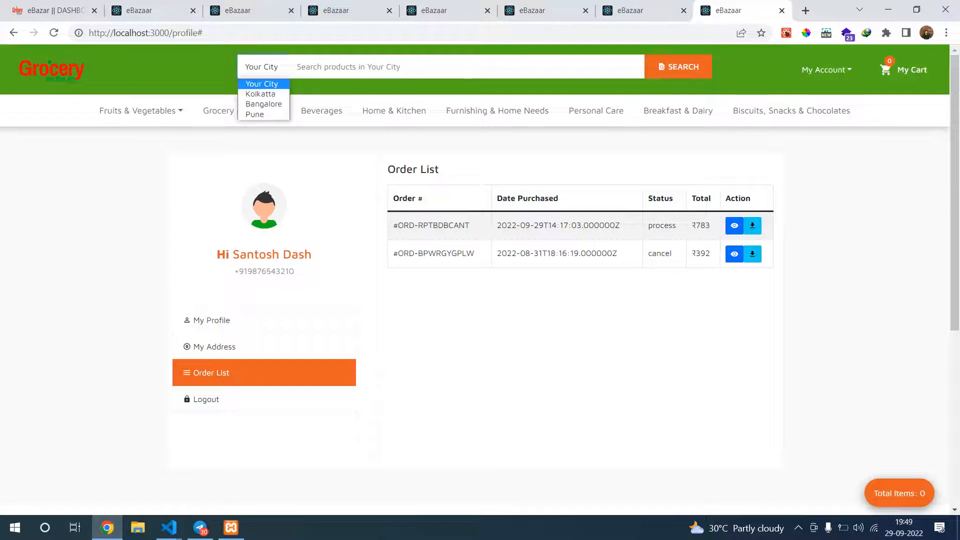
click(260, 94)
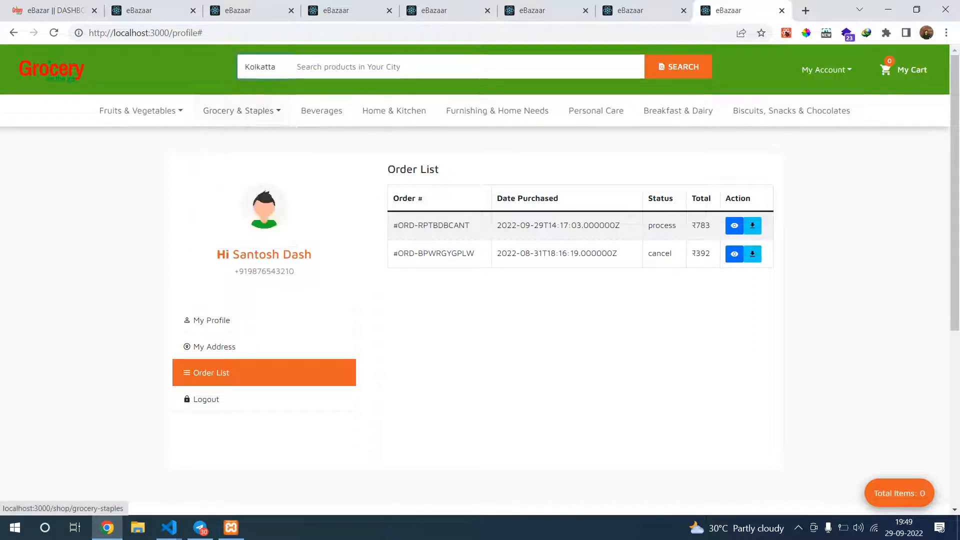
click(260, 66)
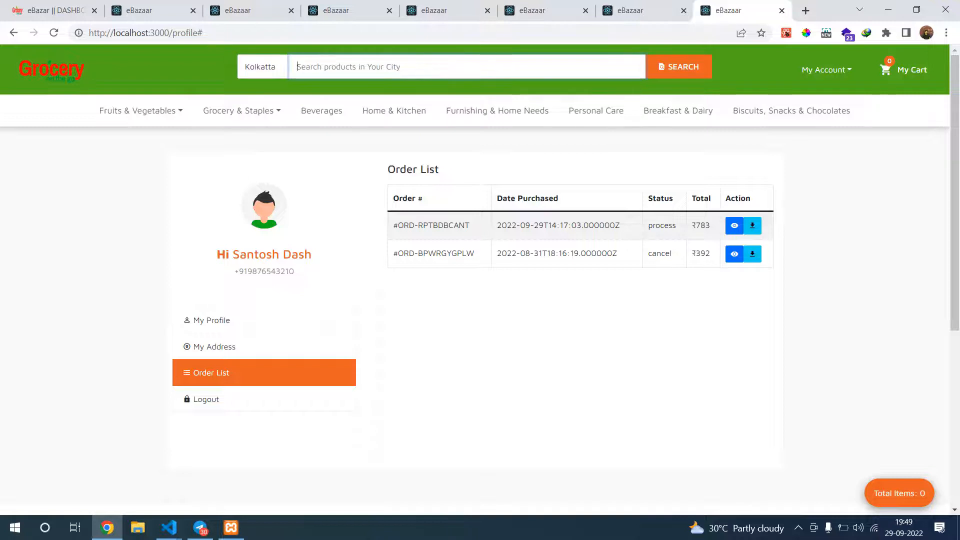
text(pa)
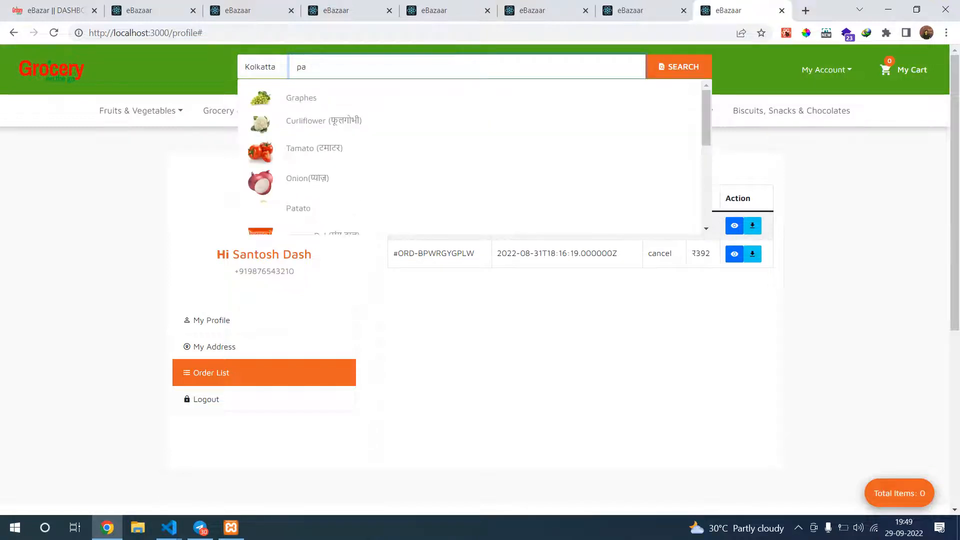
click(300, 148)
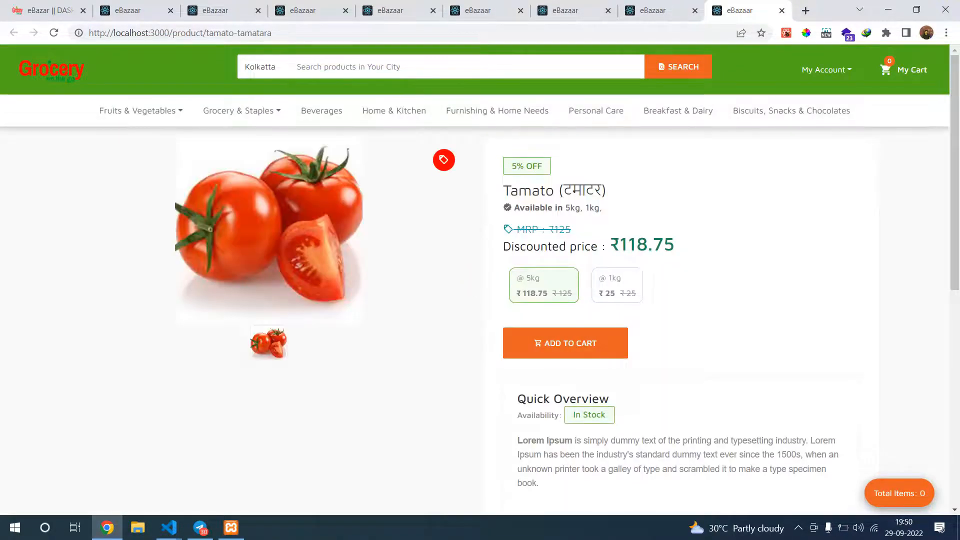
click(616, 285)
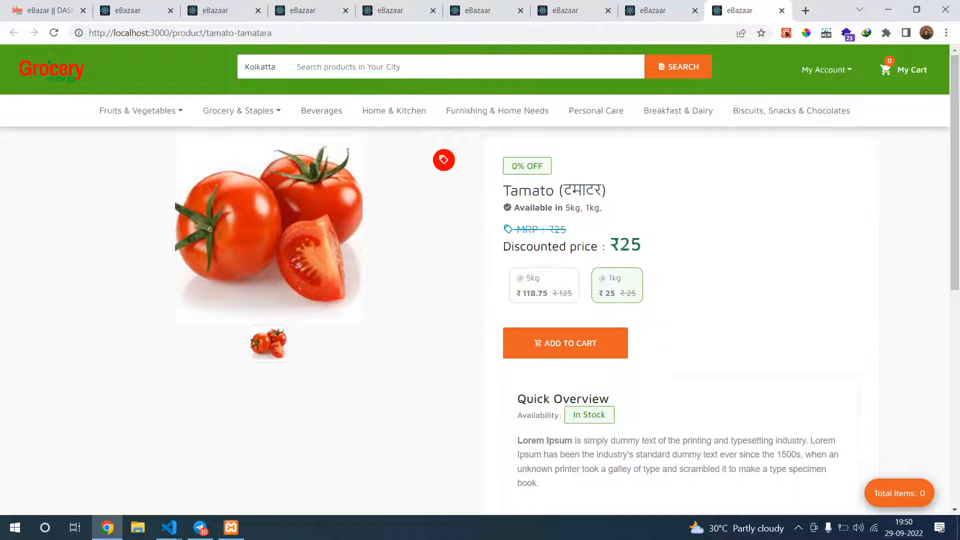
click(565, 342)
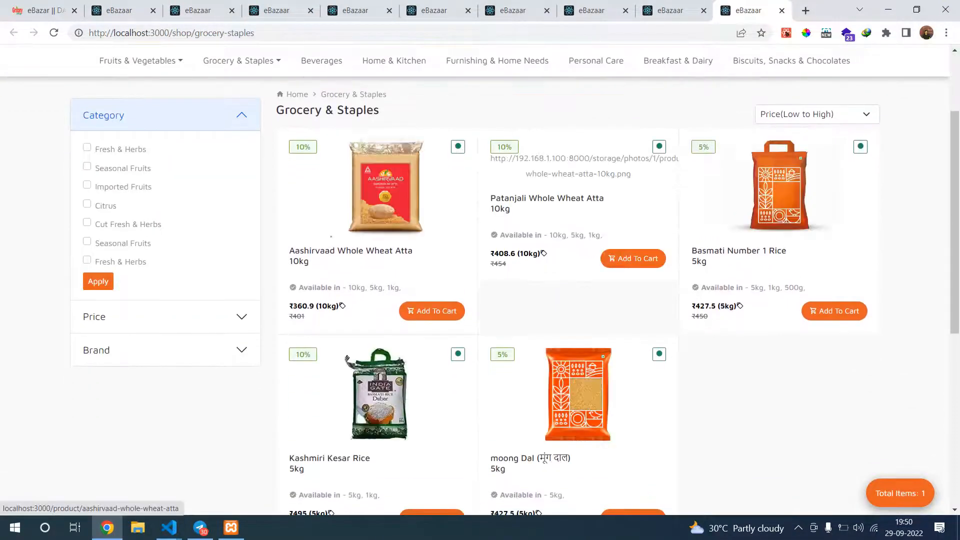
Add two Aashirvaad Whole Wheat Atta and two Kashmiri Kesar Rice, then view the cart
click(431, 311)
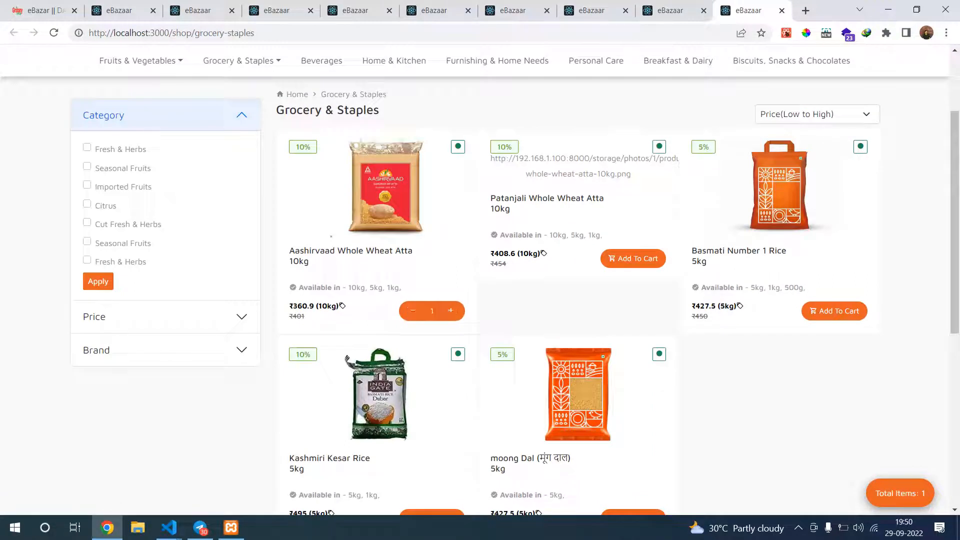
click(450, 310)
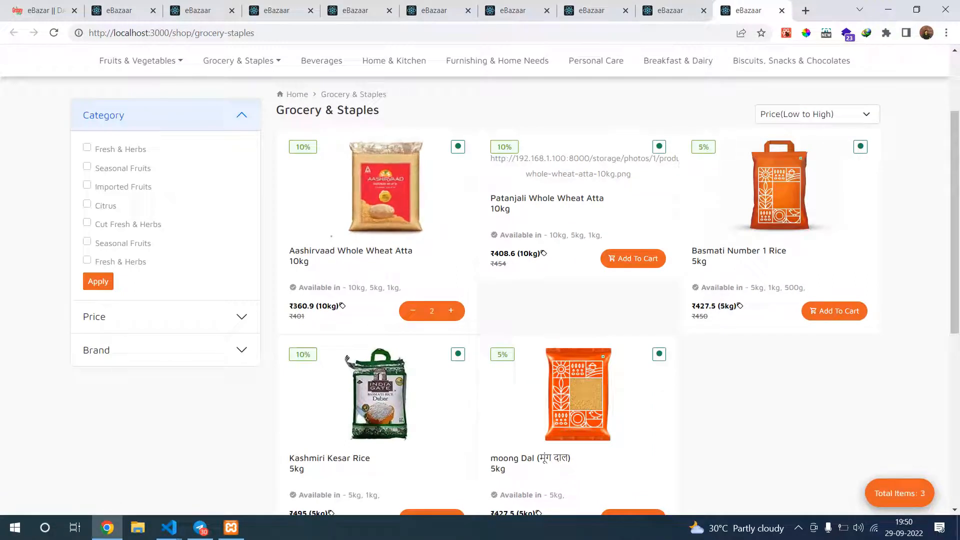
scroll(down, 3)
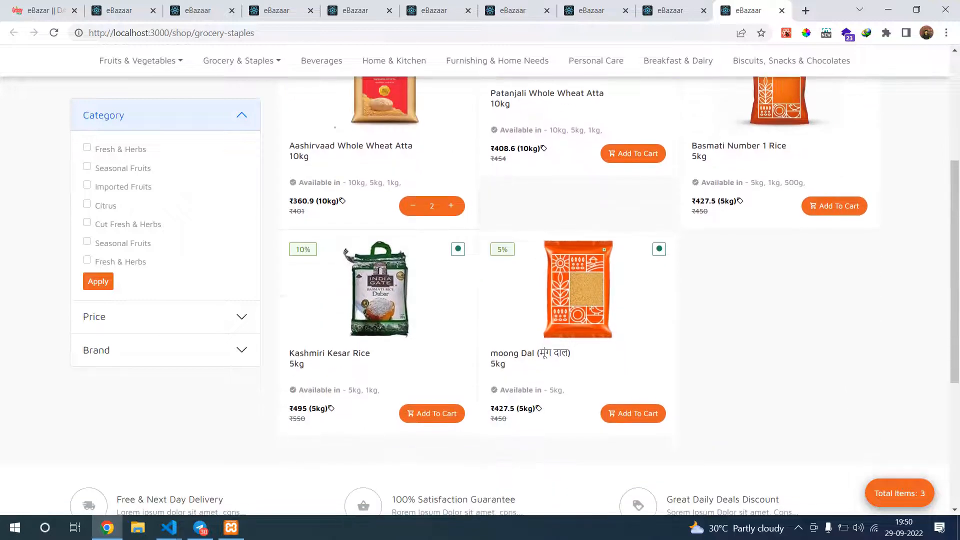
click(432, 412)
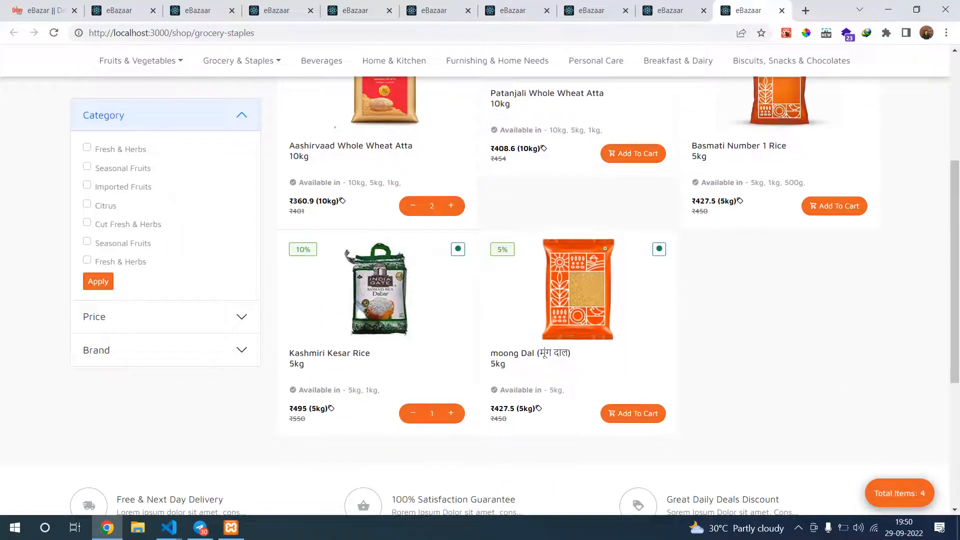
click(451, 413)
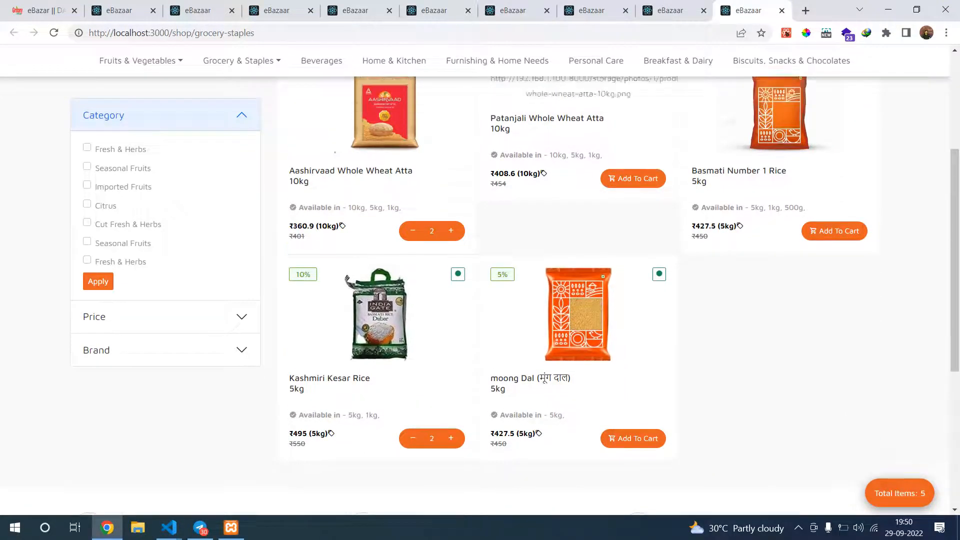
click(900, 493)
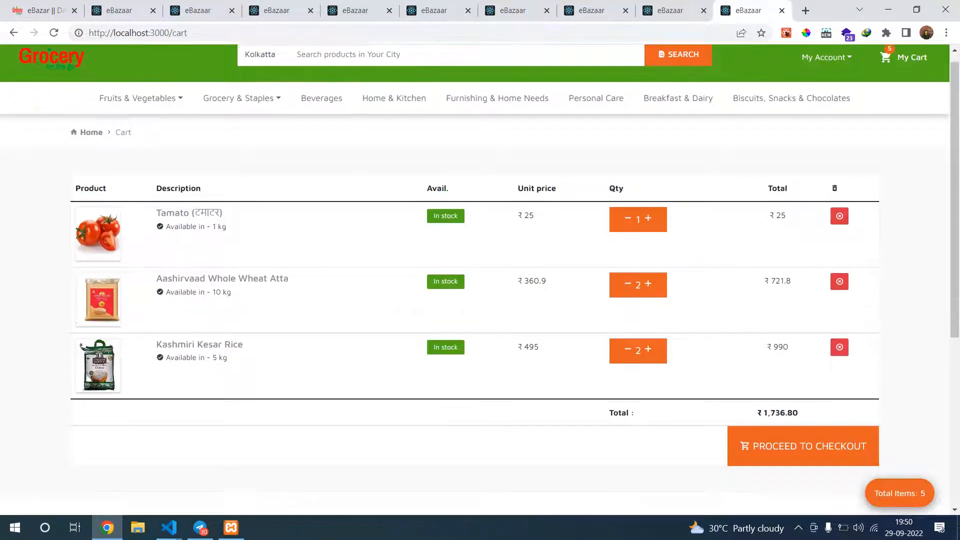
Proceed to checkout with the ₹1,736.80 cart and confirm the saved delivery address
click(802, 446)
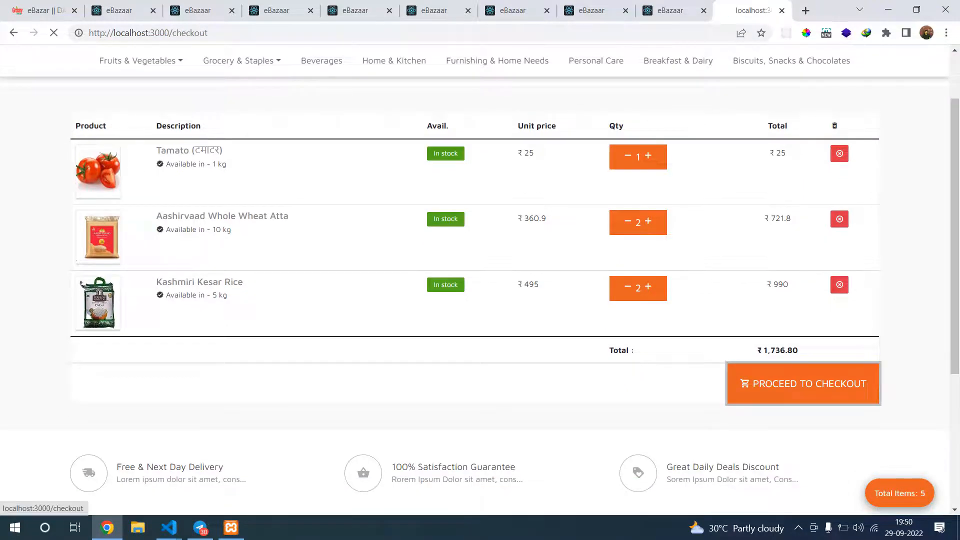
click(803, 384)
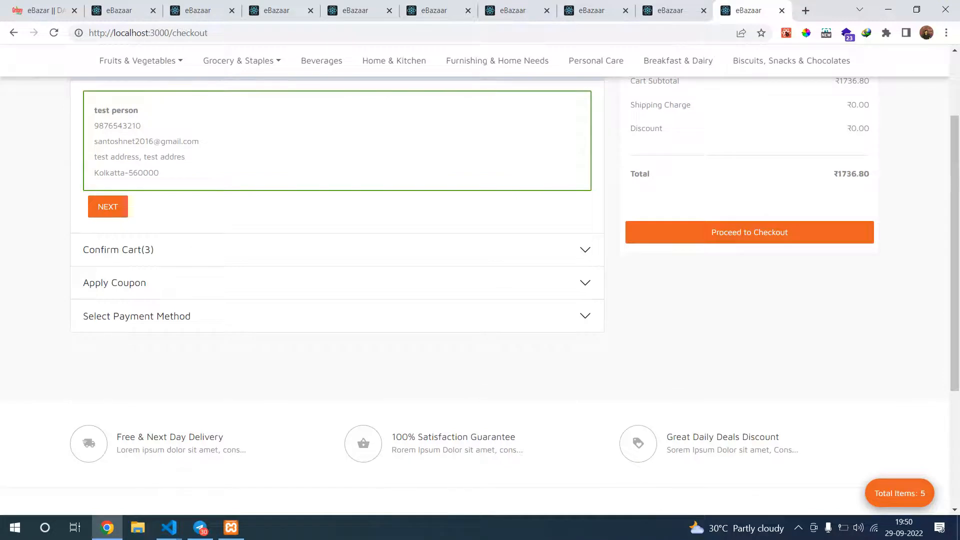
click(108, 206)
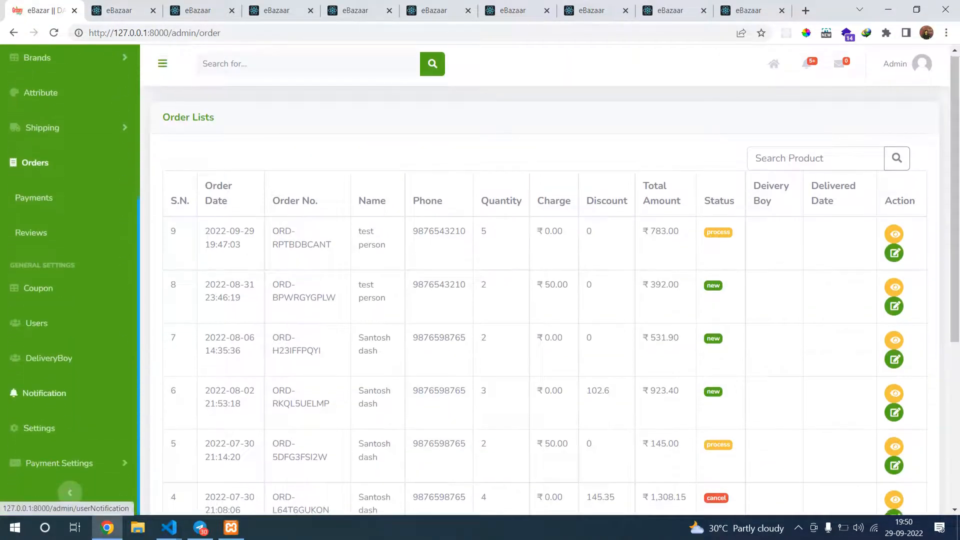
Show the admin Coupon List and highlight FIRST50's ₹1,000.00 minimum cart value
click(38, 288)
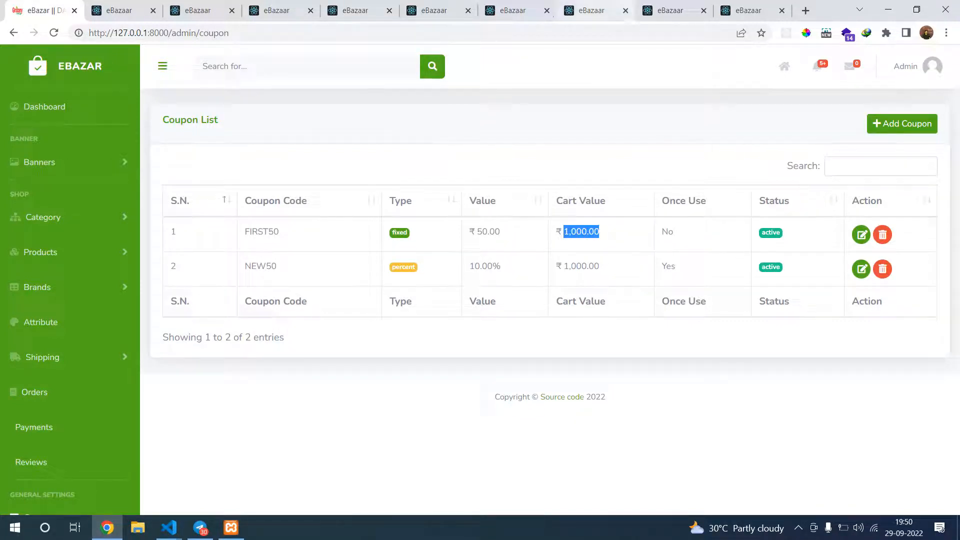
click(748, 10)
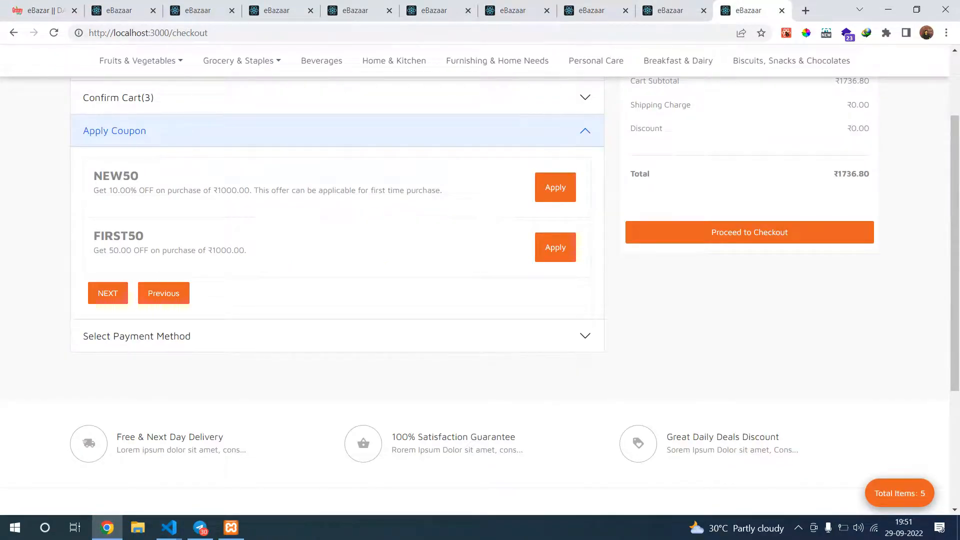
Try NEW50 and FIRST50, settle on NEW50 for ₹173.68 off, and choose Cash on Delivery
click(555, 187)
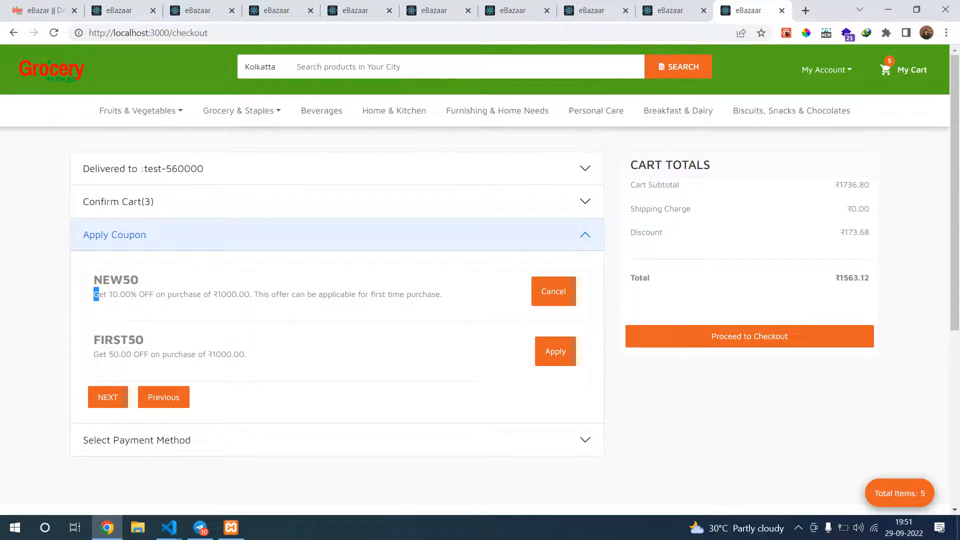
click(555, 351)
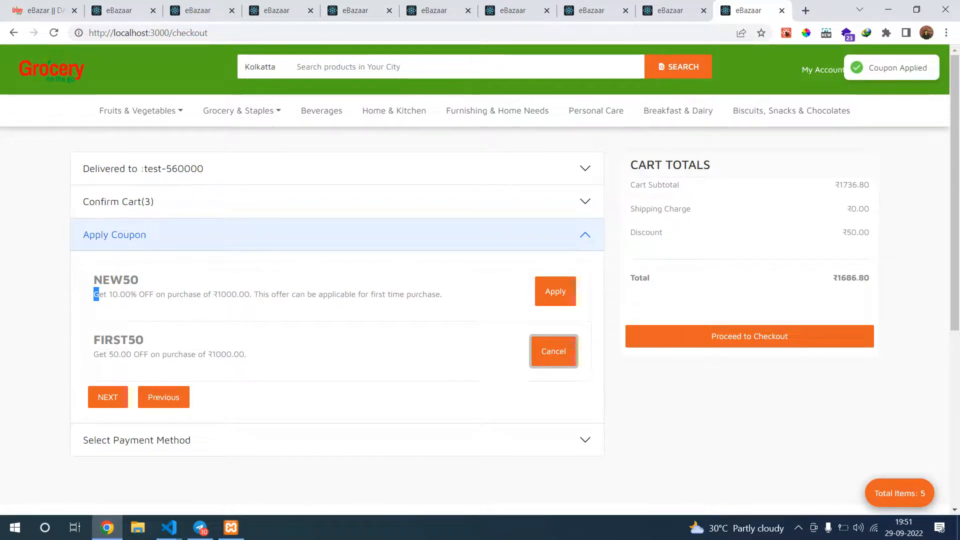
click(554, 351)
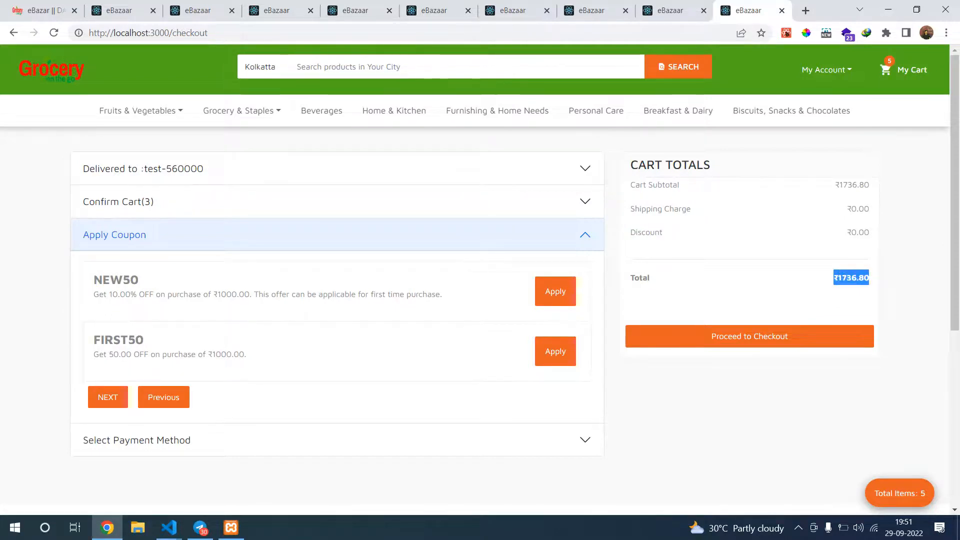
click(555, 291)
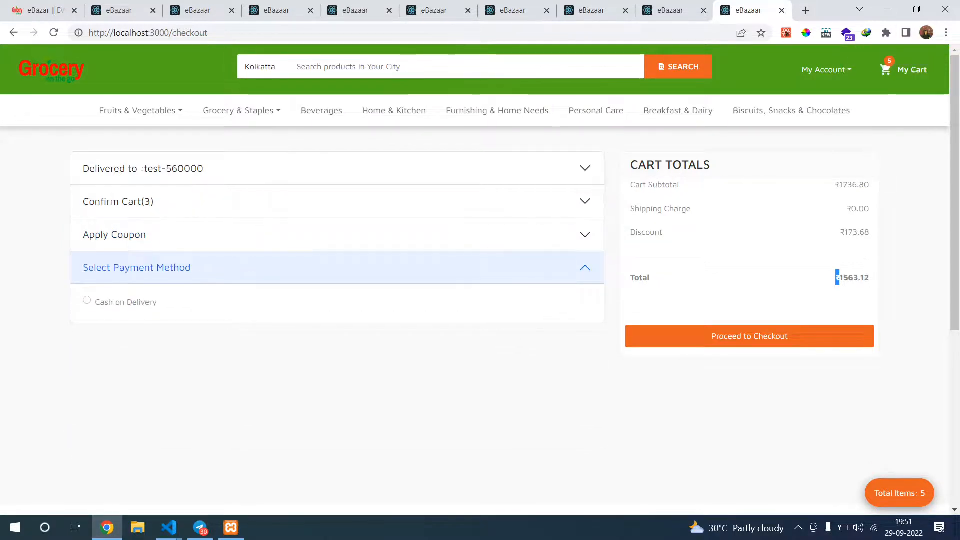
click(87, 301)
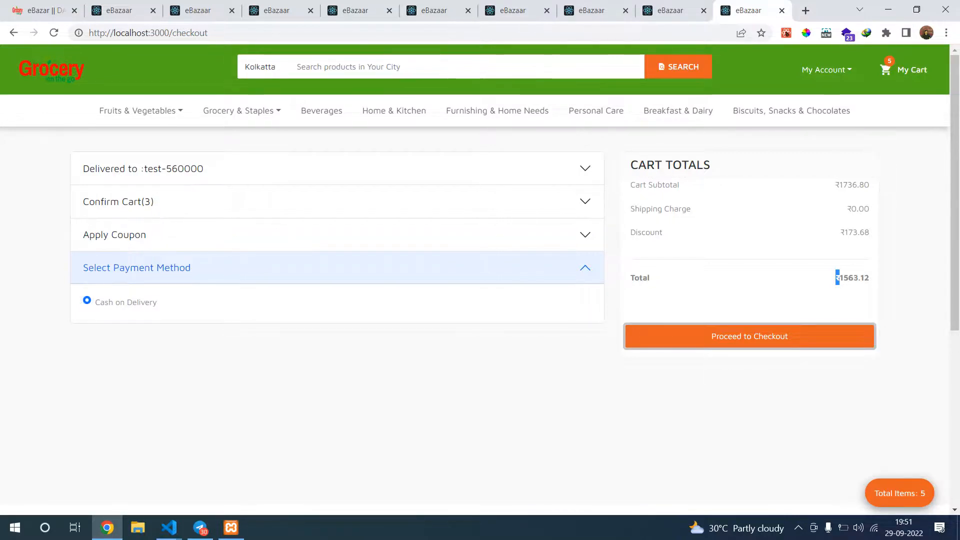
Place the ₹1,563.12 order and continue to explore more products
click(749, 336)
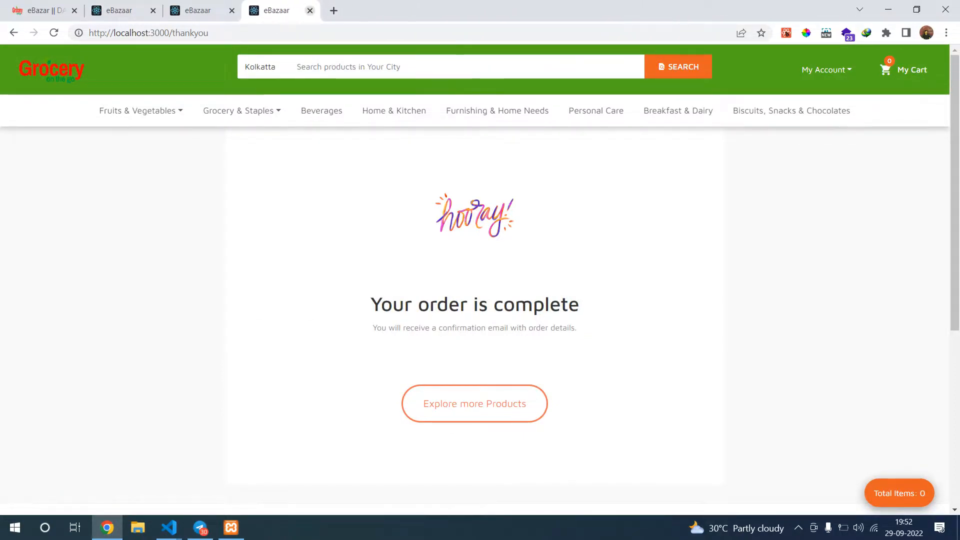
click(474, 403)
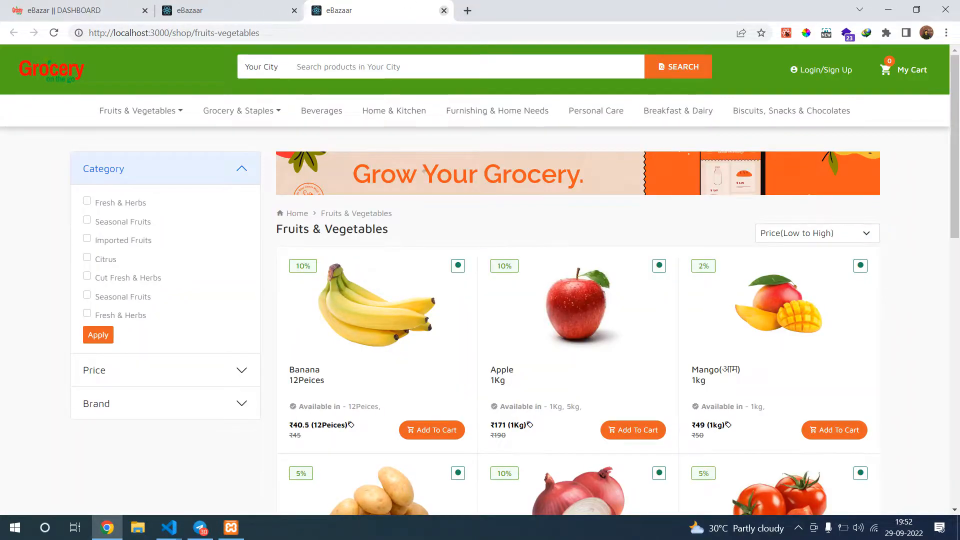